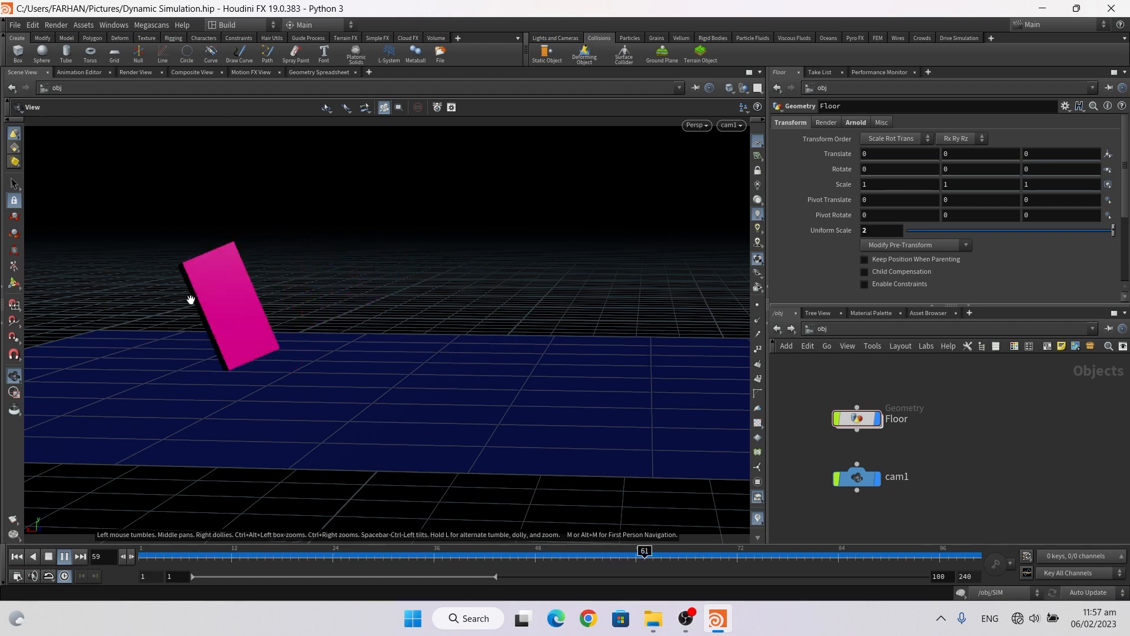
- Play the pink block simulation, then stop it at frame 74 with the viewport on No cam
left_click(64, 556)
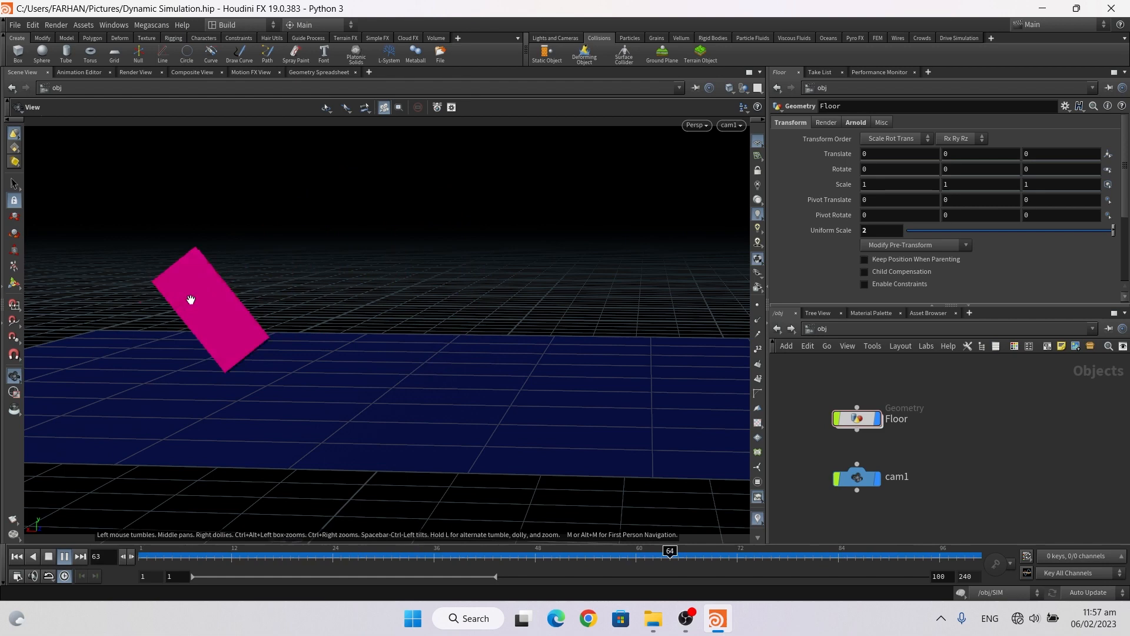
left_click(230, 551)
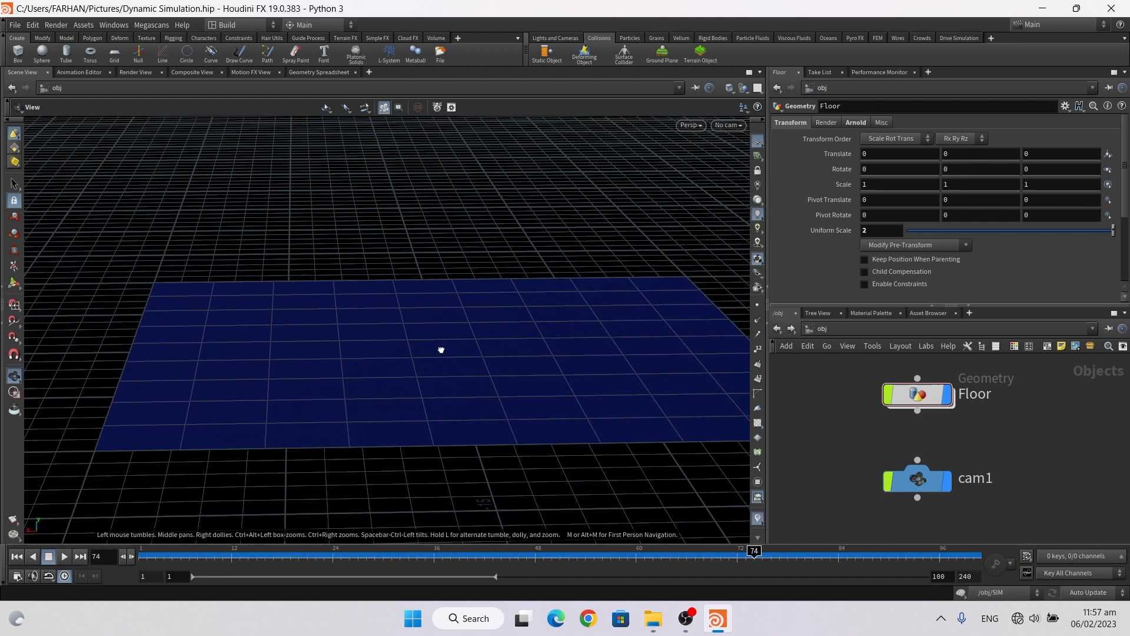
- Switch the viewport to look through cam1
left_click(729, 125)
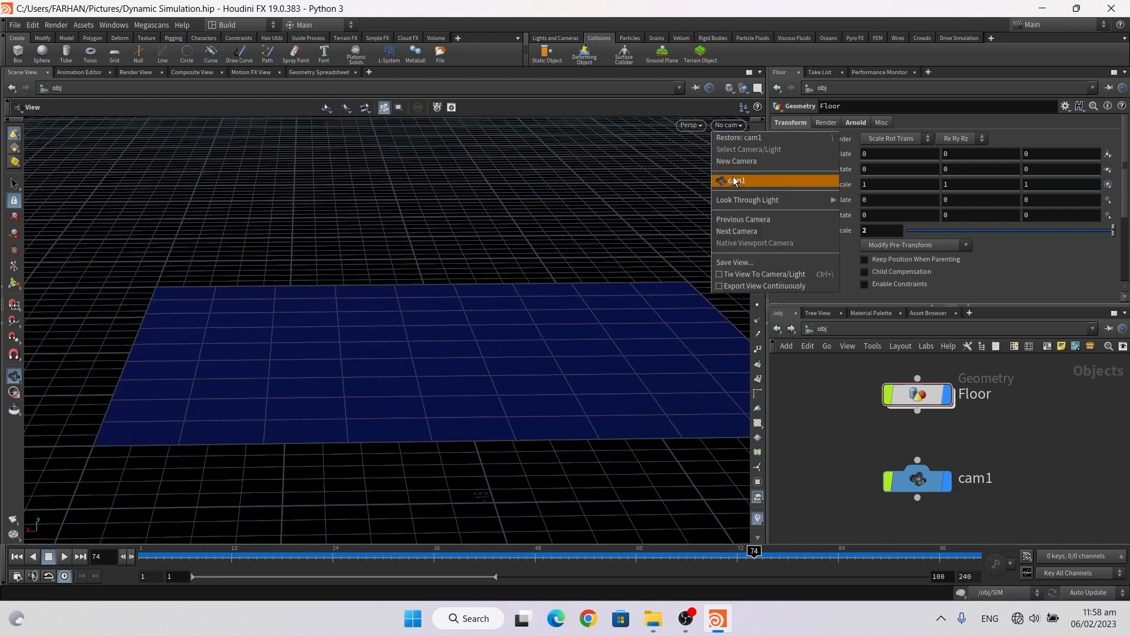
left_click(737, 180)
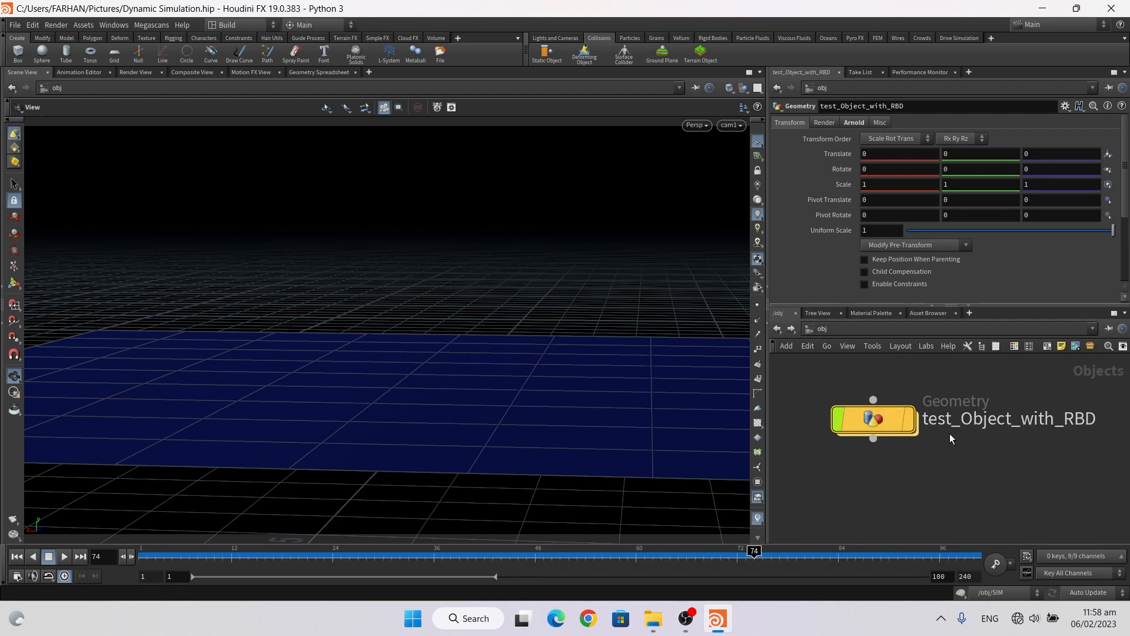
mouse_move(874, 419)
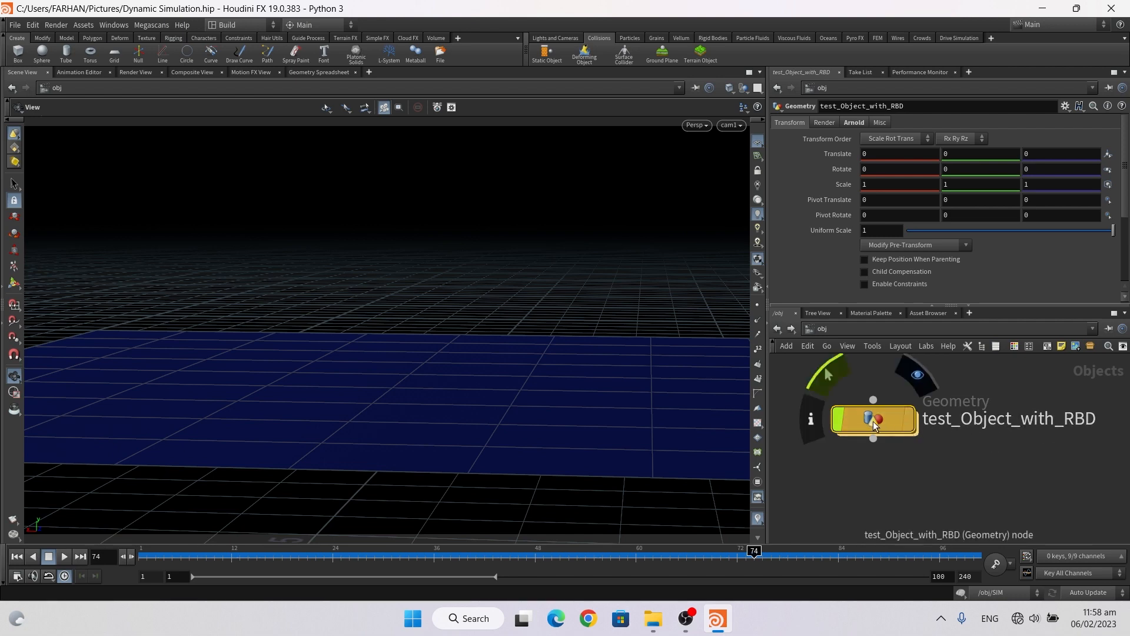
- Enter test_Object_with_RBD and inspect the box1, pack1, color1 and OUT_BOX nodes
double_click(873, 418)
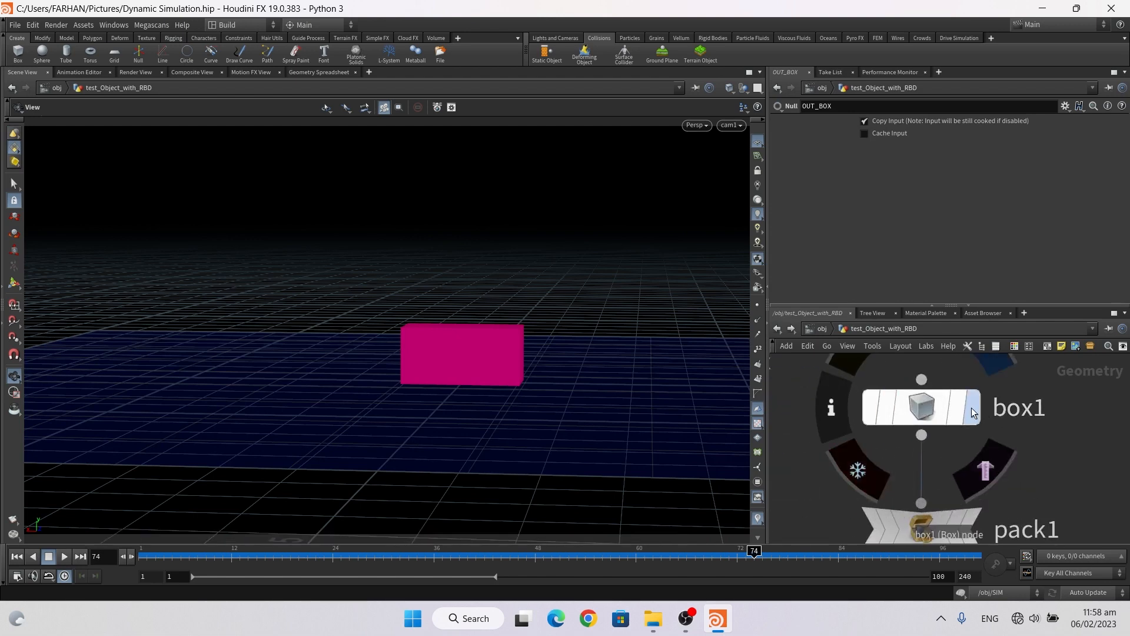
left_click(921, 406)
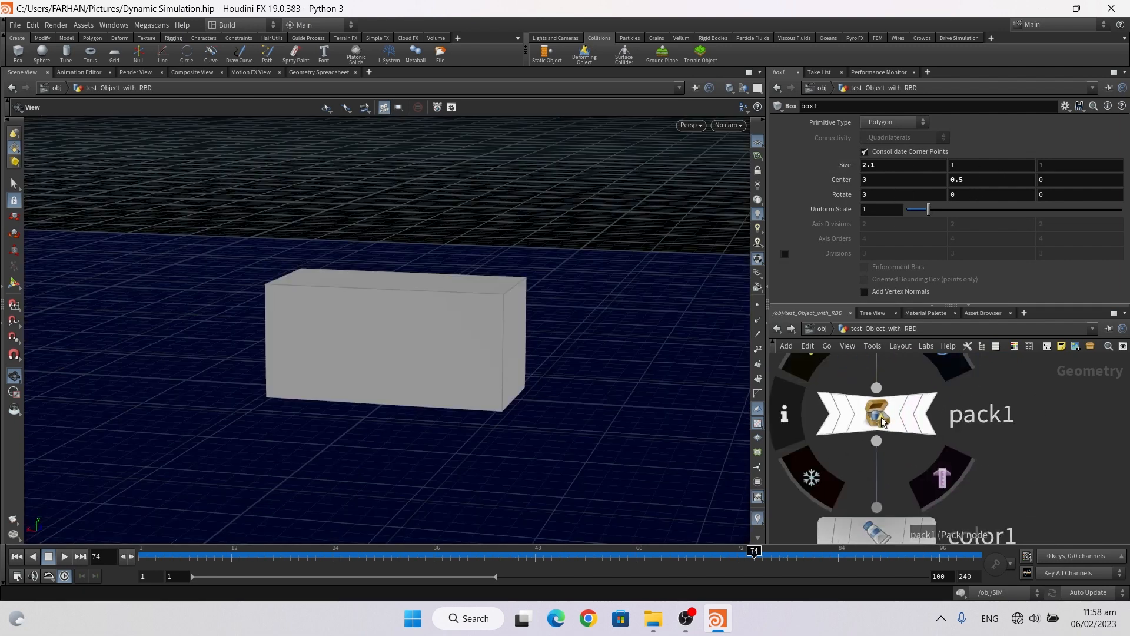
left_click(877, 414)
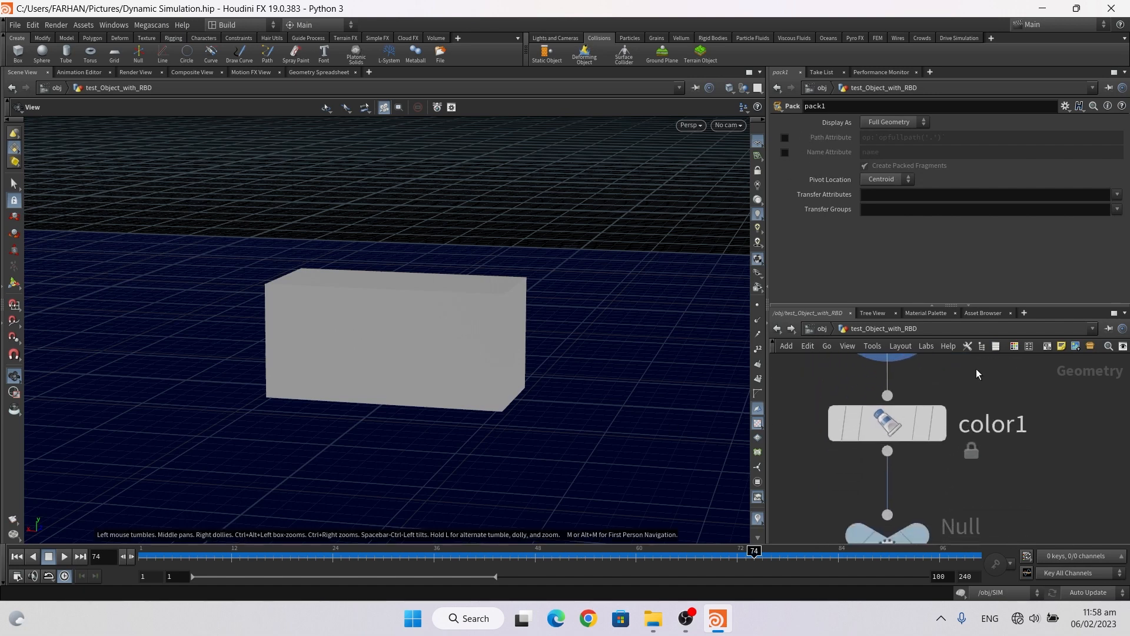
left_click(887, 423)
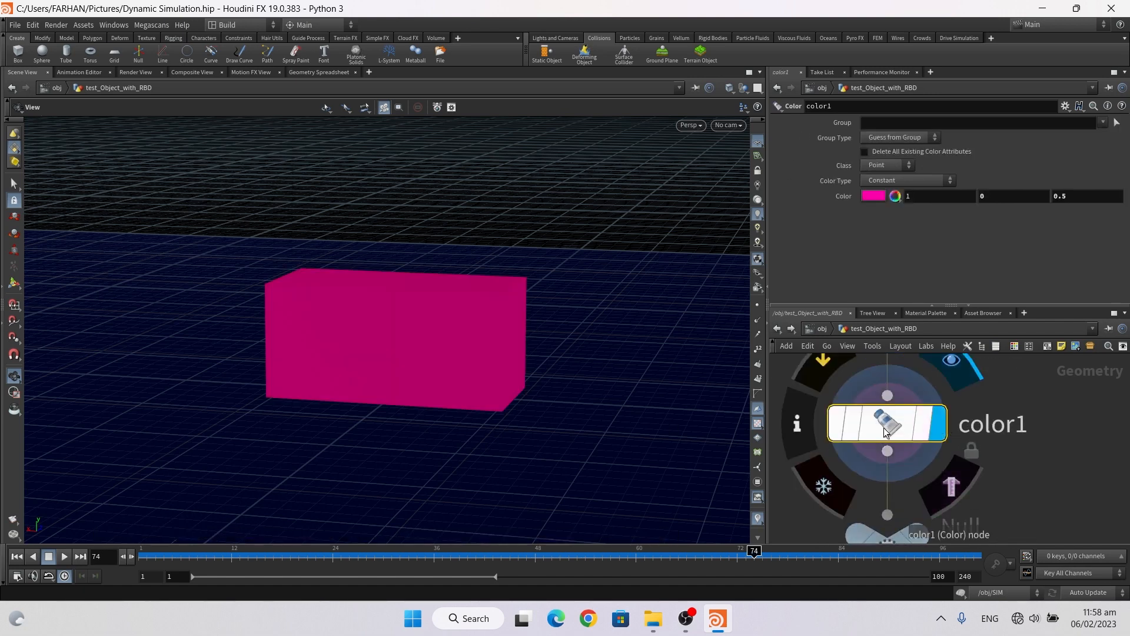
mouse_move(1020, 381)
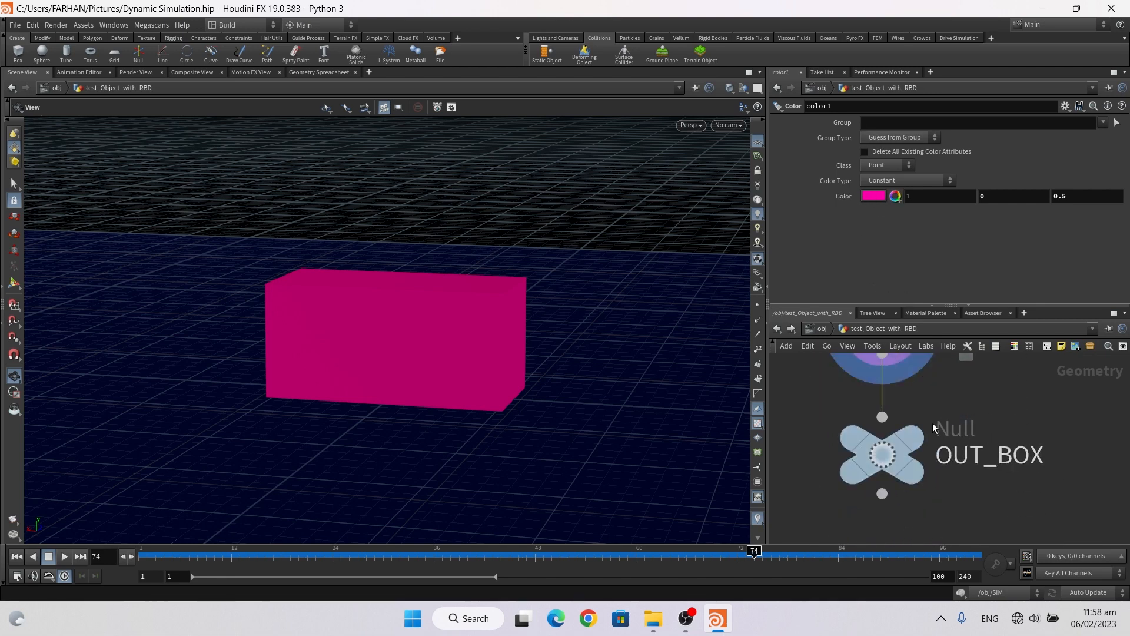
left_click(881, 454)
type("dop")
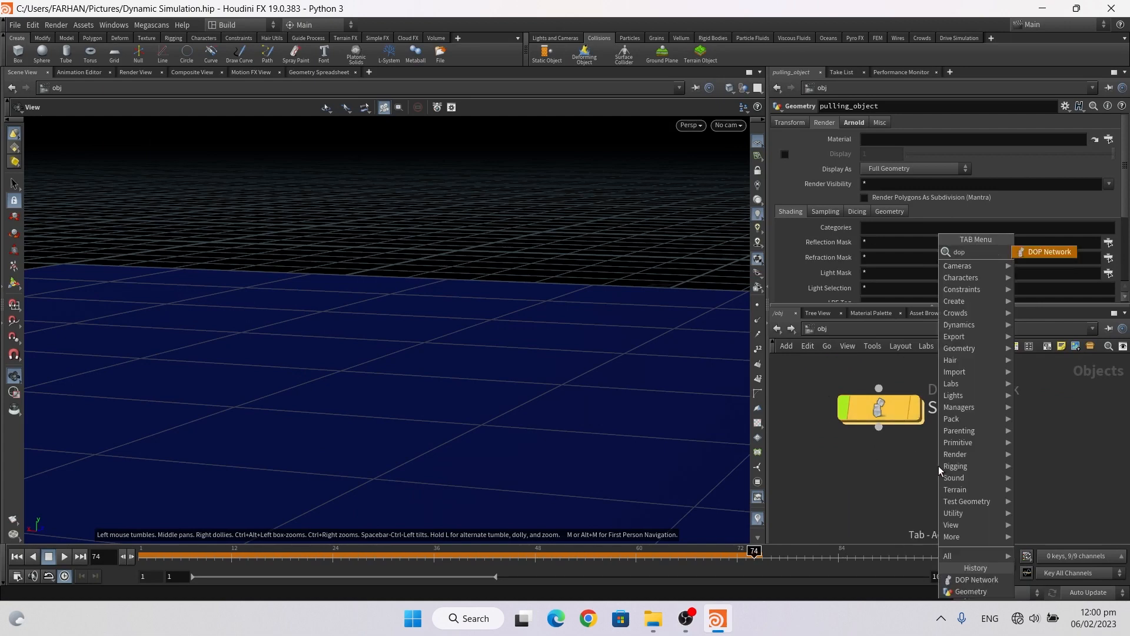
- Add a DOP Network, deselect it, and dive into the SIM network
left_click(1045, 251)
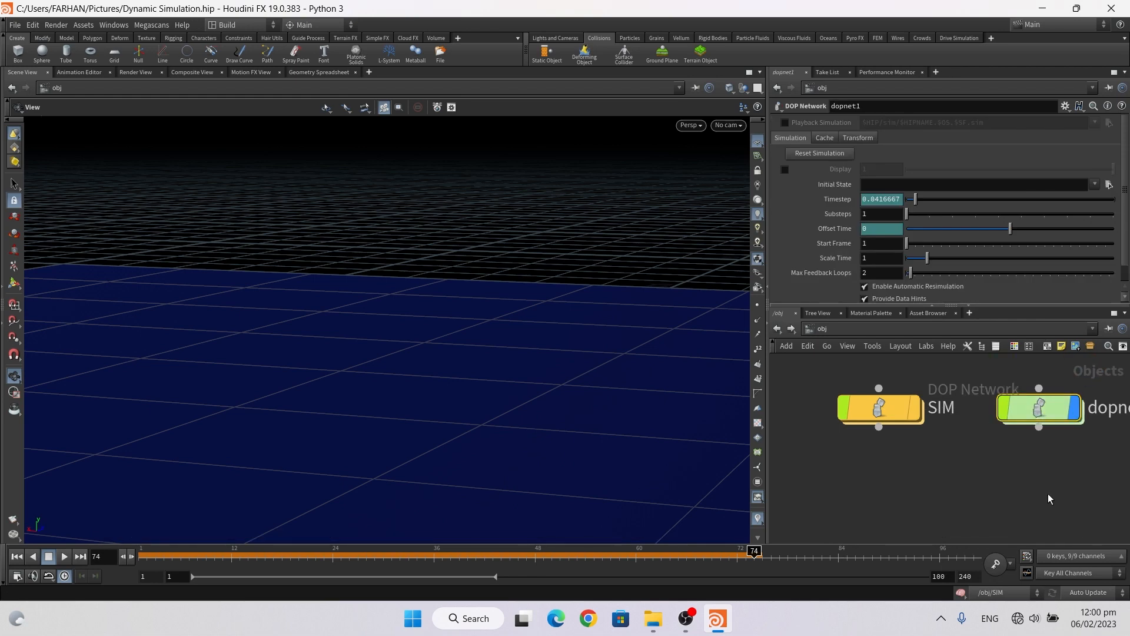
left_click(880, 408)
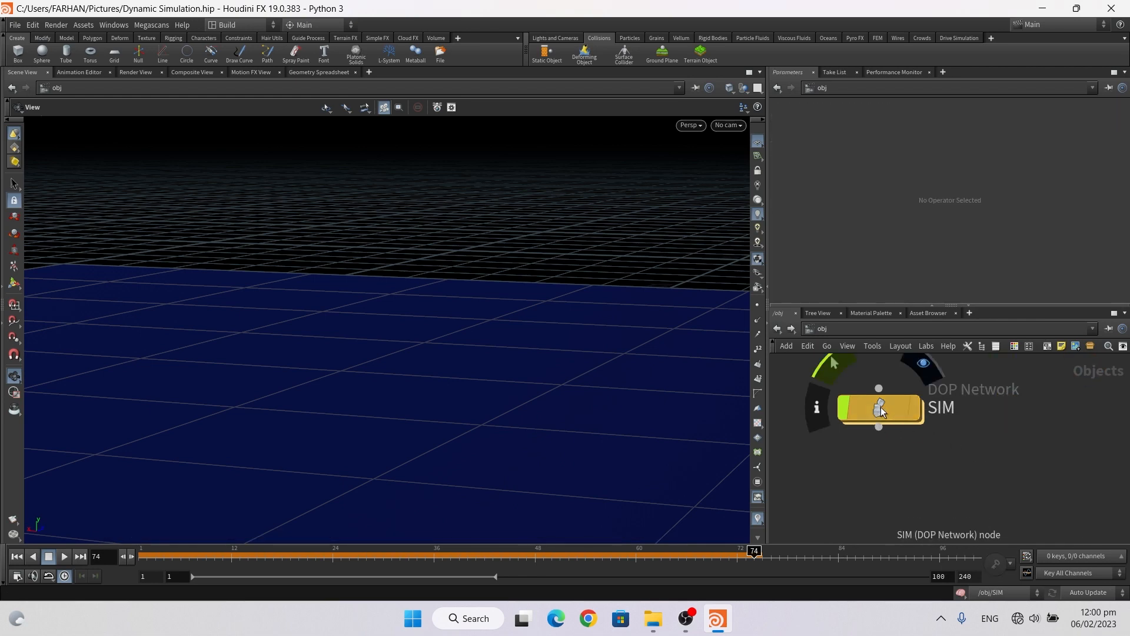
double_click(880, 409)
type("r")
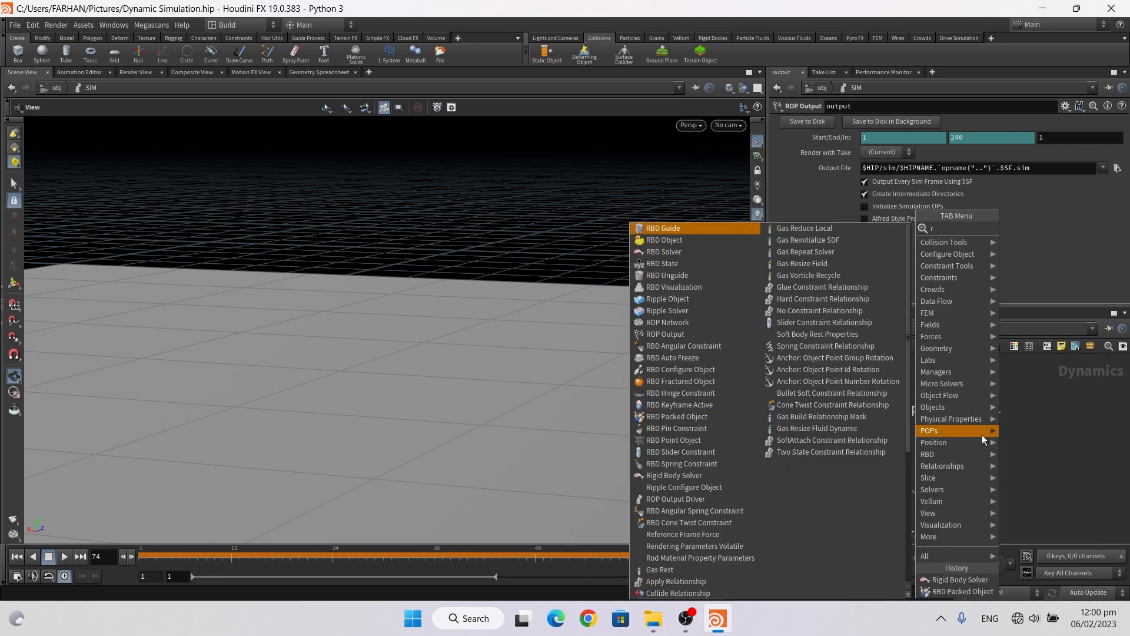
- Place an RBD Packed Object node found by searching 'rbdpa', delete it, and inspect the gravity node
type("bdpa")
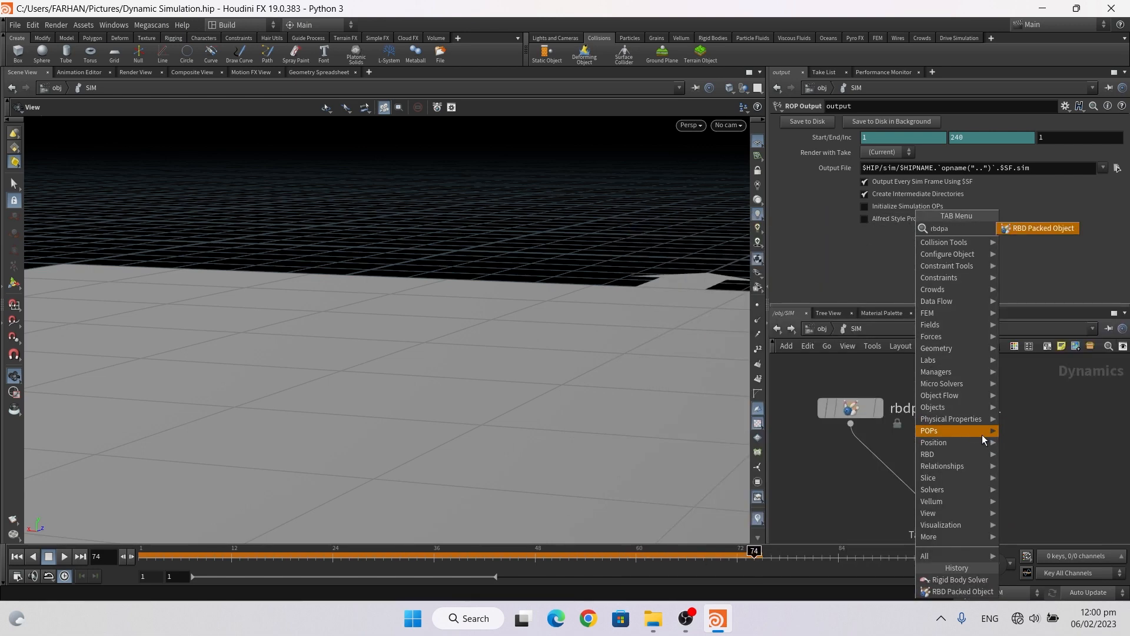
left_click(1037, 228)
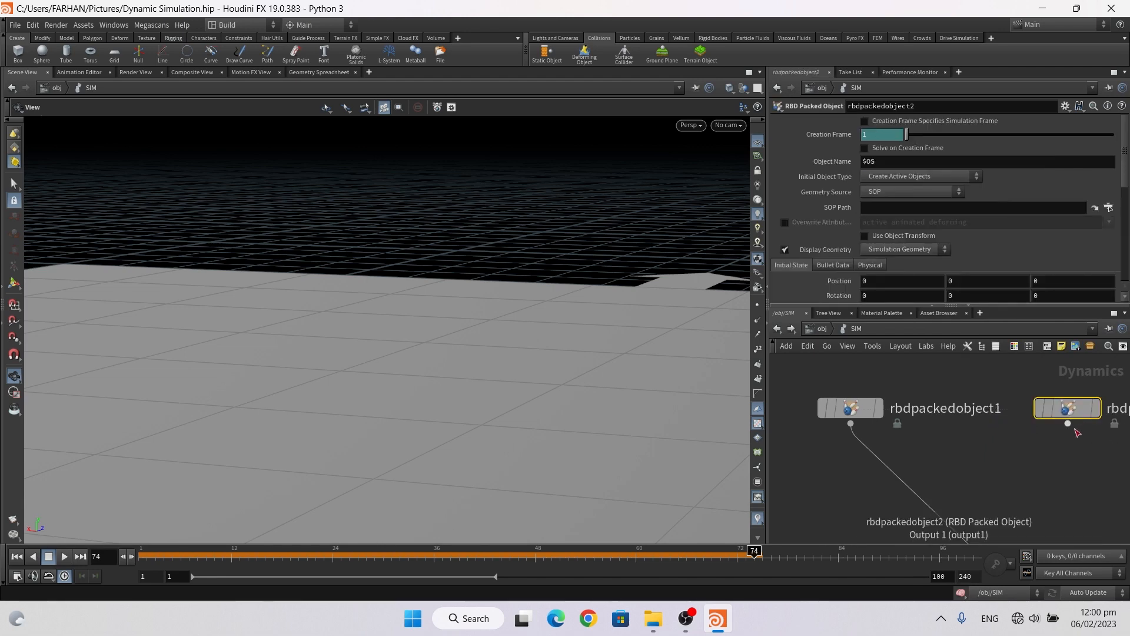
key("Delete")
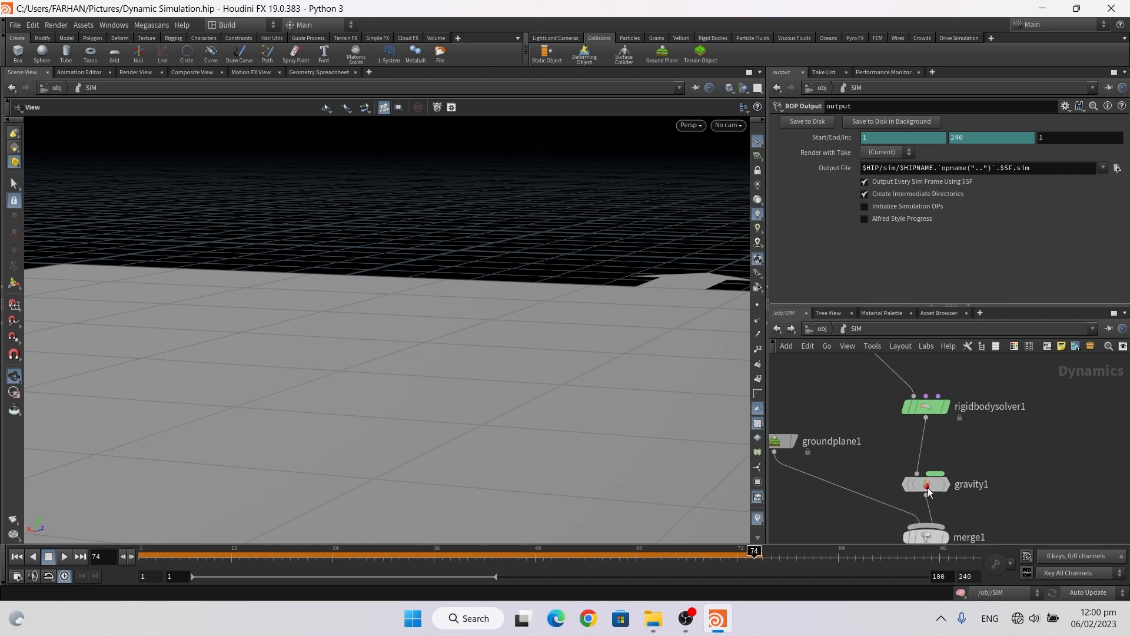
left_click(925, 484)
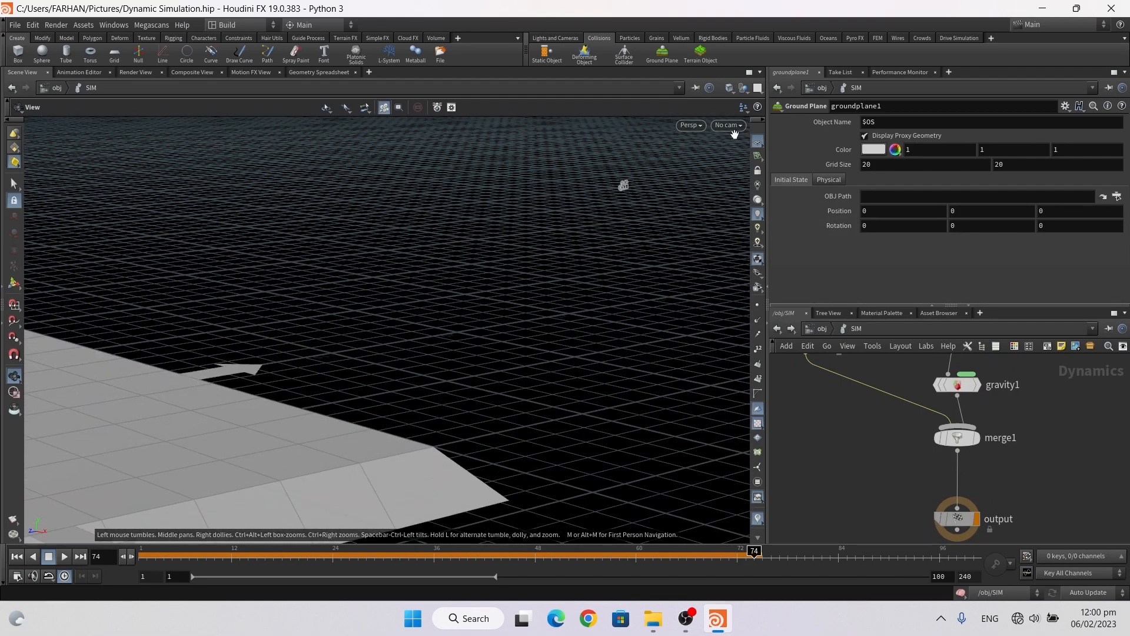
- Return the timeline to frame 1, with the pink block above the ground plane
left_click(63, 556)
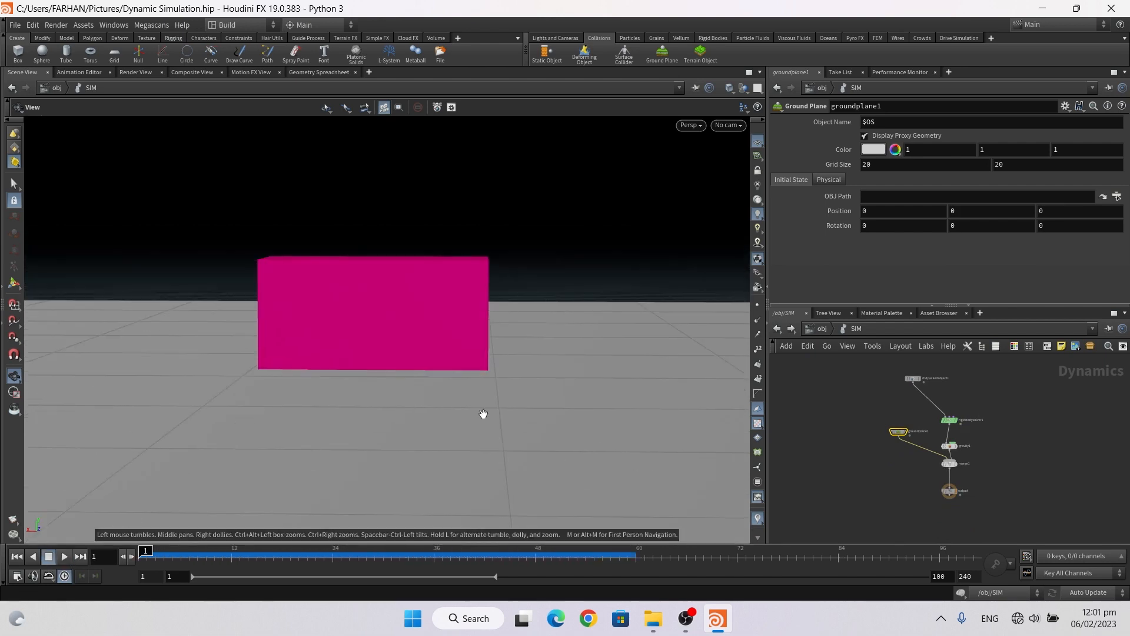
mouse_move(488, 437)
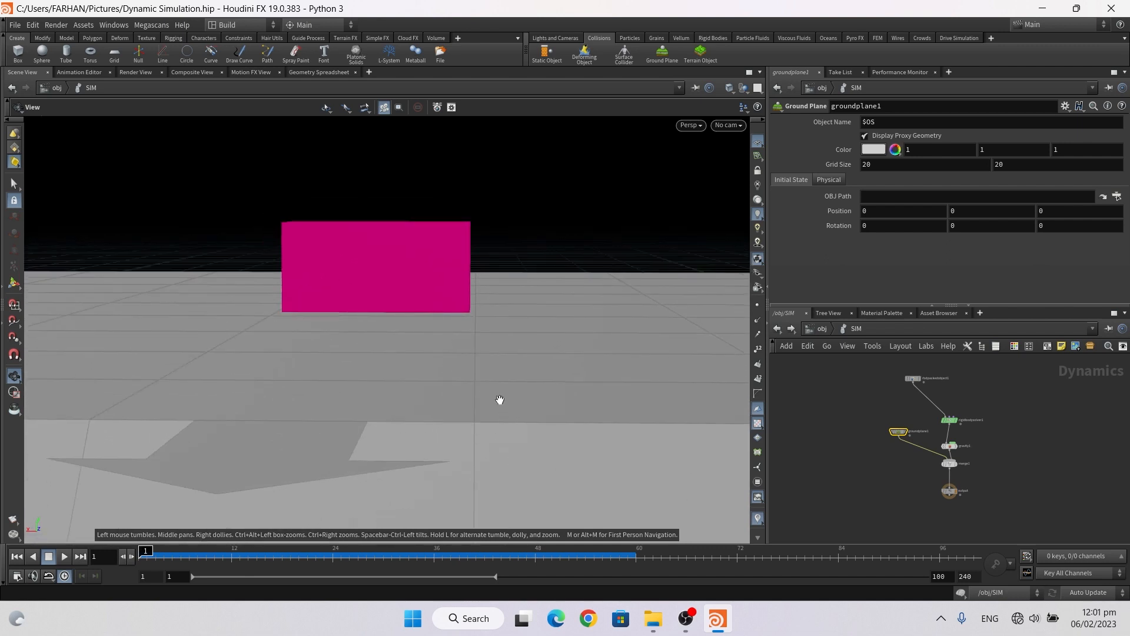
mouse_move(465, 403)
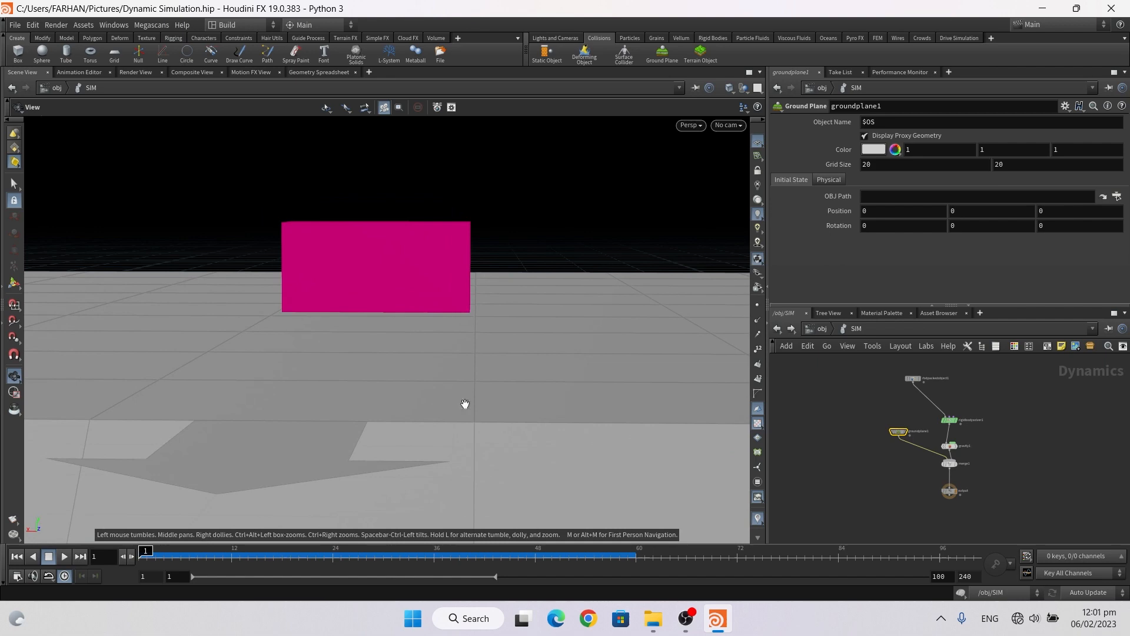
mouse_move(436, 309)
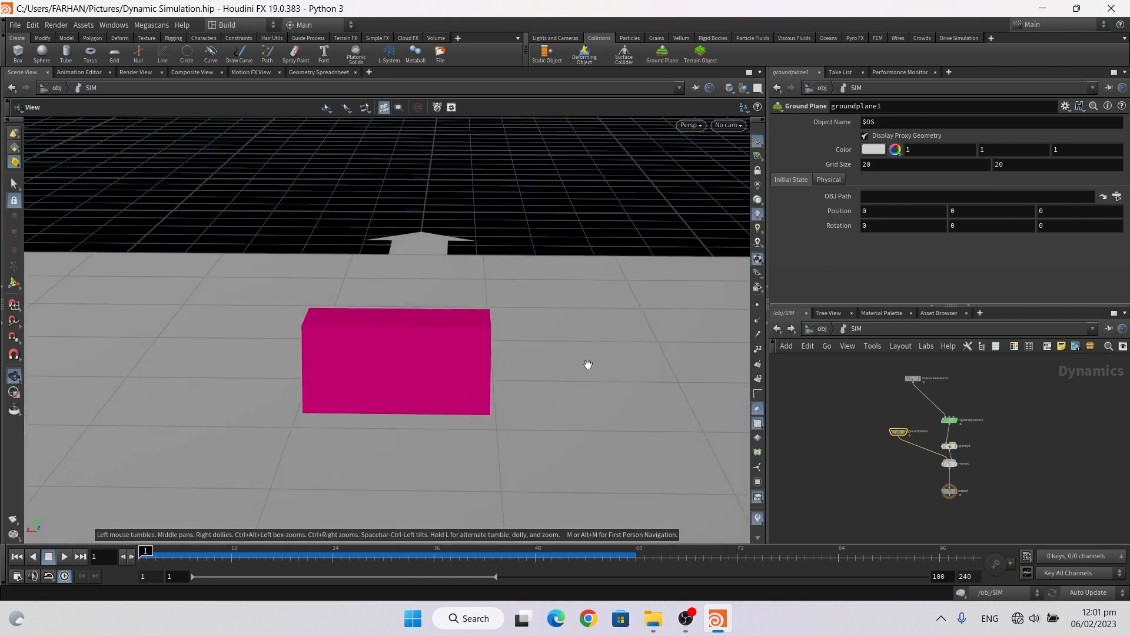
mouse_move(382, 421)
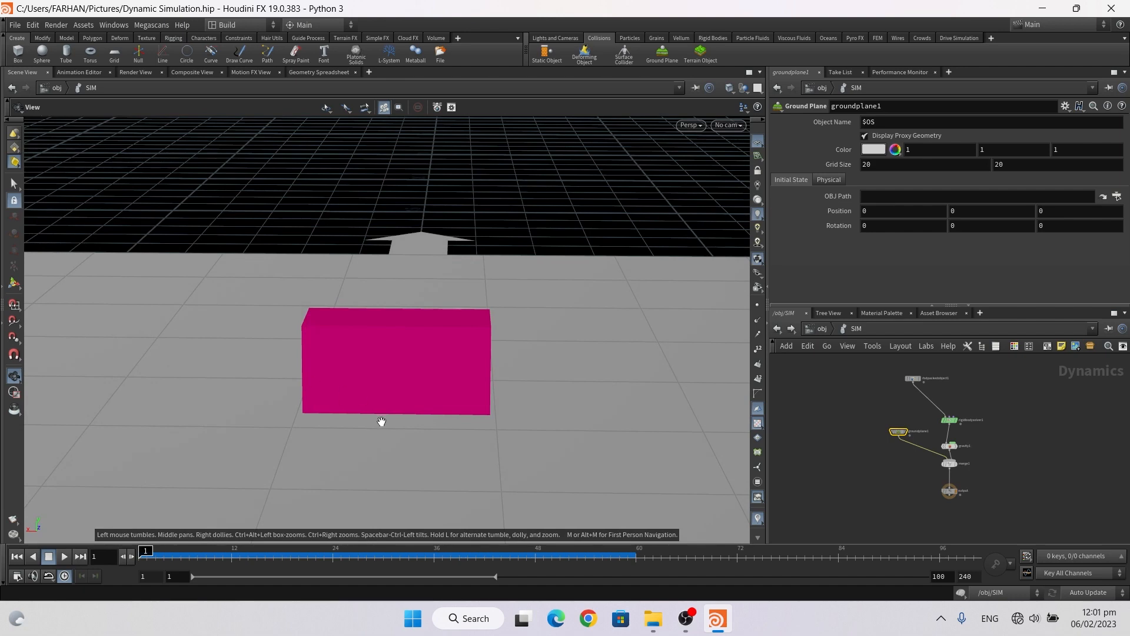
mouse_move(828, 361)
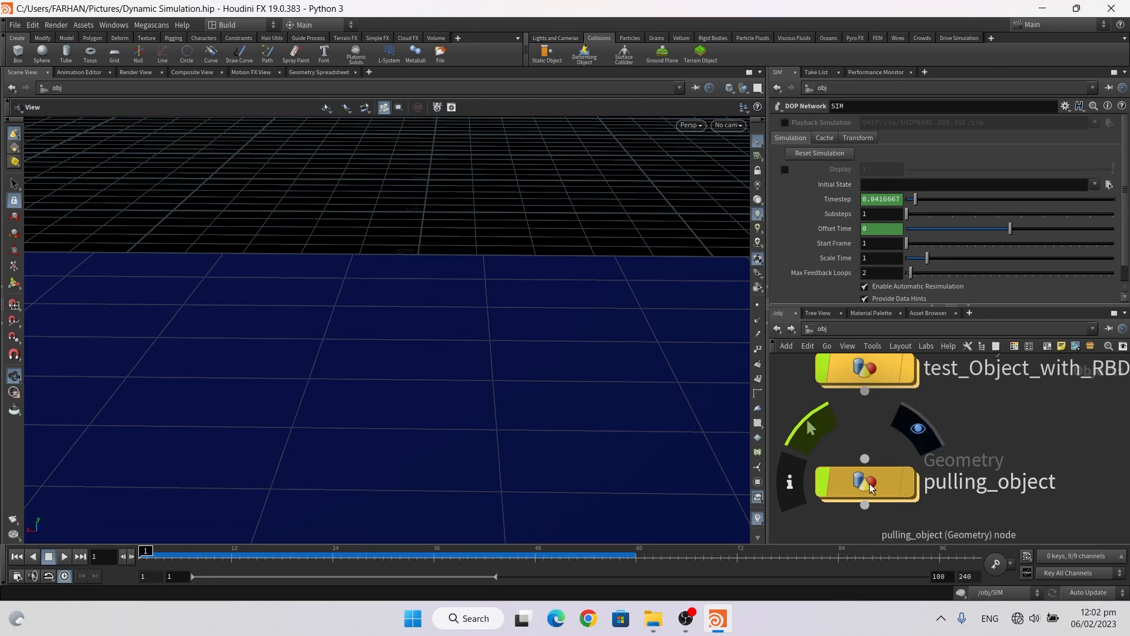
- Enter pulling_object and append a Transform after sphere1 to move it to Y -2
double_click(865, 482)
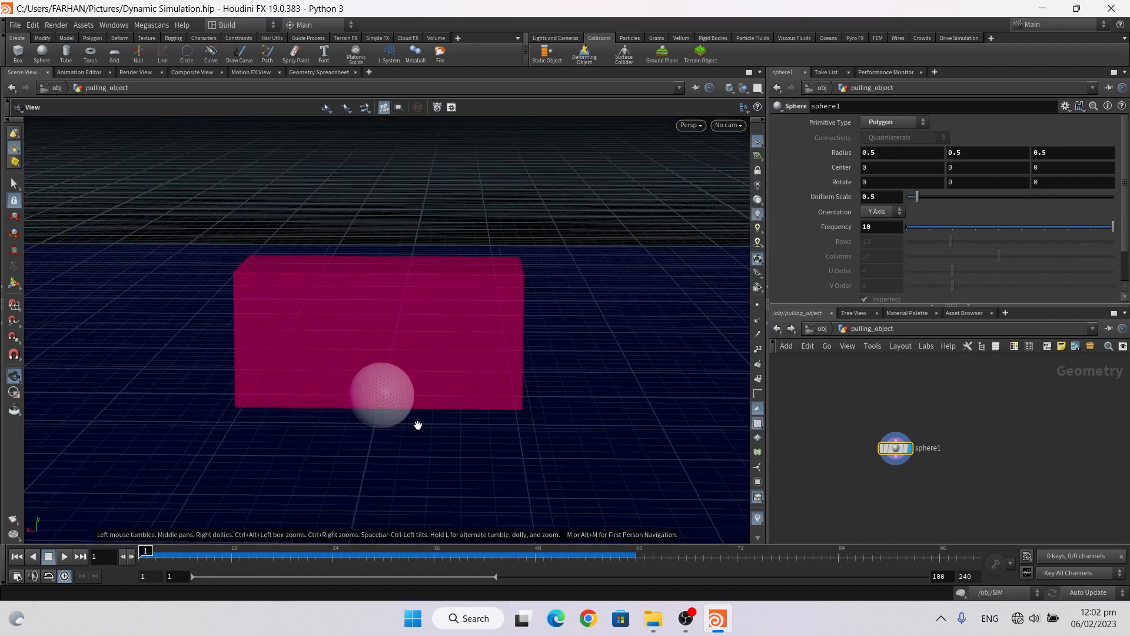
left_click(743, 88)
type("-2")
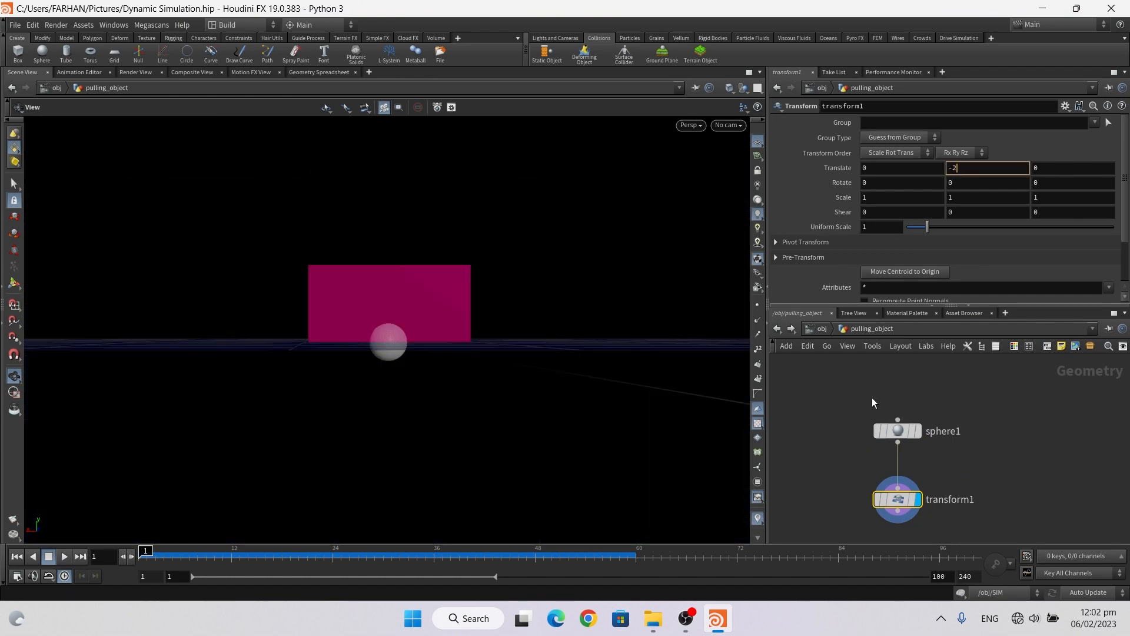
- Keyframe the sphere's Translate Y at -2, then at 0.5 on a later frame
key("Return")
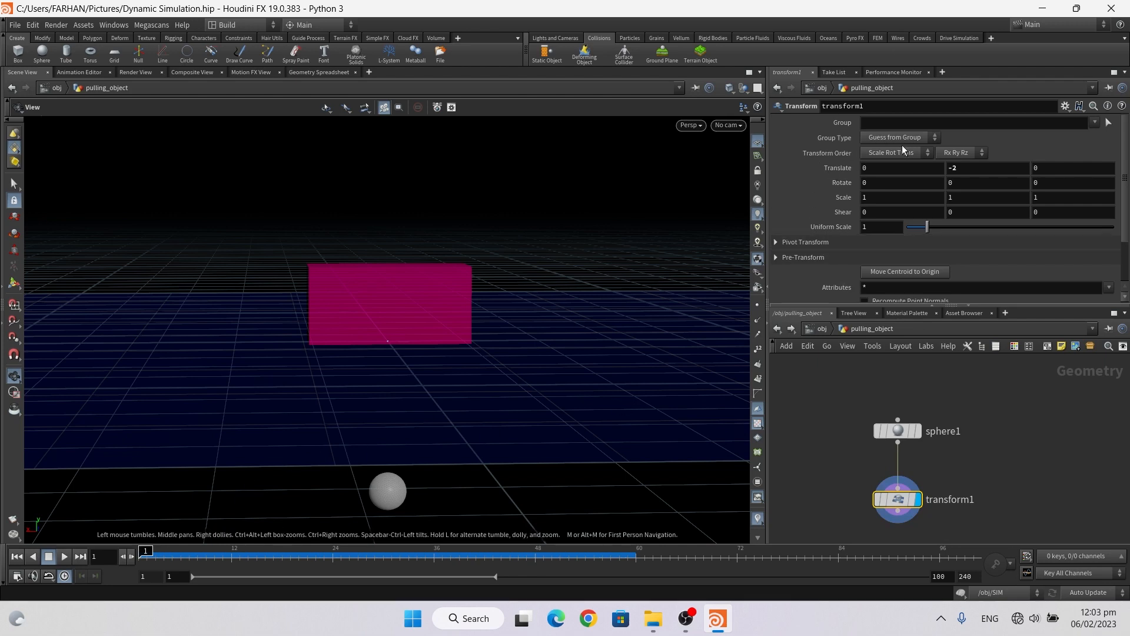
mouse_move(838, 167)
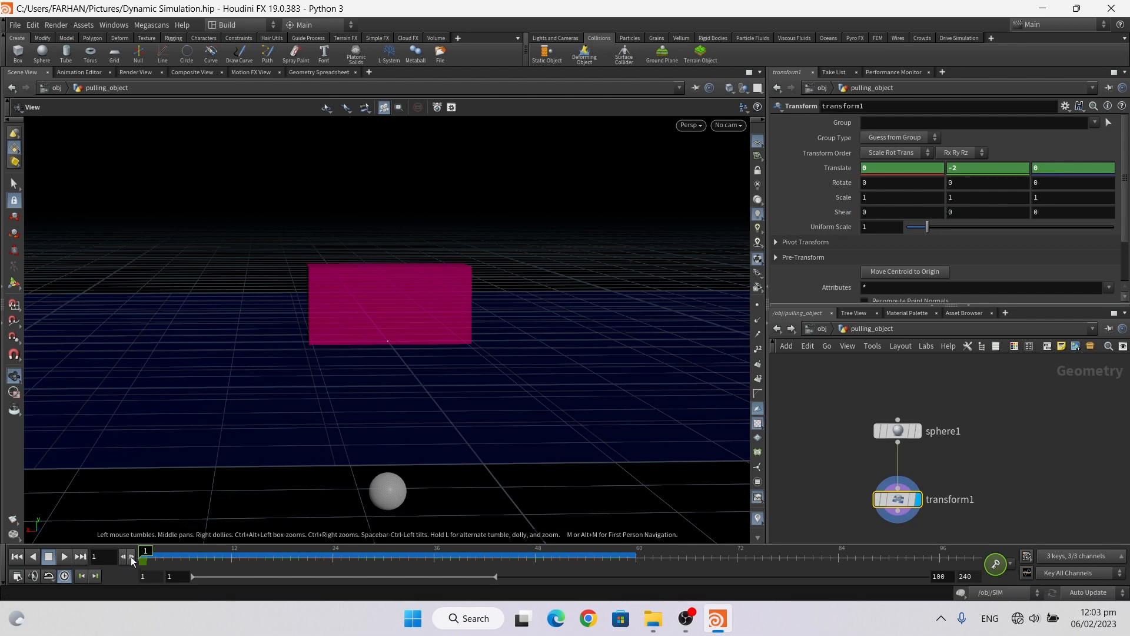
left_click(145, 550)
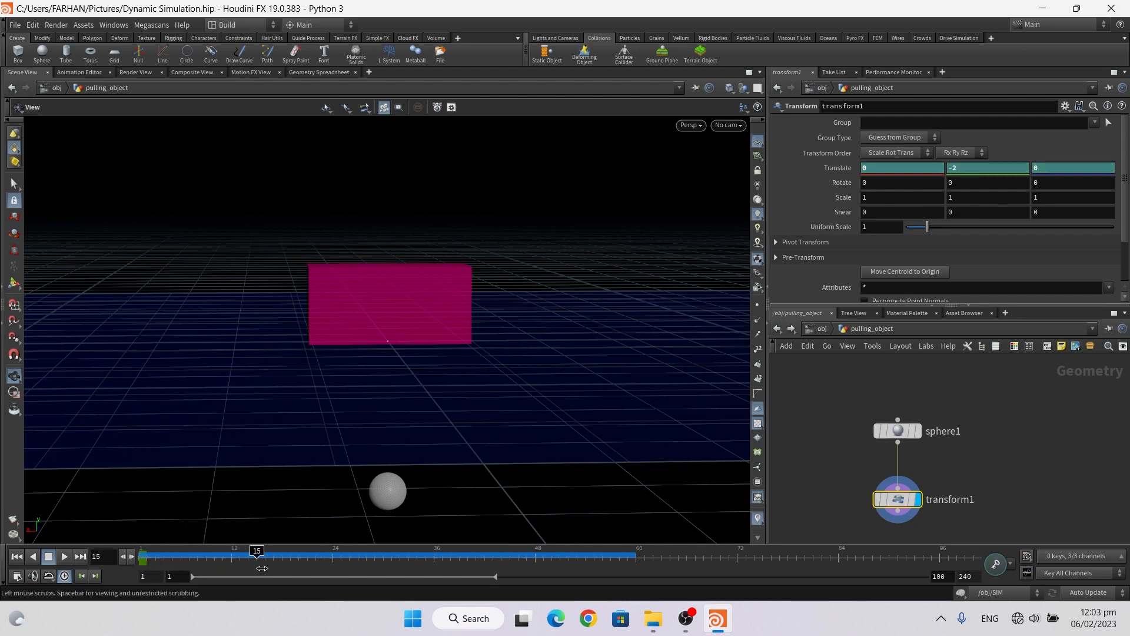
mouse_move(842, 182)
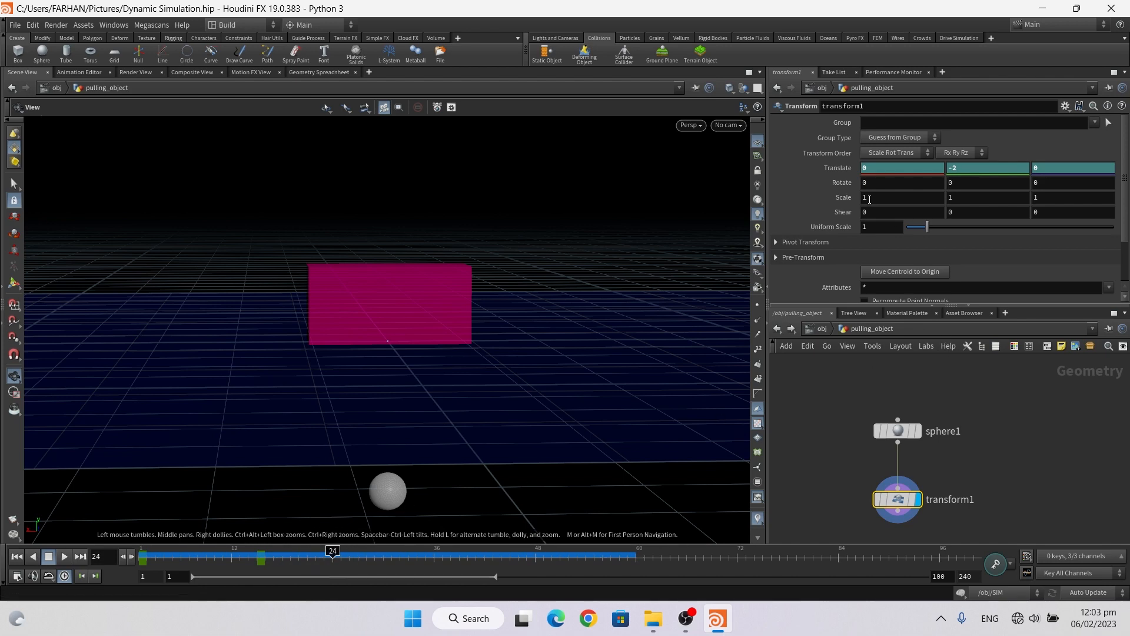
left_click(987, 168)
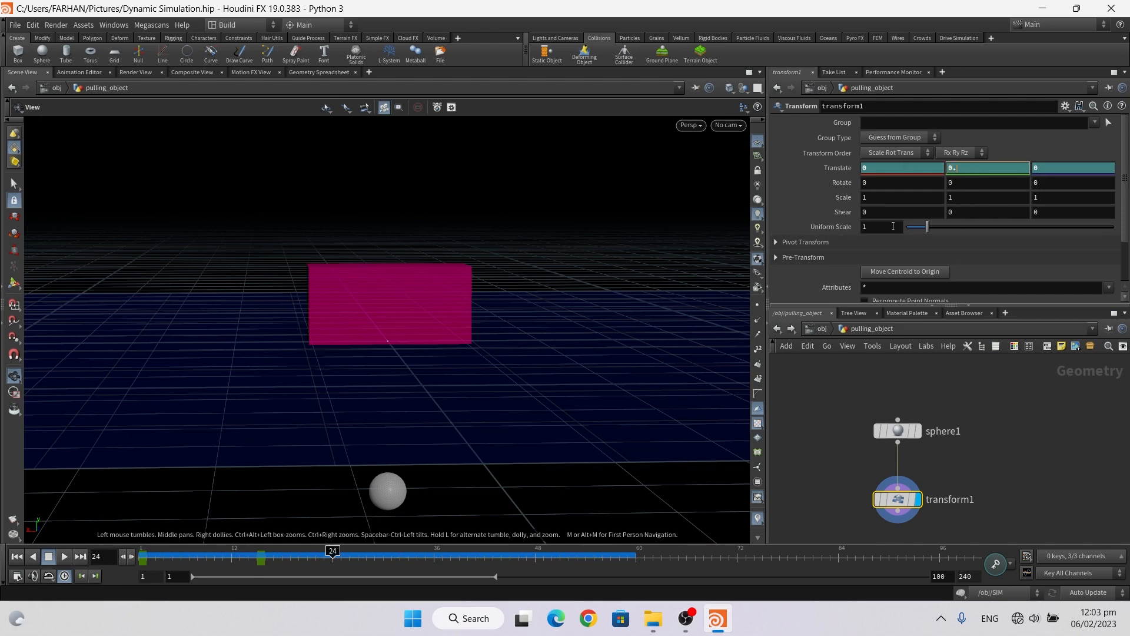
type("0.5")
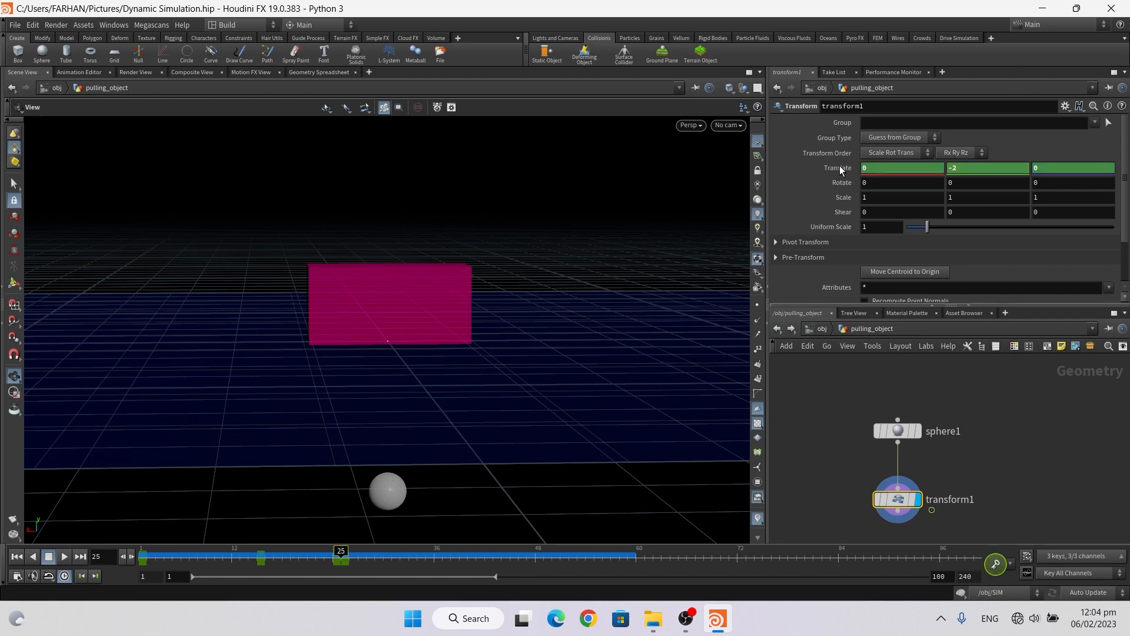
- Review the translate curves in the Animation Editor, select all keys, and close it
left_click(64, 556)
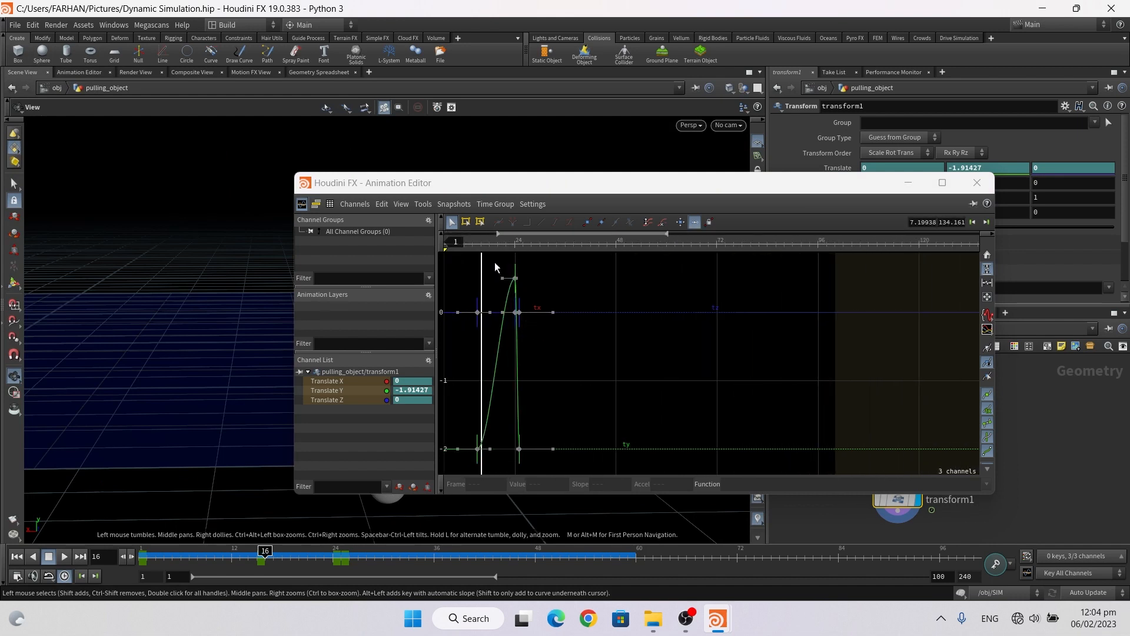
left_click(518, 311)
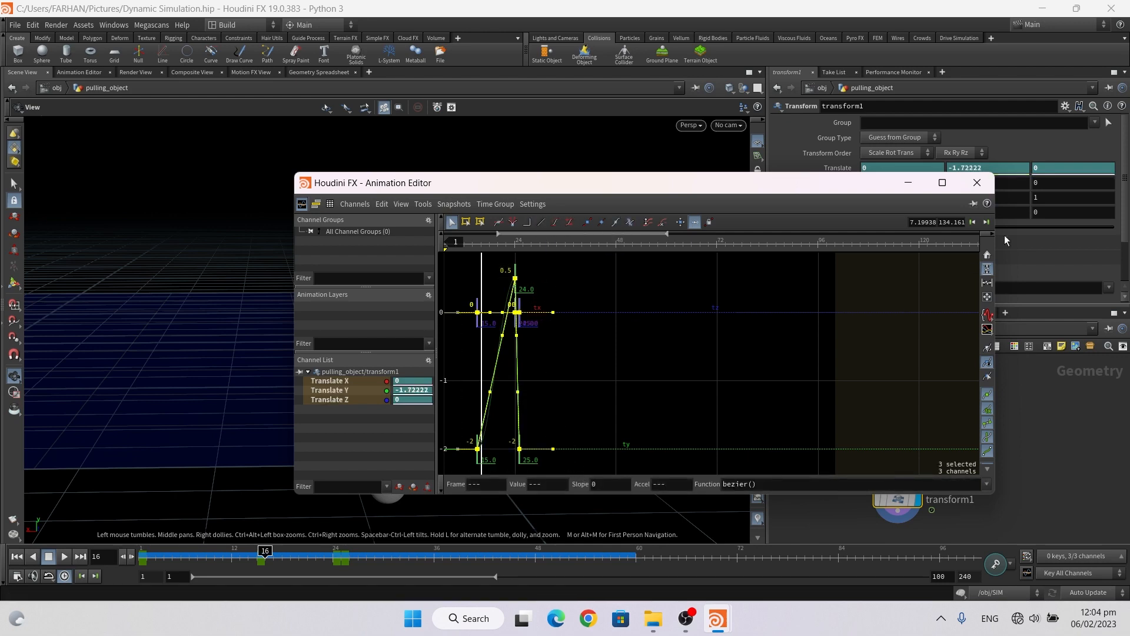
left_click(977, 182)
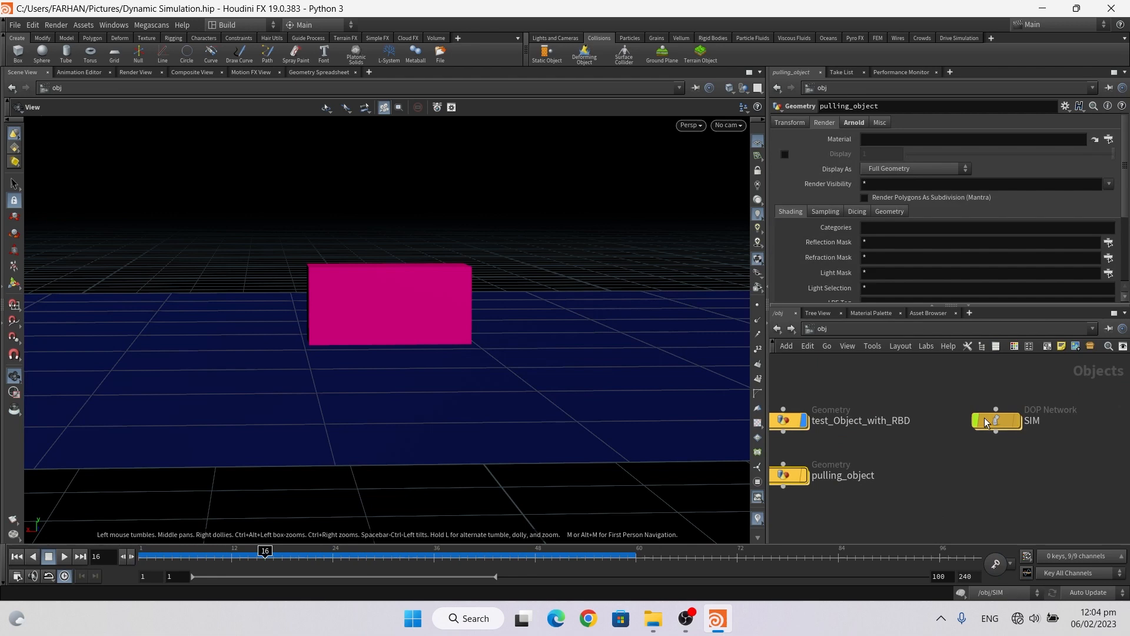
double_click(996, 421)
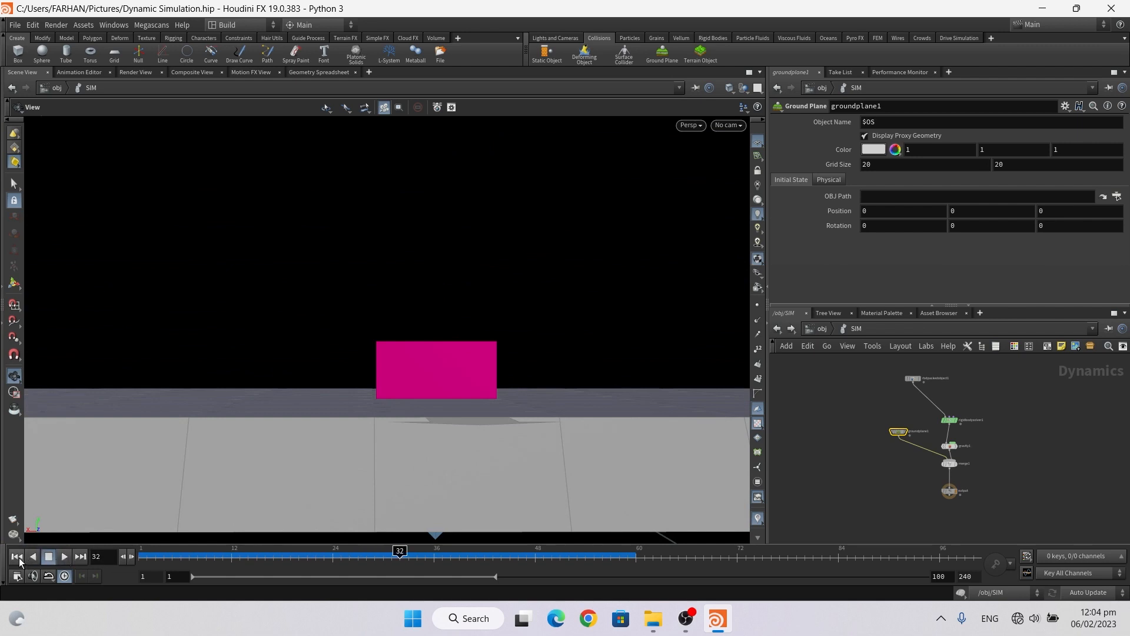
left_click(16, 556)
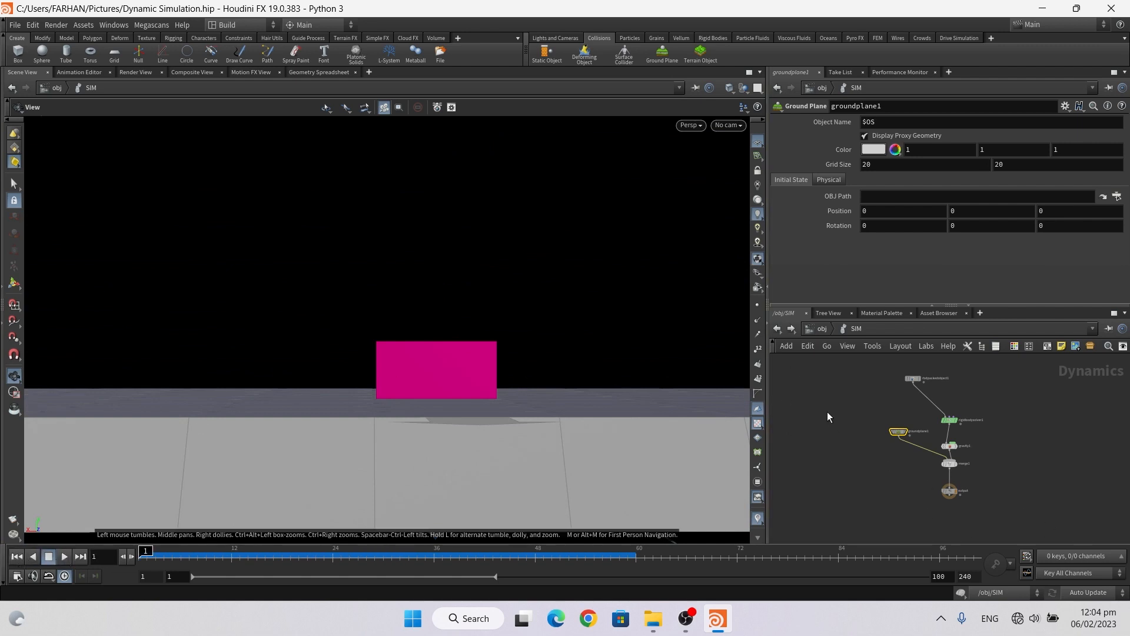
mouse_move(810, 455)
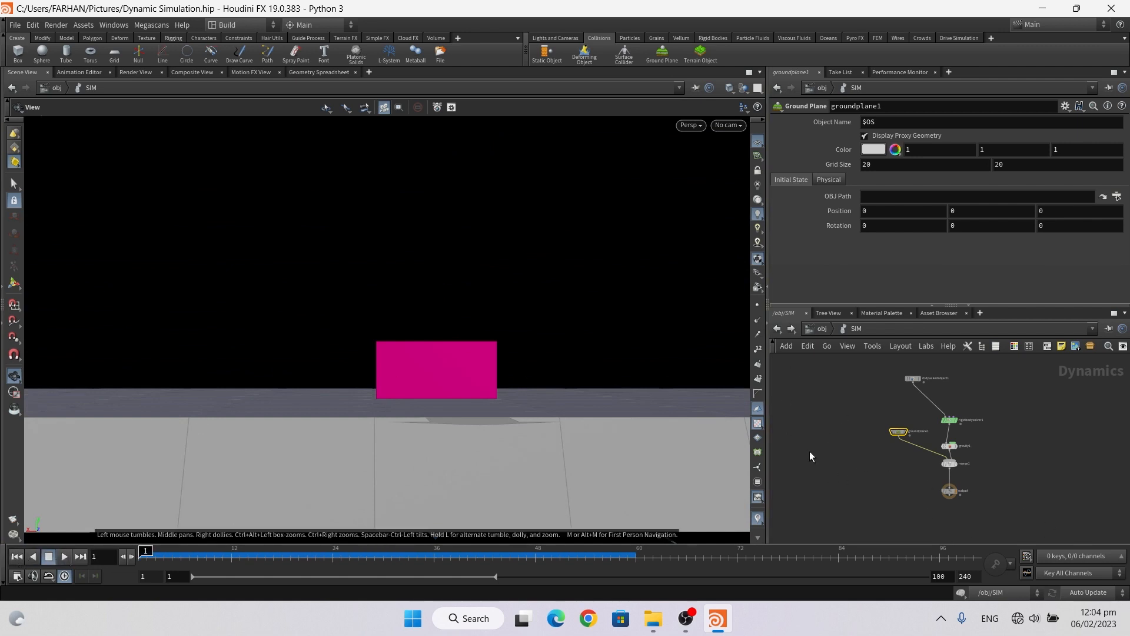
mouse_move(742, 354)
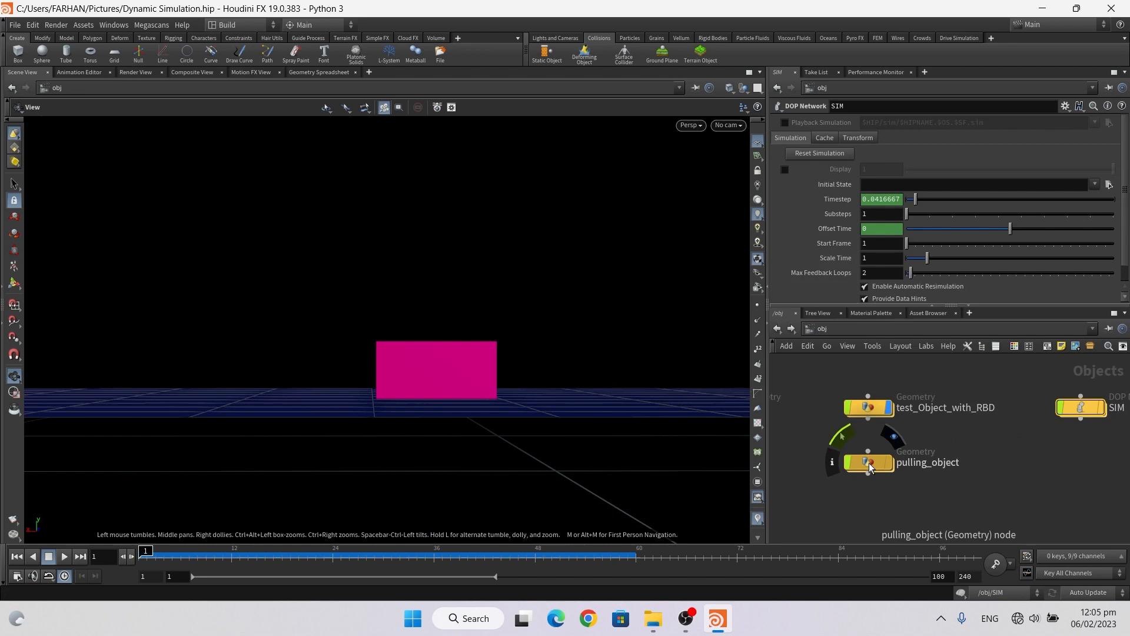
- Make pulling_object a deforming collider and inspect its collision source, file cache, VDB and doppath nodes
left_click(869, 462)
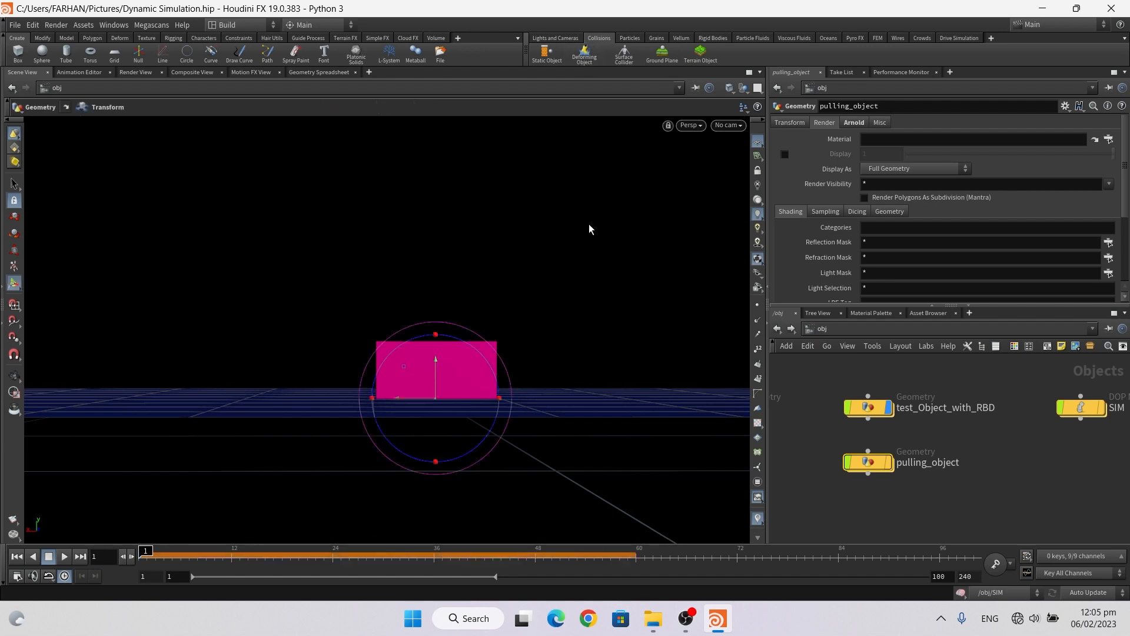
mouse_move(584, 68)
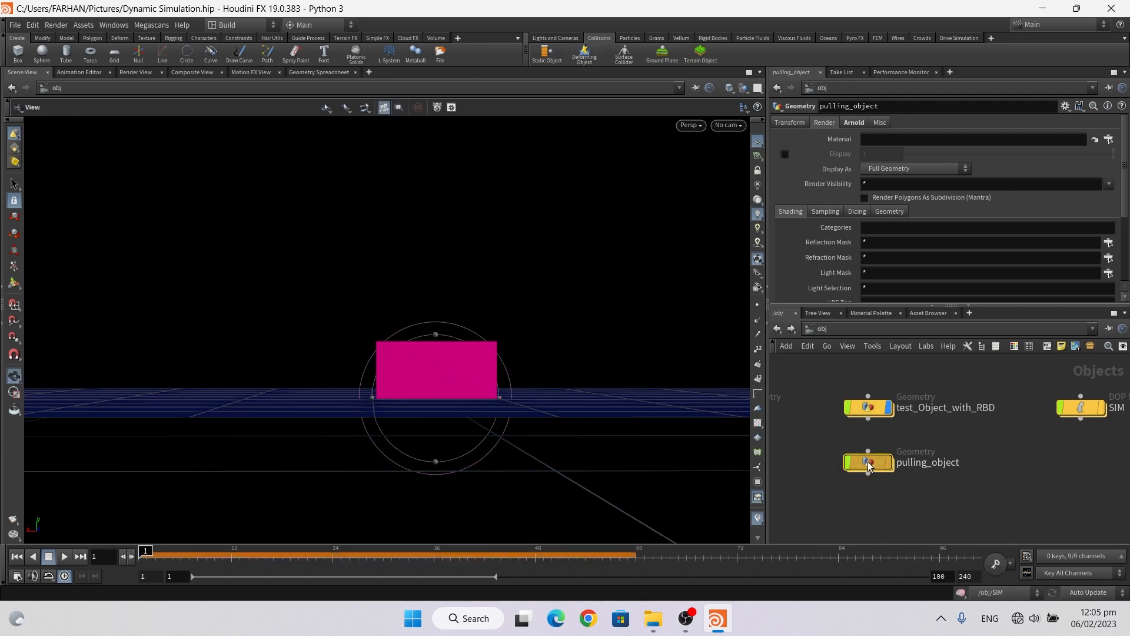
double_click(868, 463)
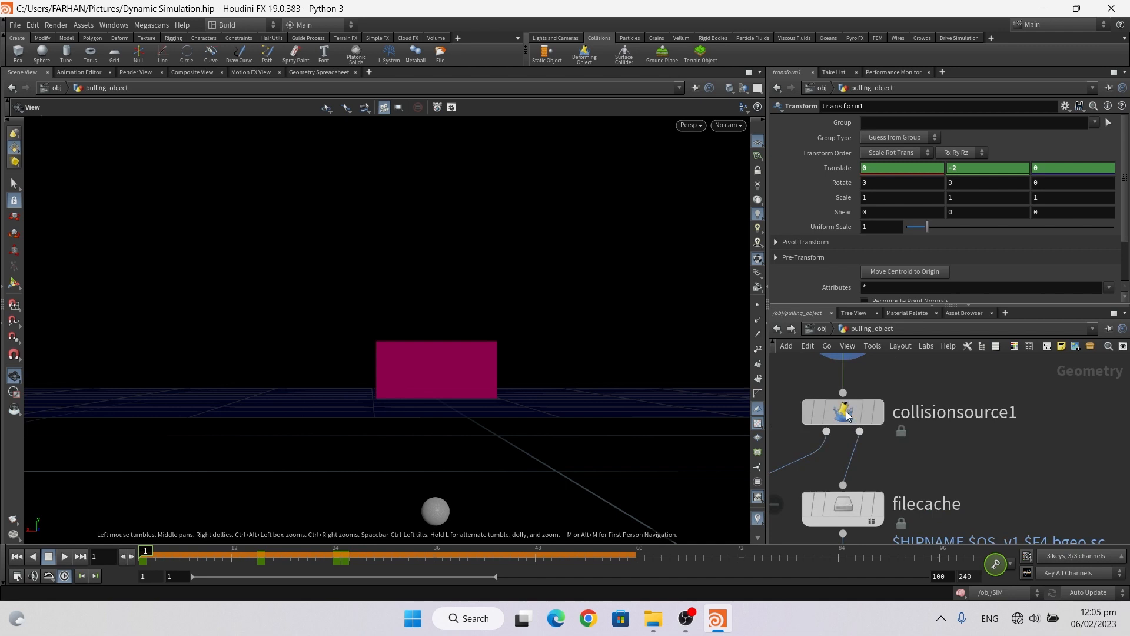
left_click(842, 411)
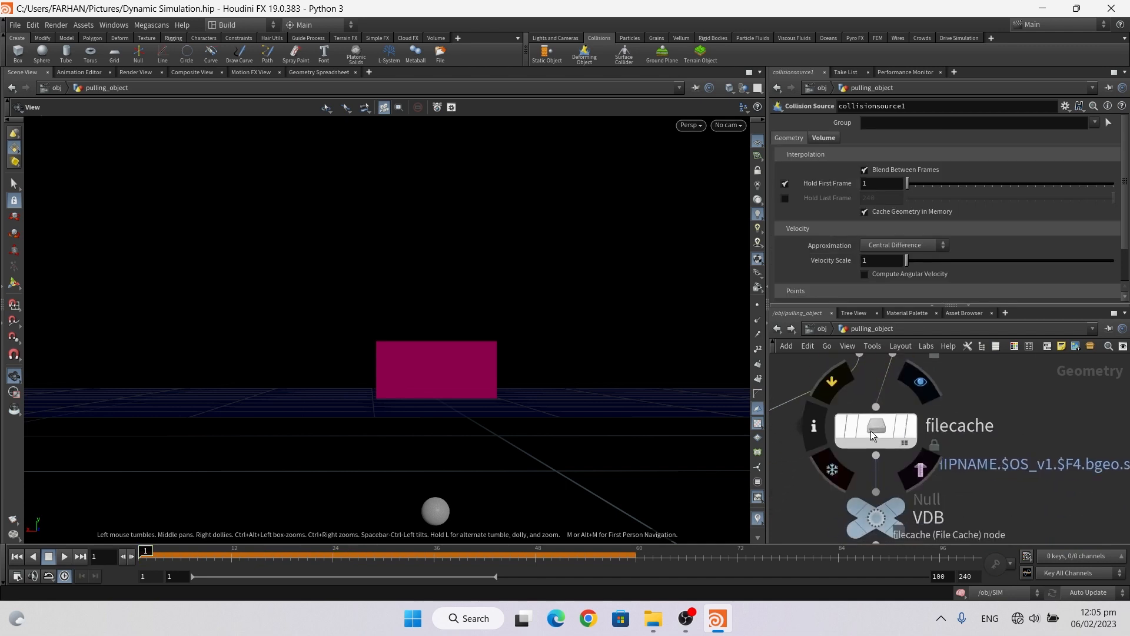
left_click(874, 430)
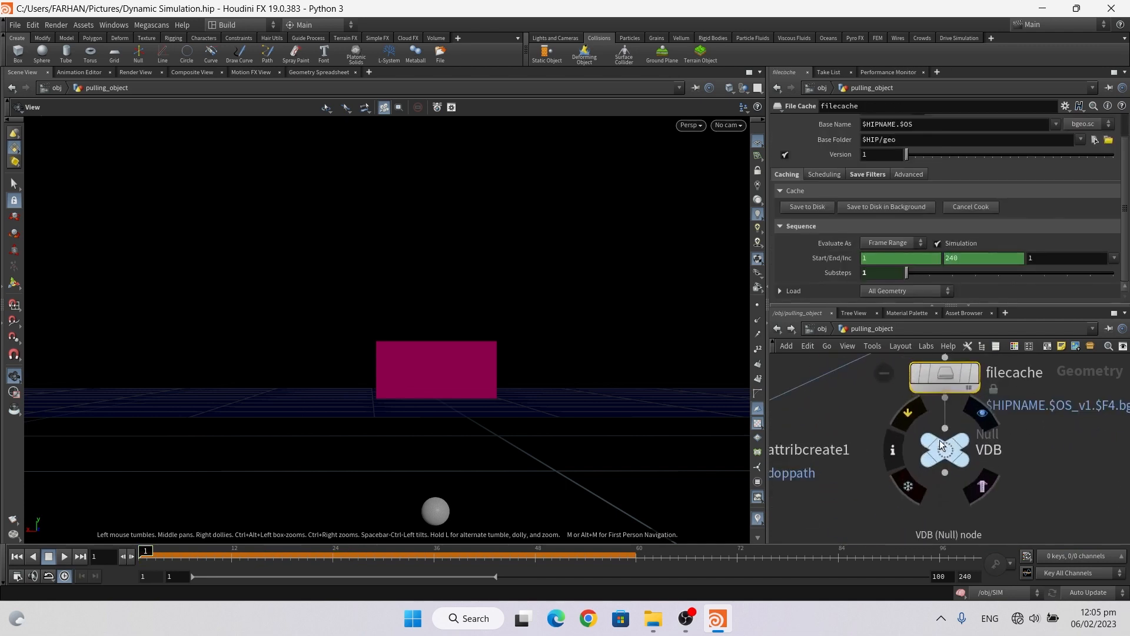
left_click(944, 449)
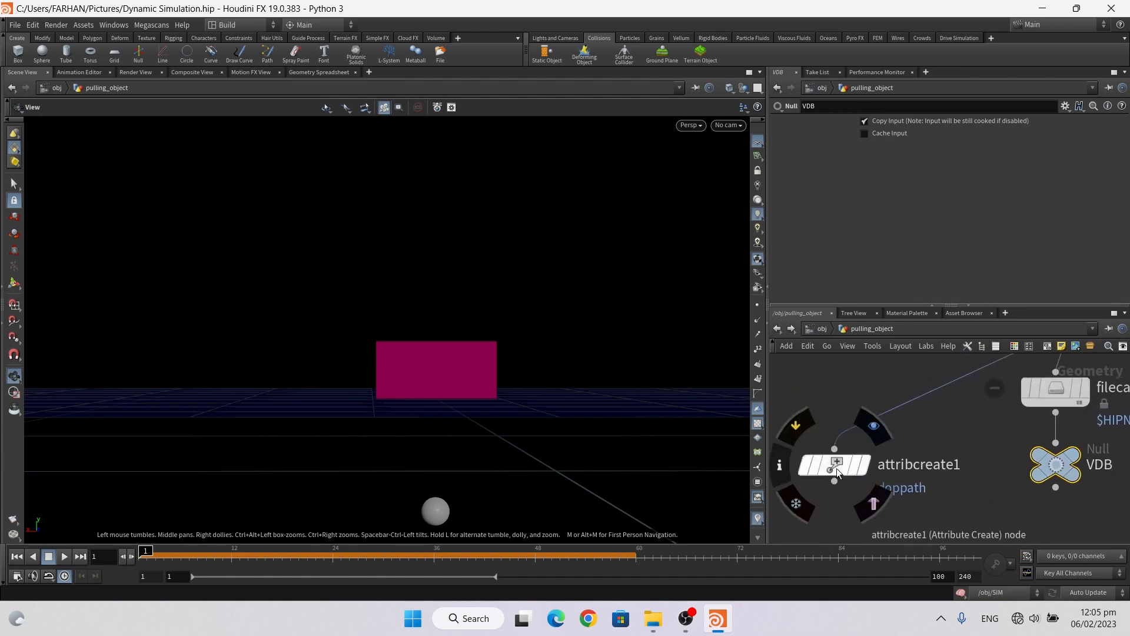
left_click(834, 464)
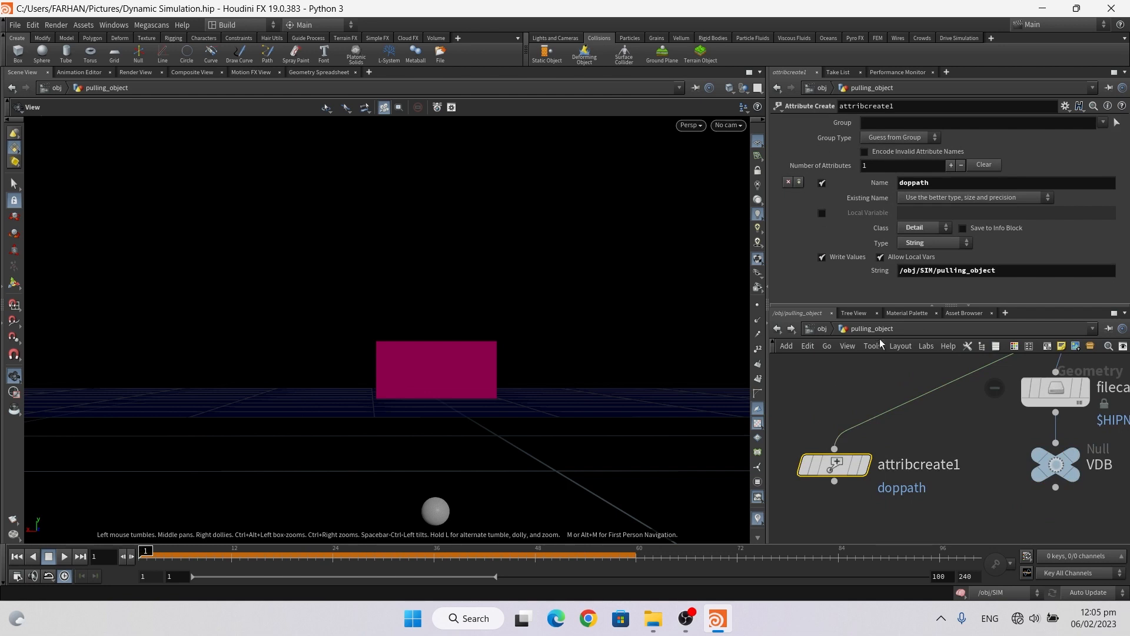
mouse_move(900, 499)
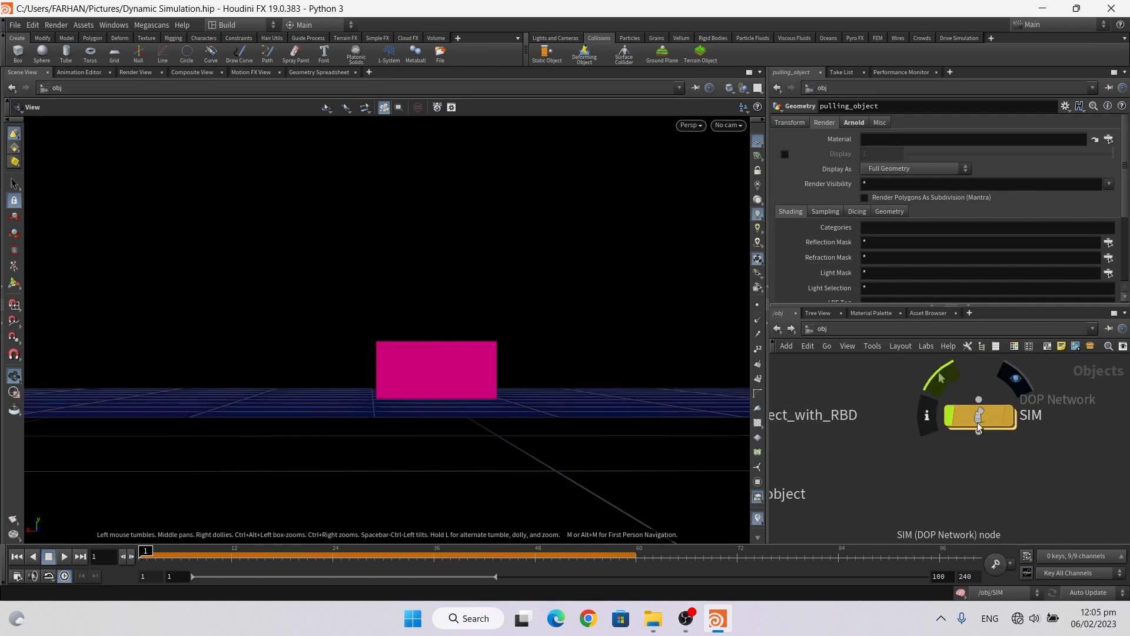
double_click(978, 415)
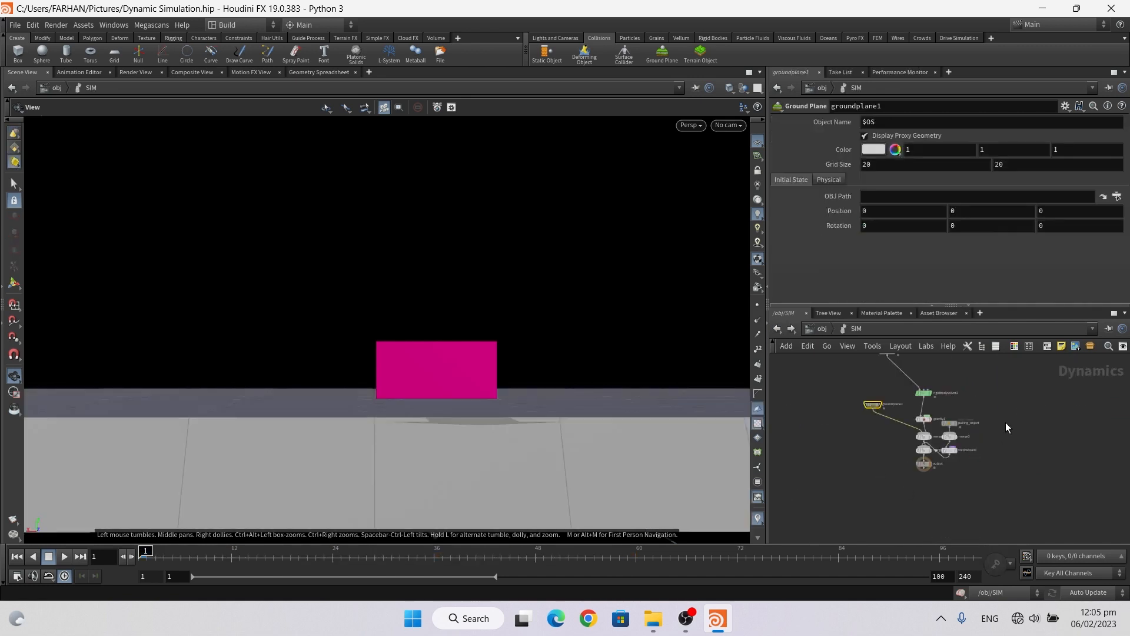
left_click(948, 449)
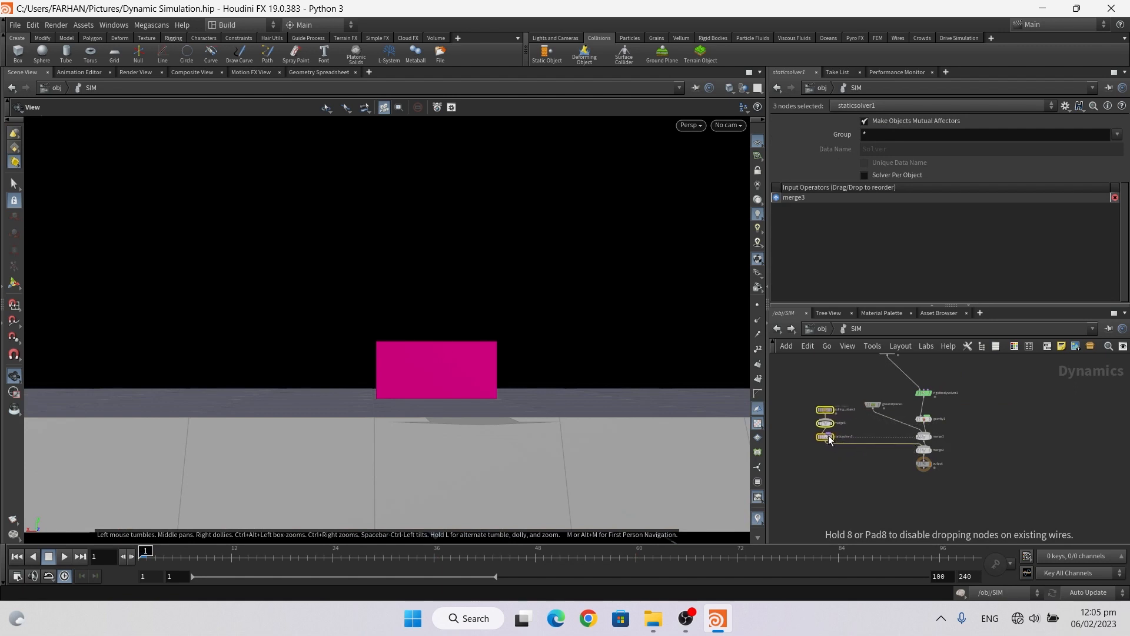
scroll("up", 3)
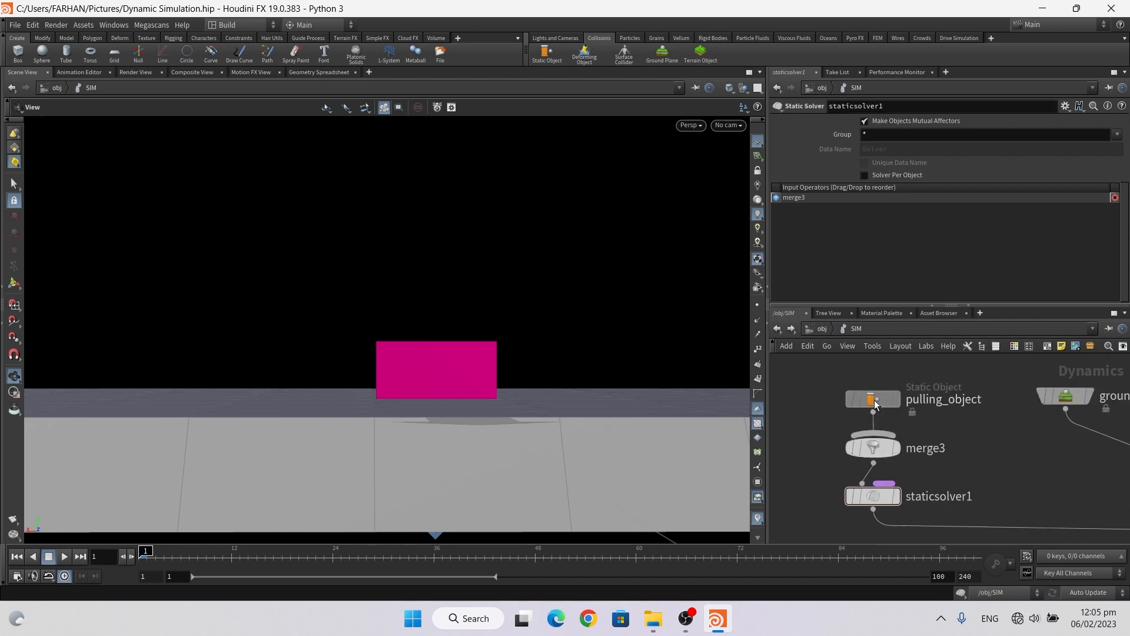
left_click(872, 398)
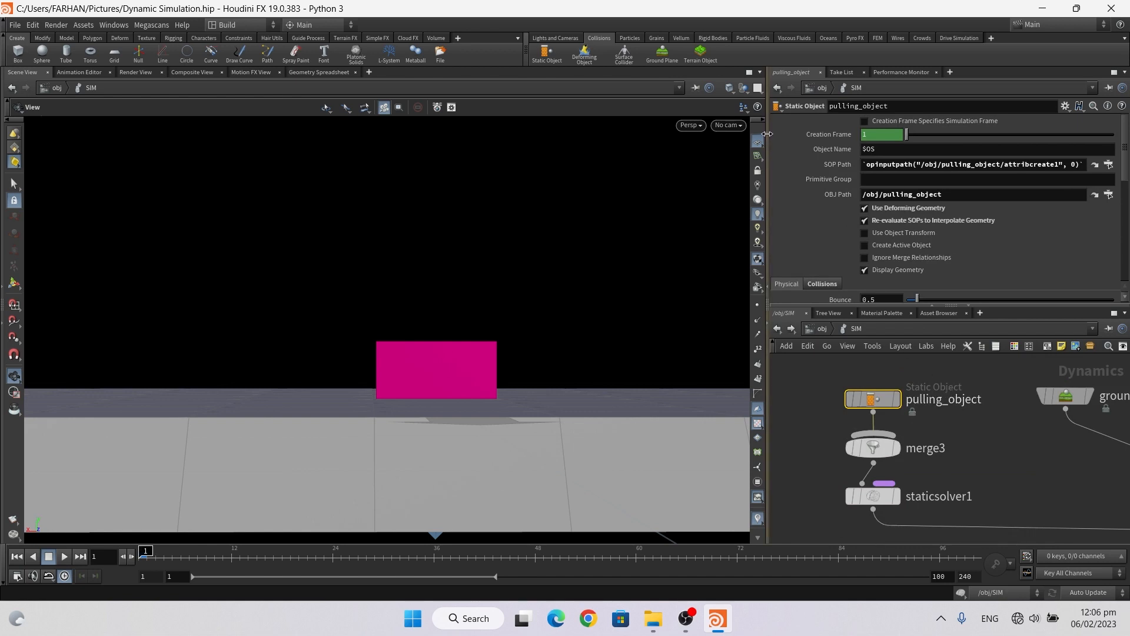
mouse_move(835, 215)
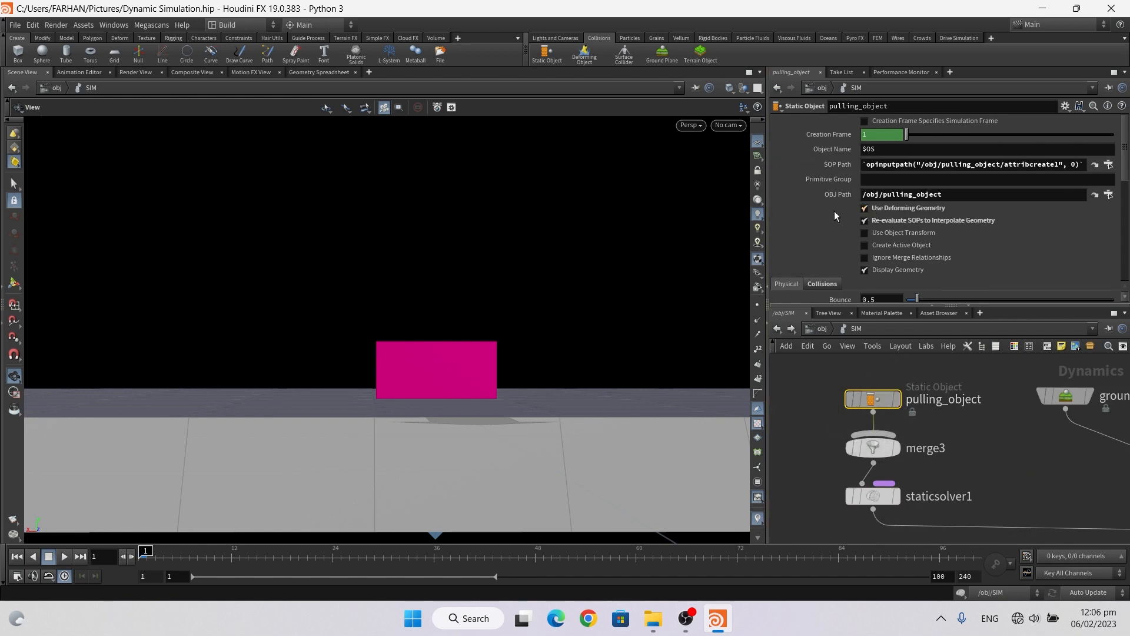
mouse_move(907, 209)
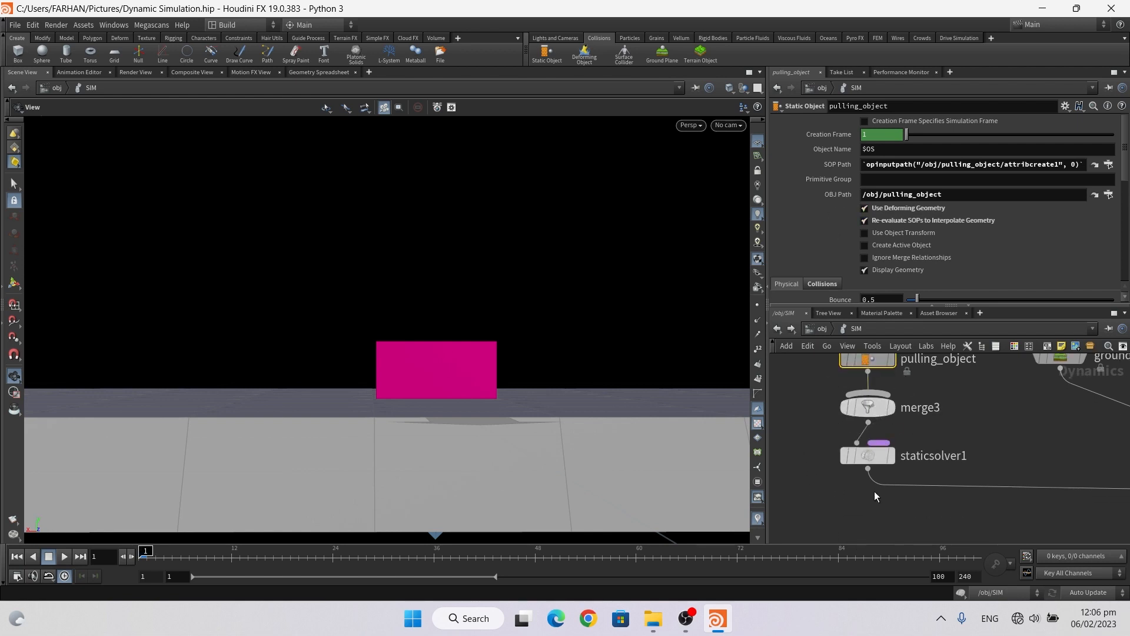
left_click(867, 455)
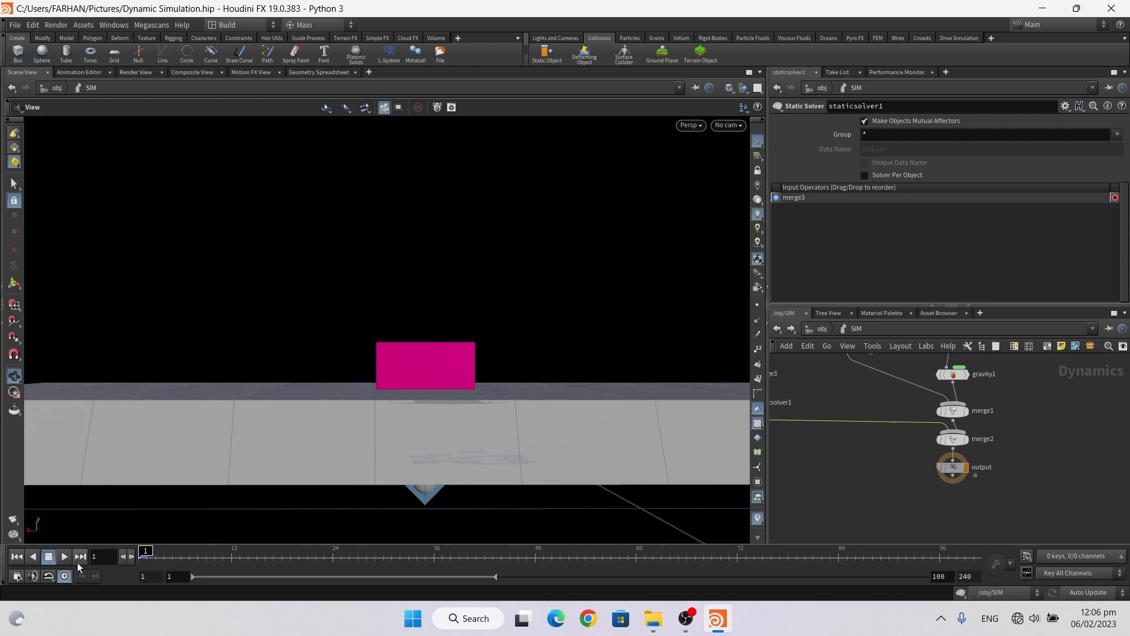
- Play the simulation, step out to /obj and back into SIM, and run playback to frame 100
left_click(63, 556)
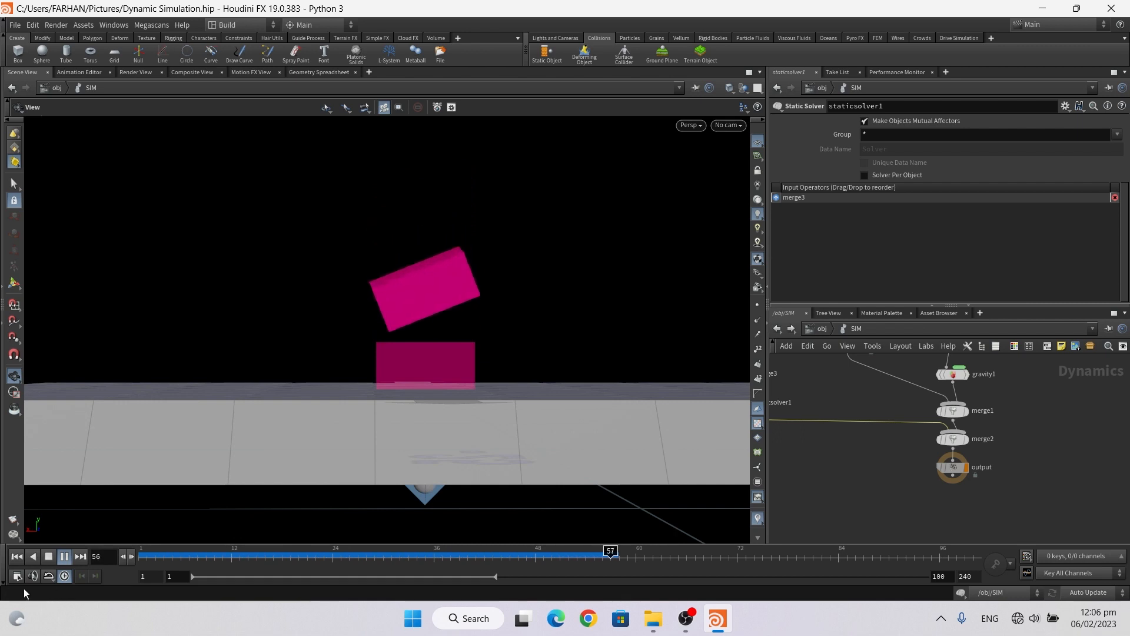
left_click(63, 556)
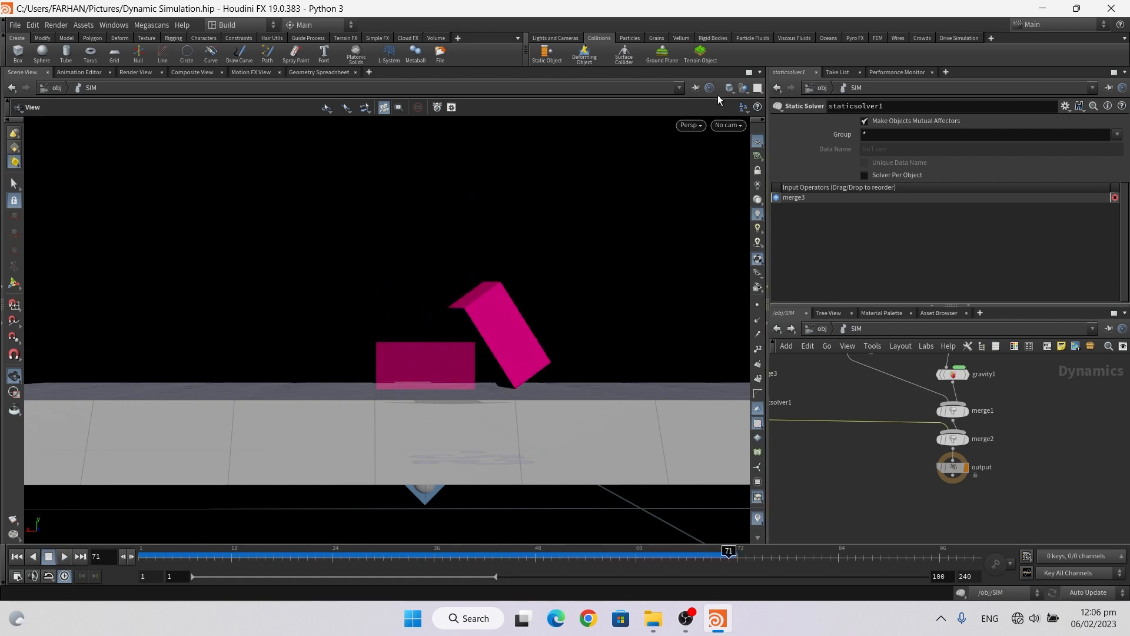
left_click(740, 87)
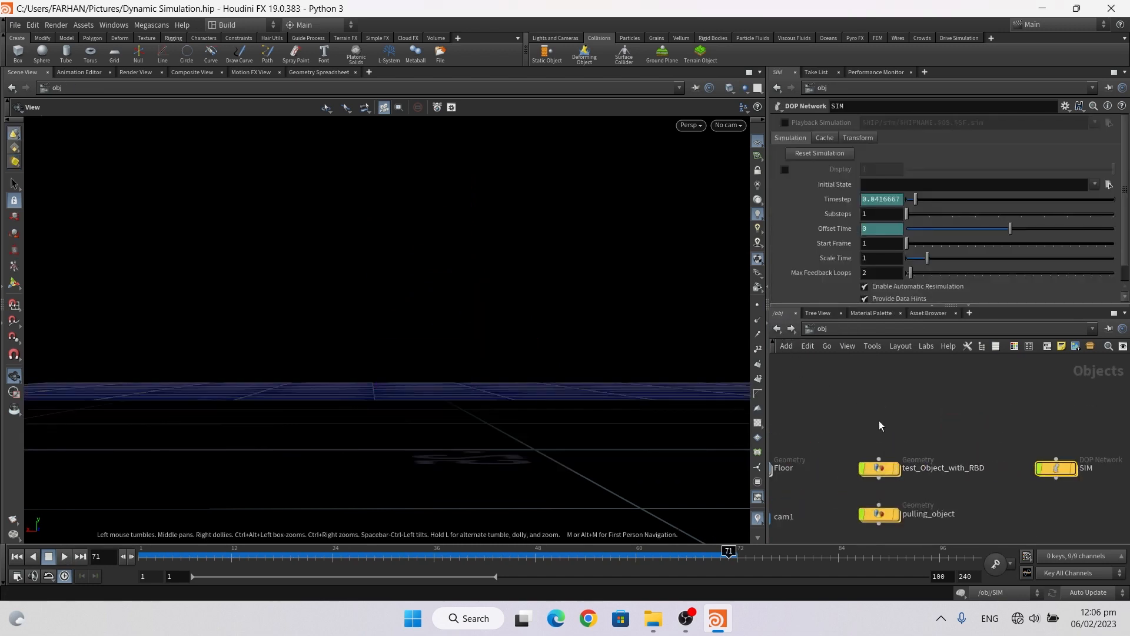
double_click(1056, 467)
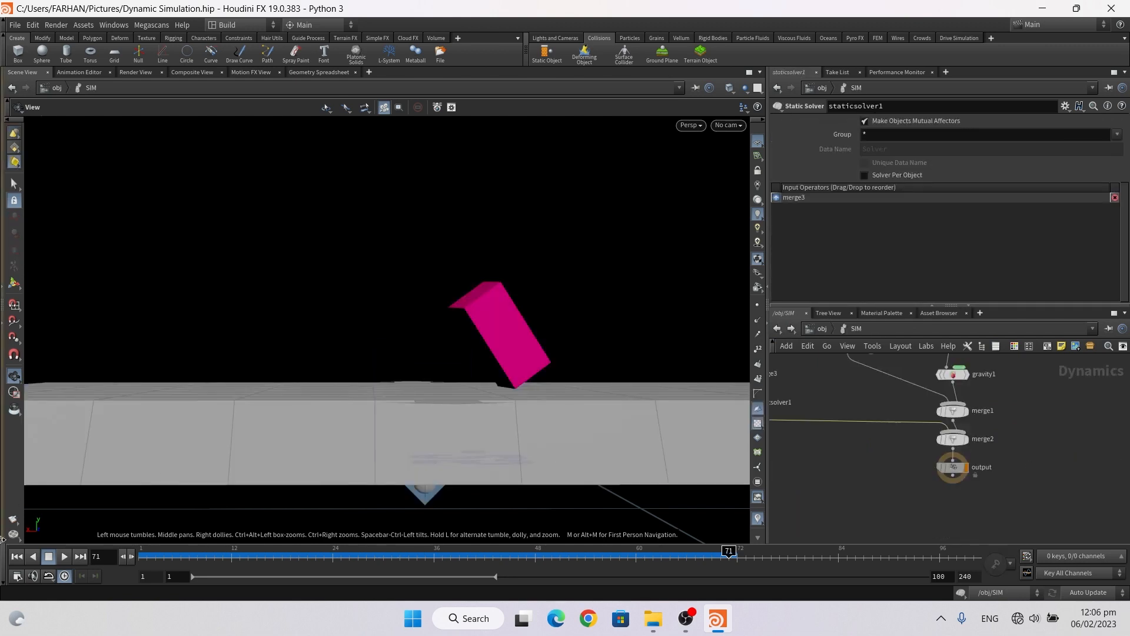
left_click(64, 556)
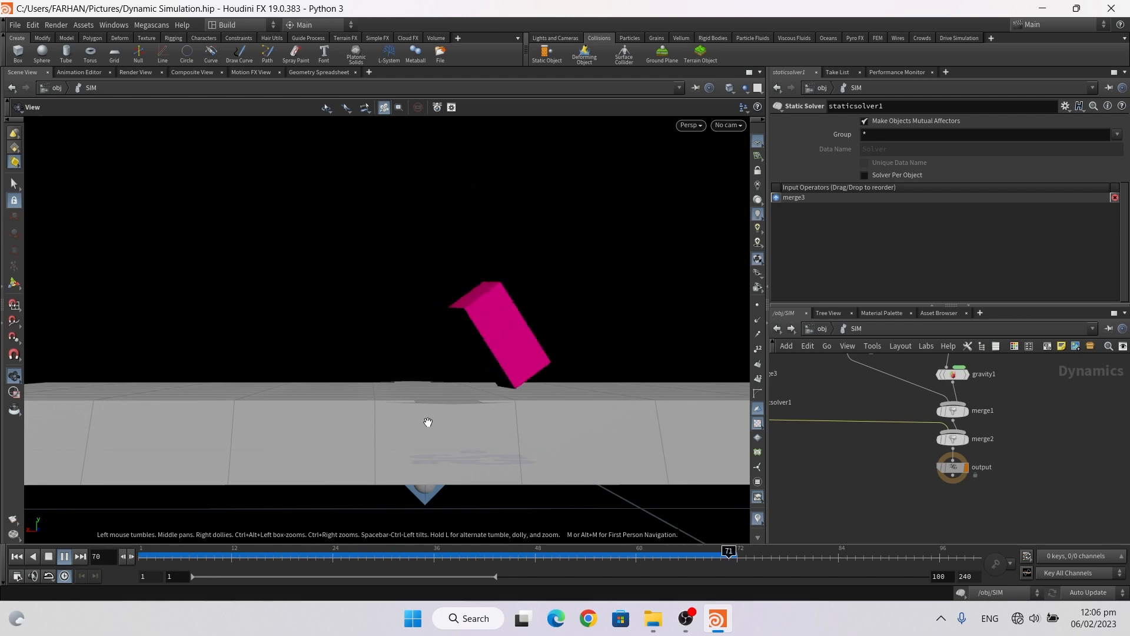
left_click(80, 555)
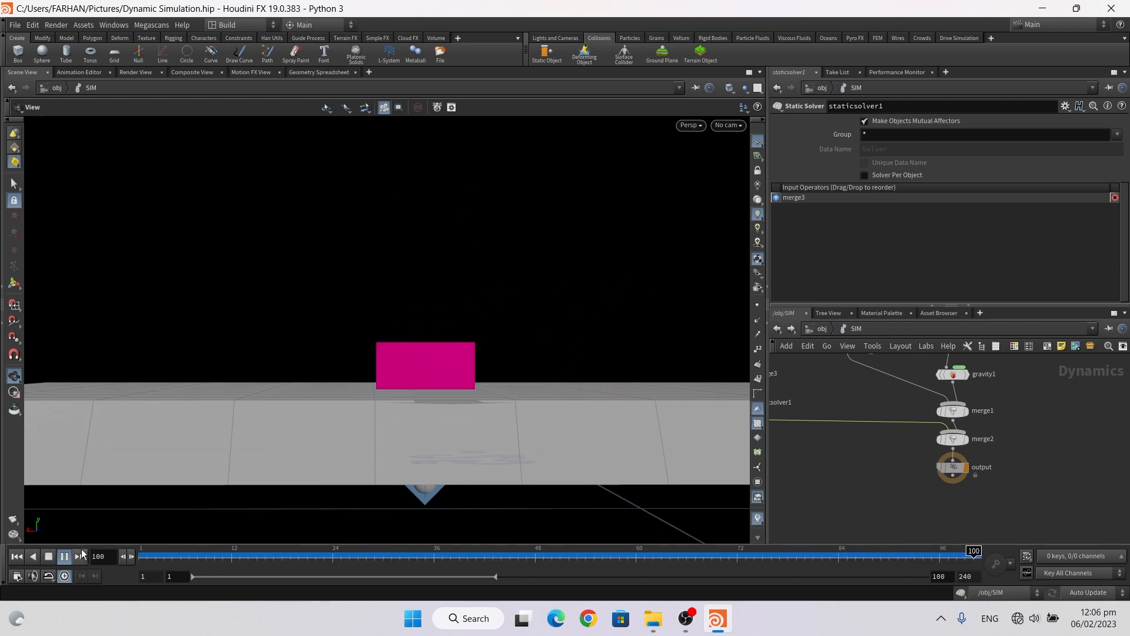
left_click(48, 556)
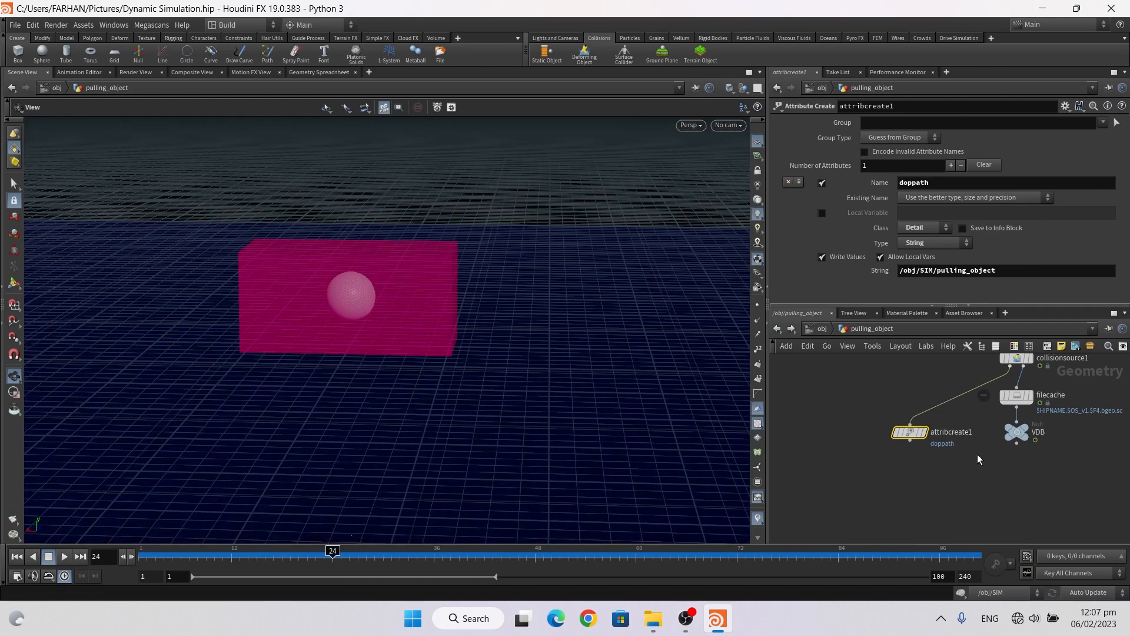
- Check pulling_object's doppath attribute, then replay the sim from frame 1 as the pink box launches
left_click(803, 452)
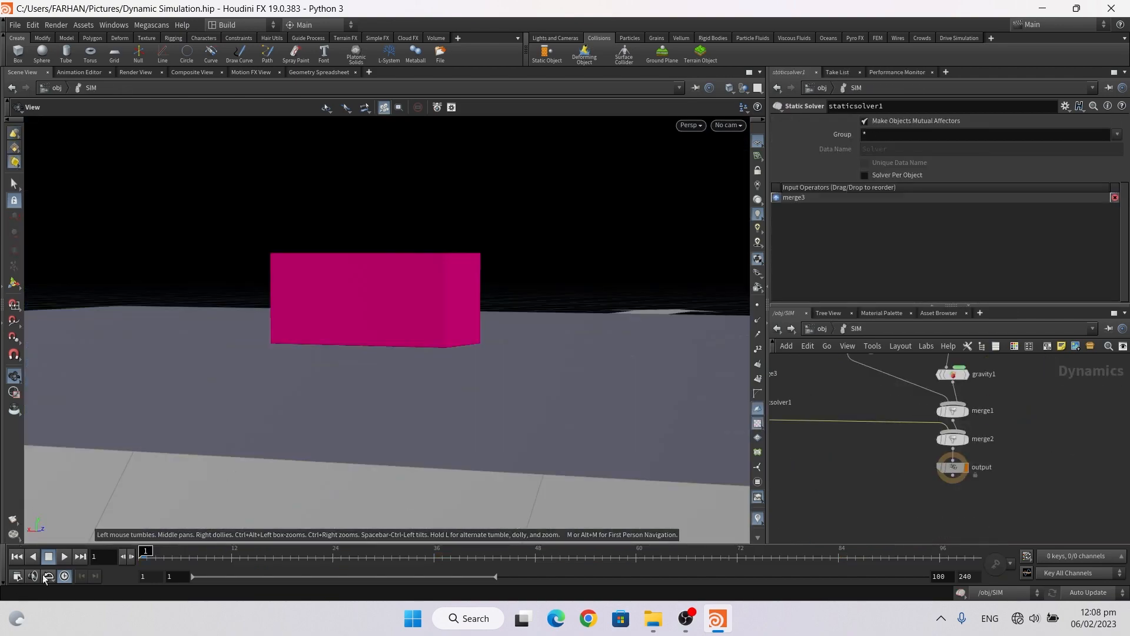
left_click(63, 556)
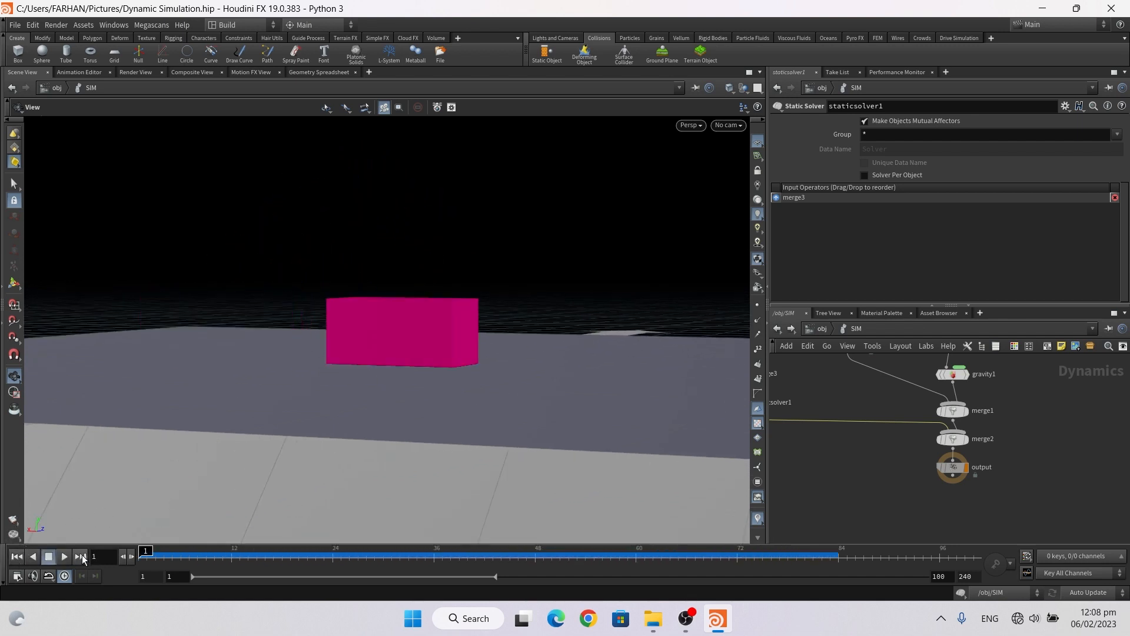
left_click(64, 555)
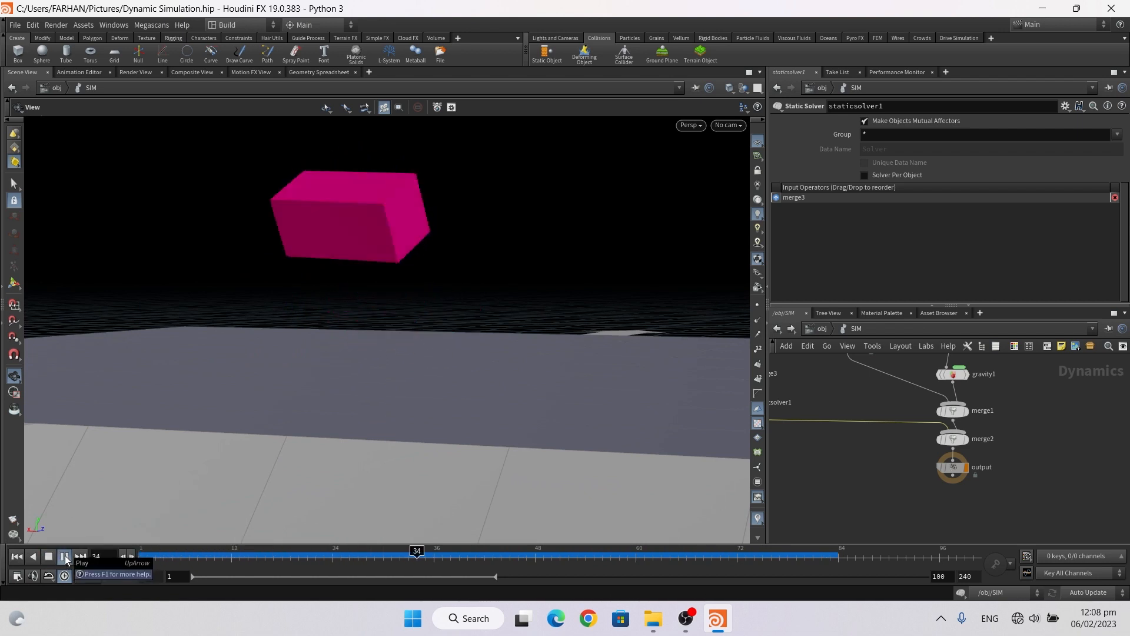
left_click(48, 555)
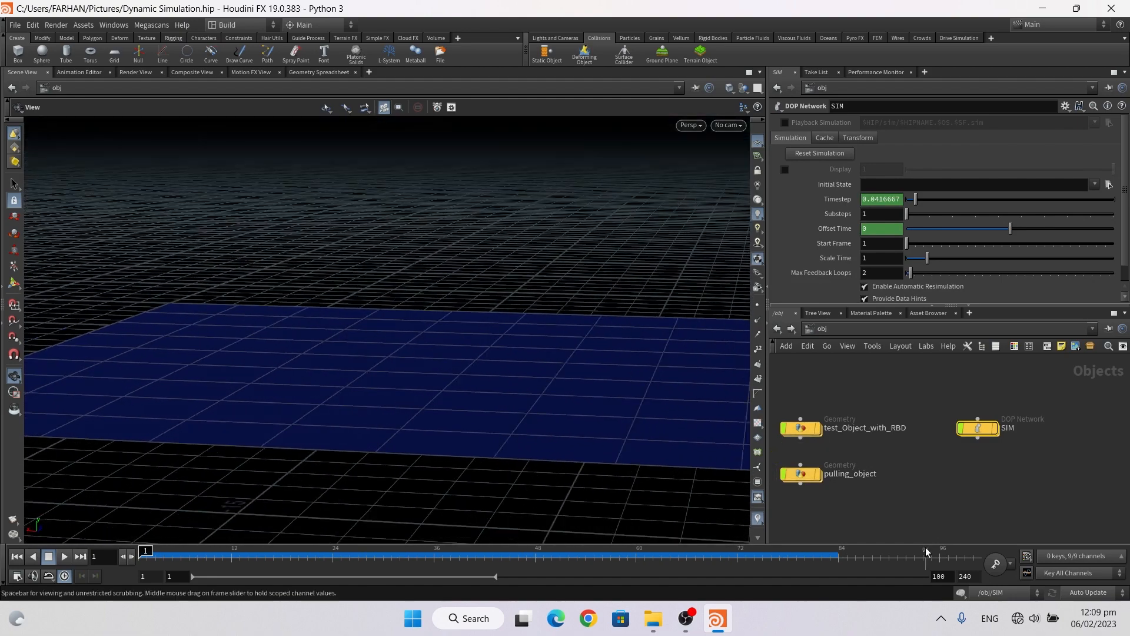
- Build Final_Sim geometry holding Dop Import CAR_1, fetching *rbd* objects from /obj/SIM
left_click(890, 438)
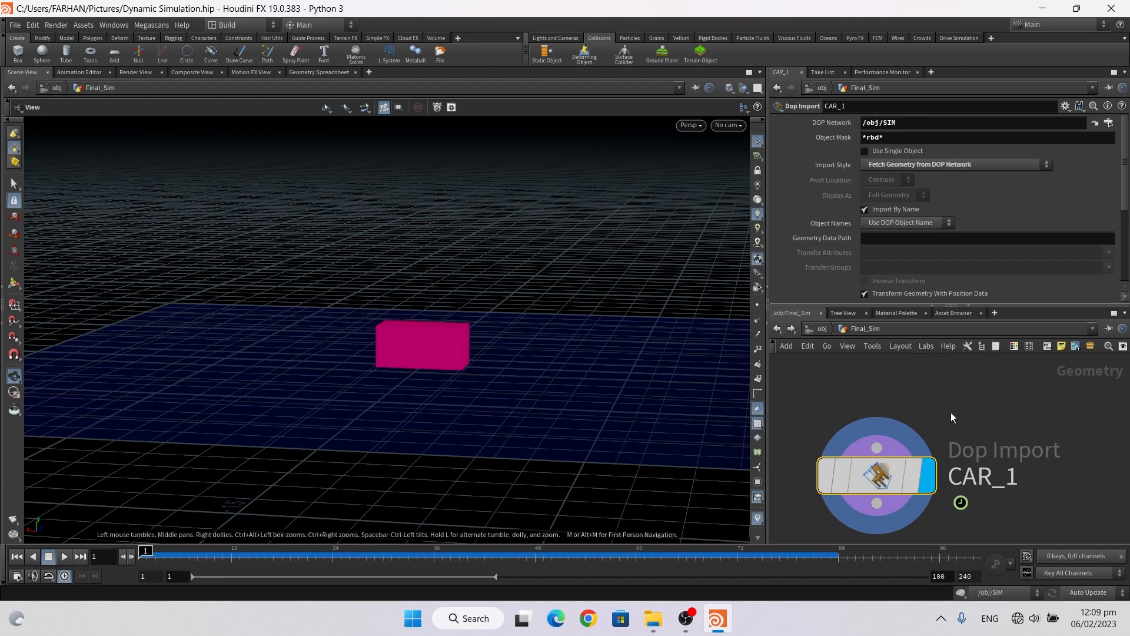
key("tab")
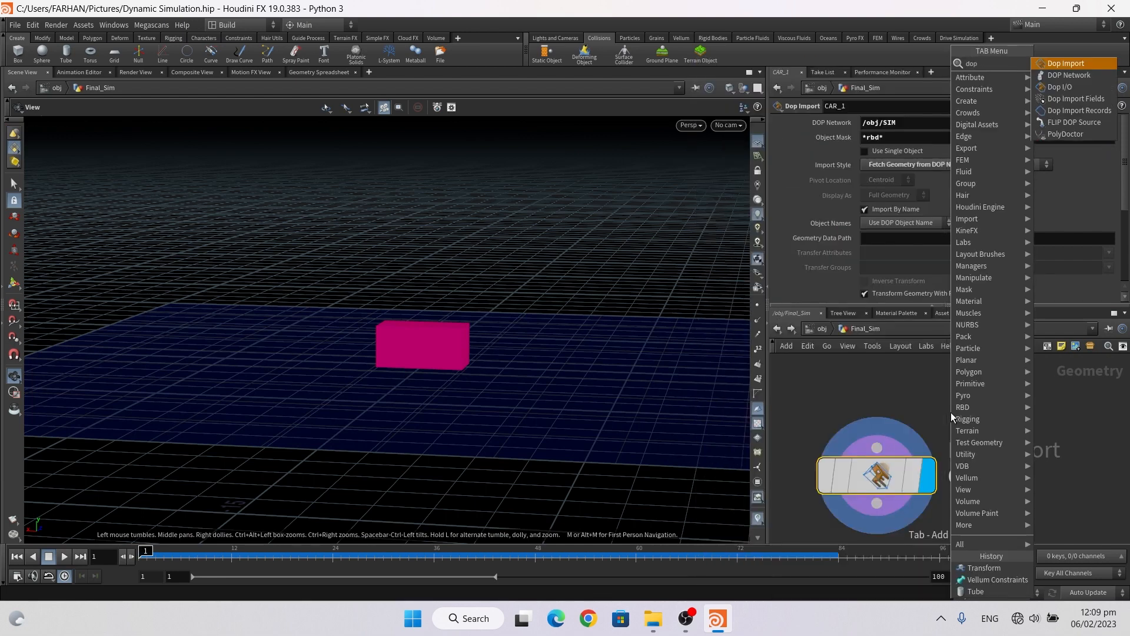
left_click(1066, 64)
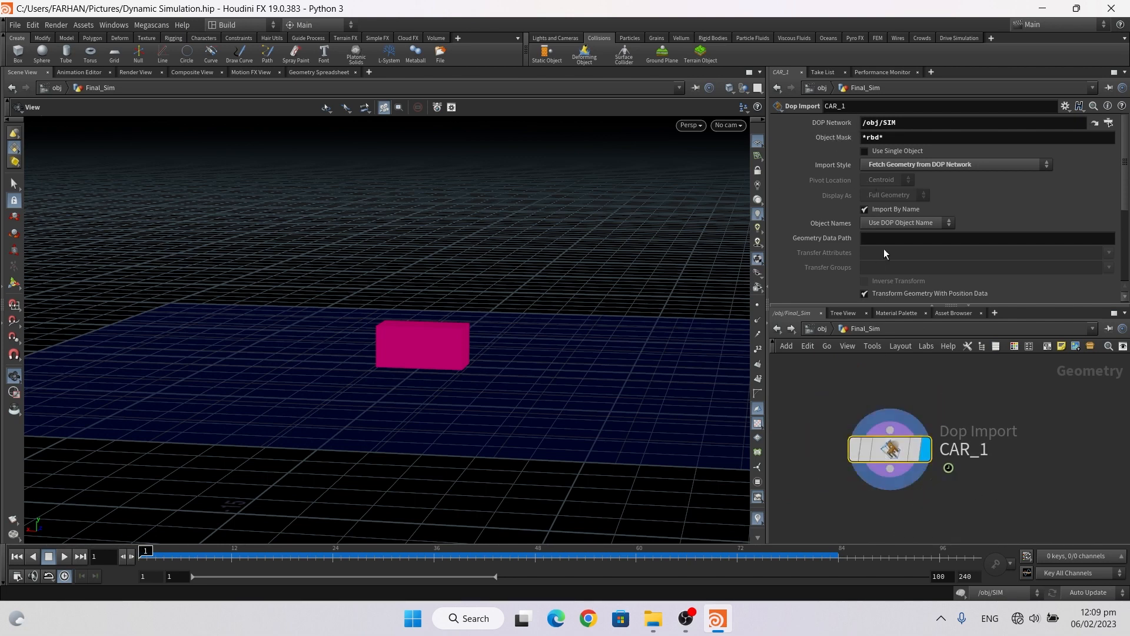
mouse_move(905, 164)
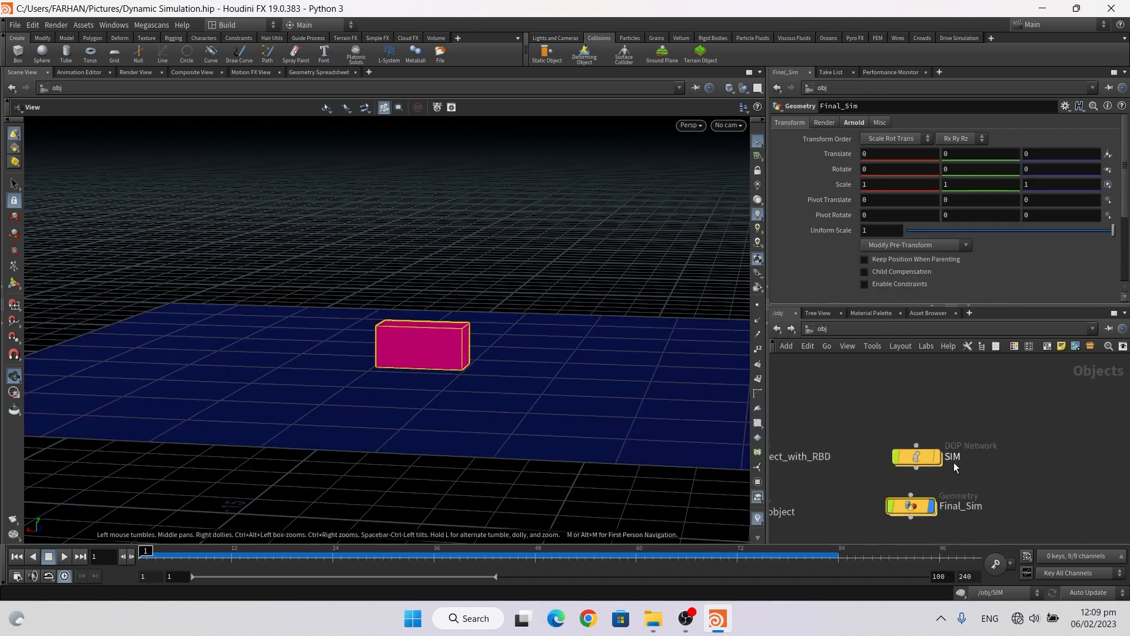
- Enter the SIM dynamics network to inspect rbdpackedobject1 beside staticsolver1 and merge3
double_click(916, 456)
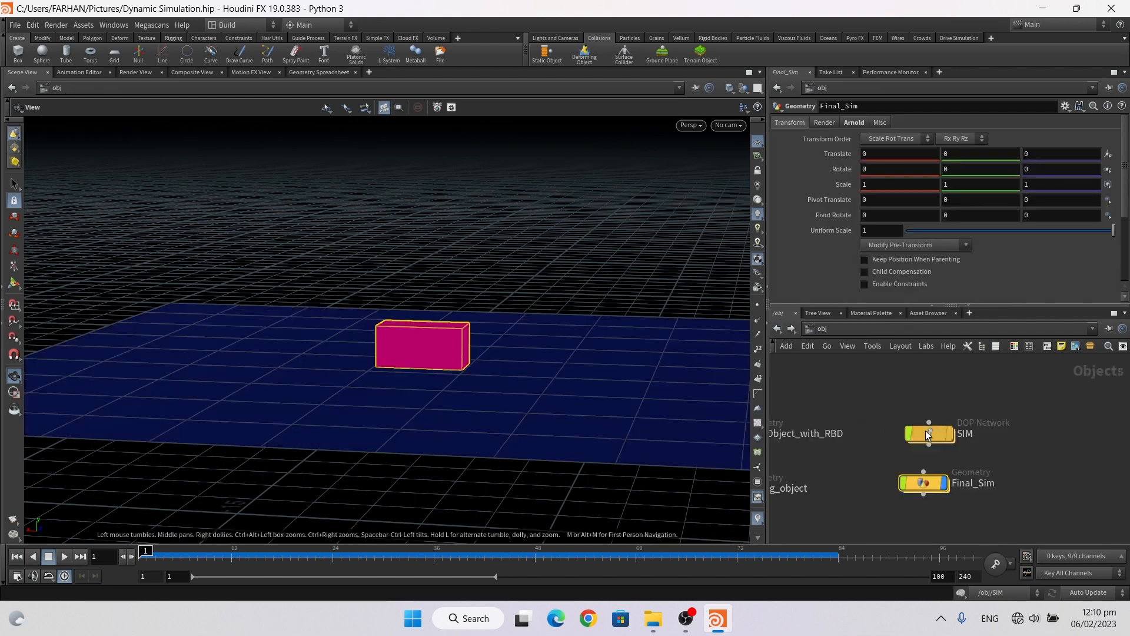
double_click(928, 433)
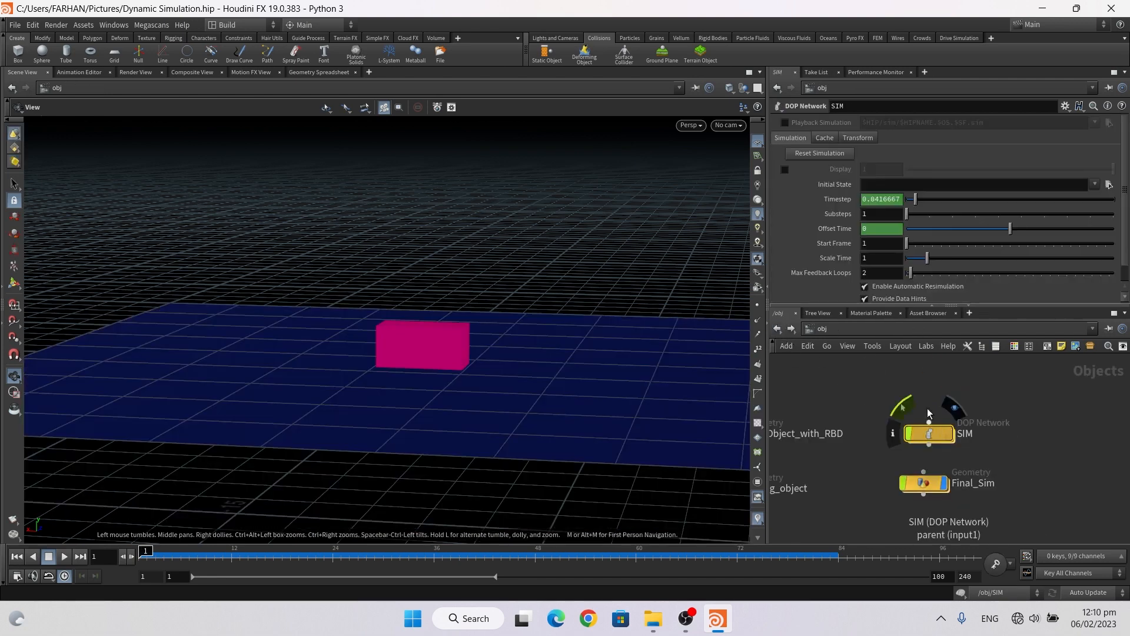
double_click(929, 433)
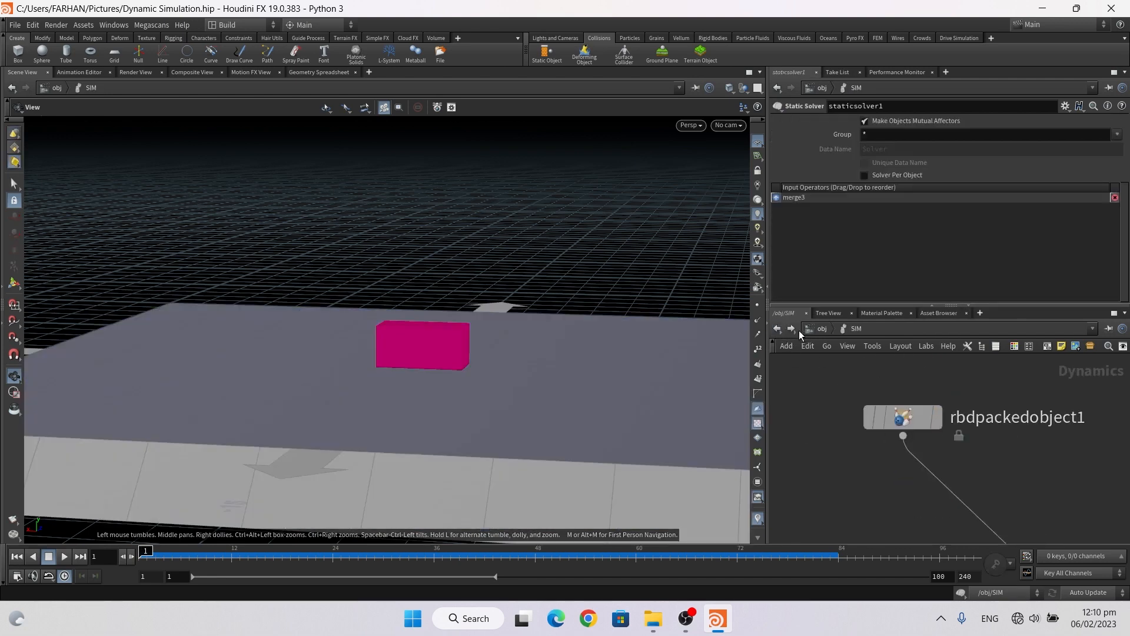
mouse_move(862, 372)
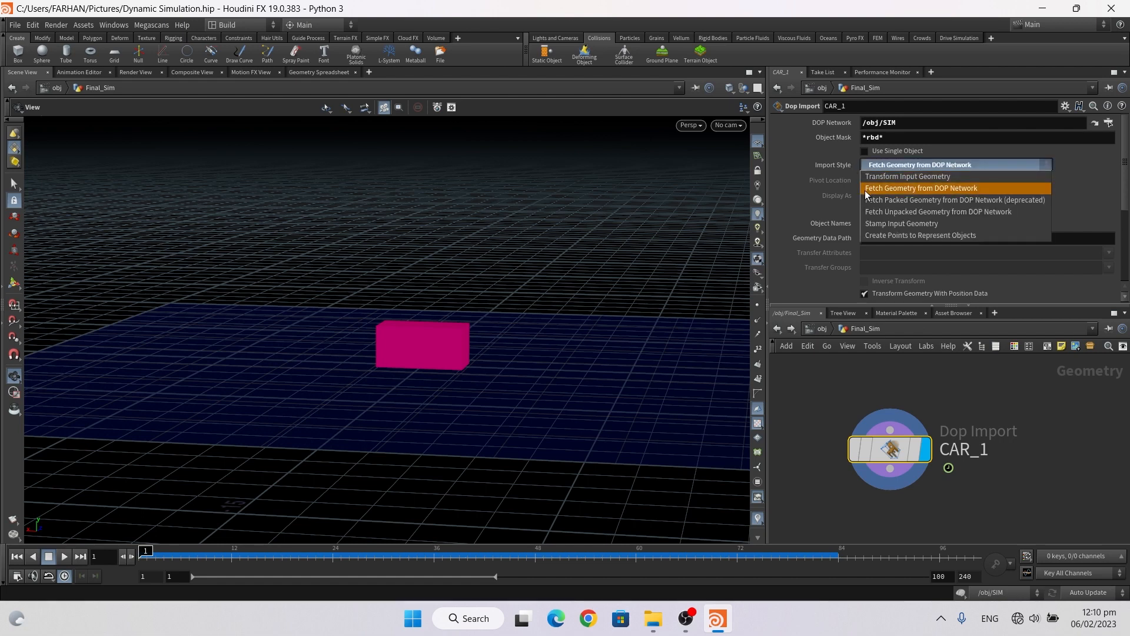
- Keep CAR_1's Fetch Geometry from DOP Network style, replay from frame 1, and return to /obj
left_click(921, 187)
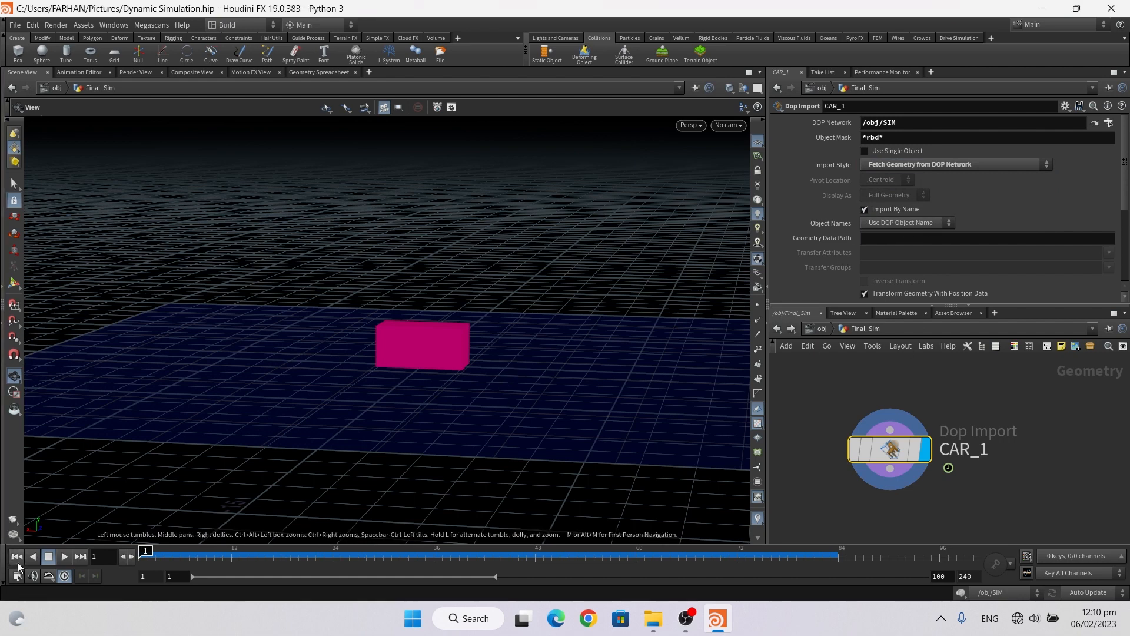
left_click(64, 555)
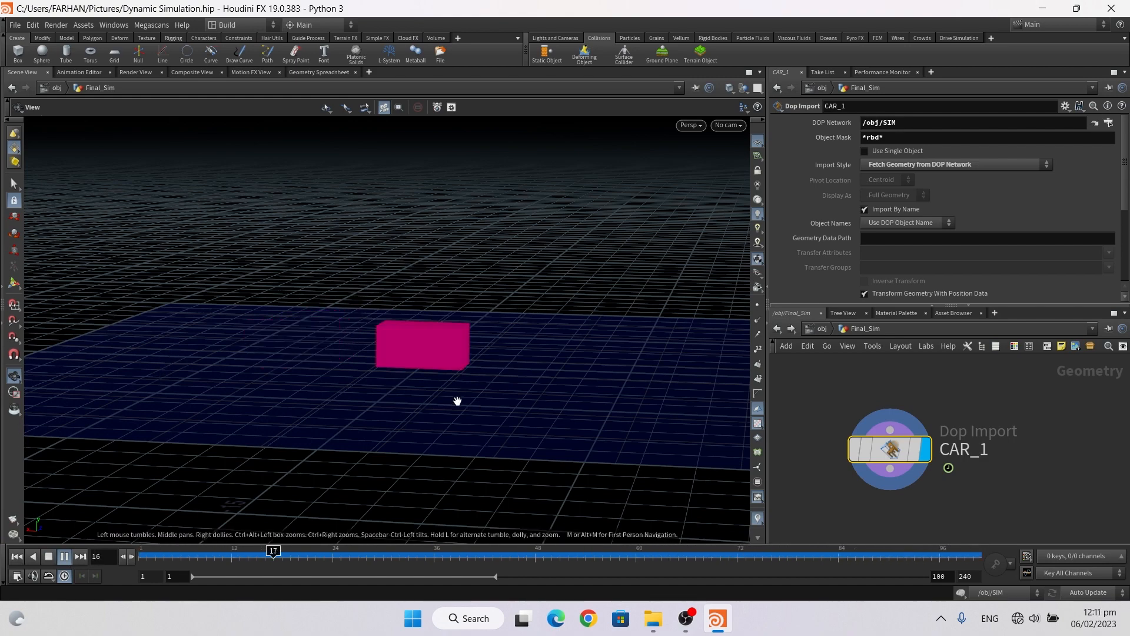
left_click(64, 555)
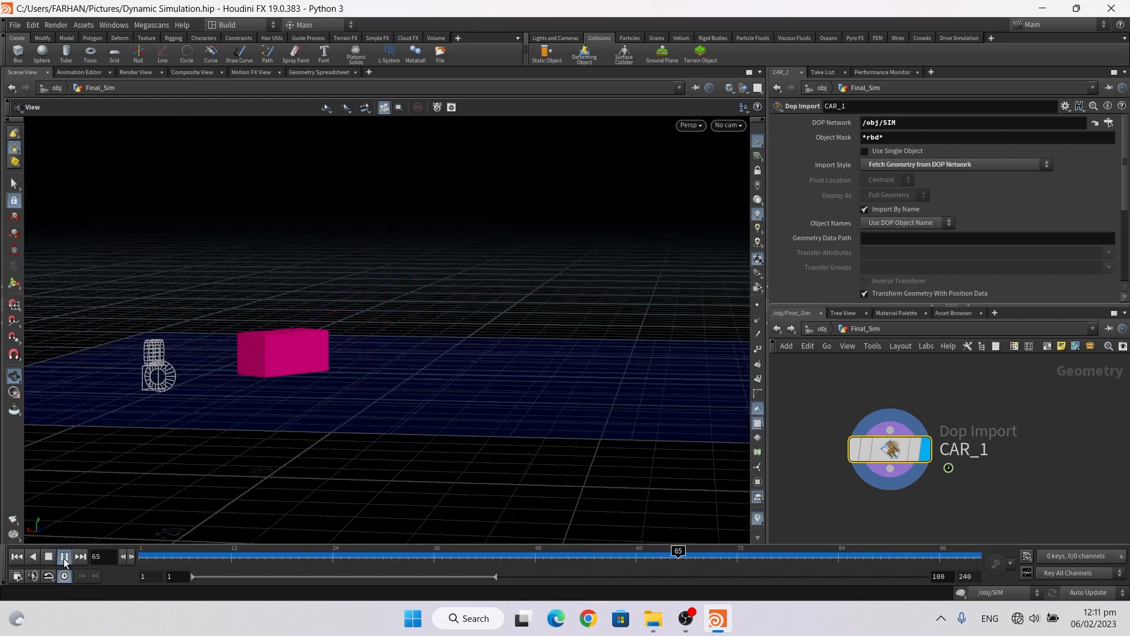
left_click(47, 556)
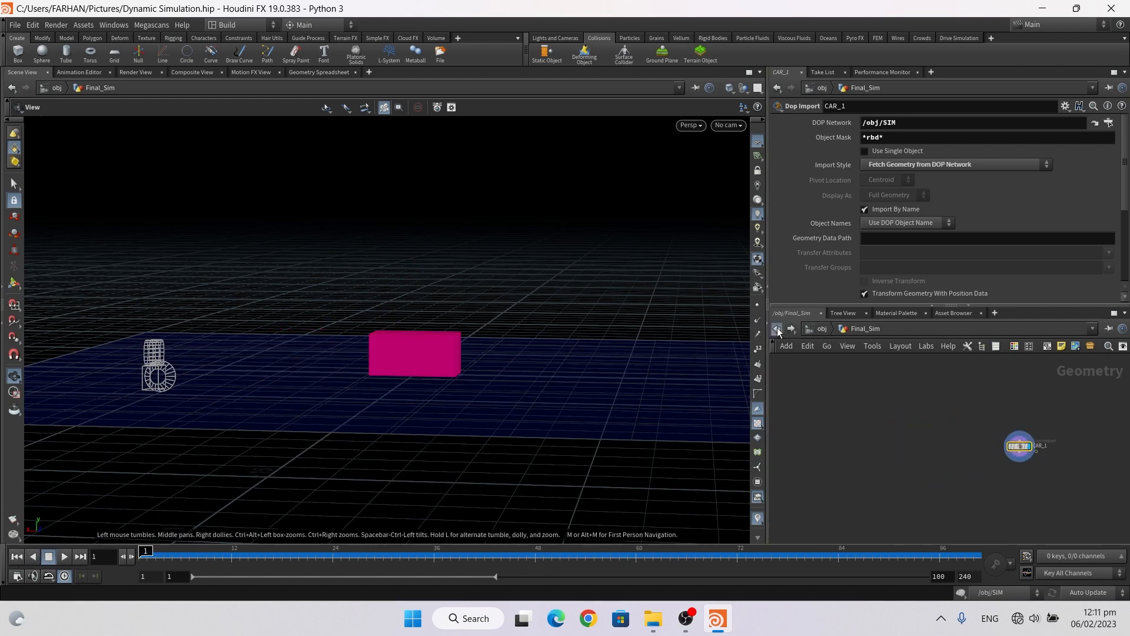
left_click(777, 329)
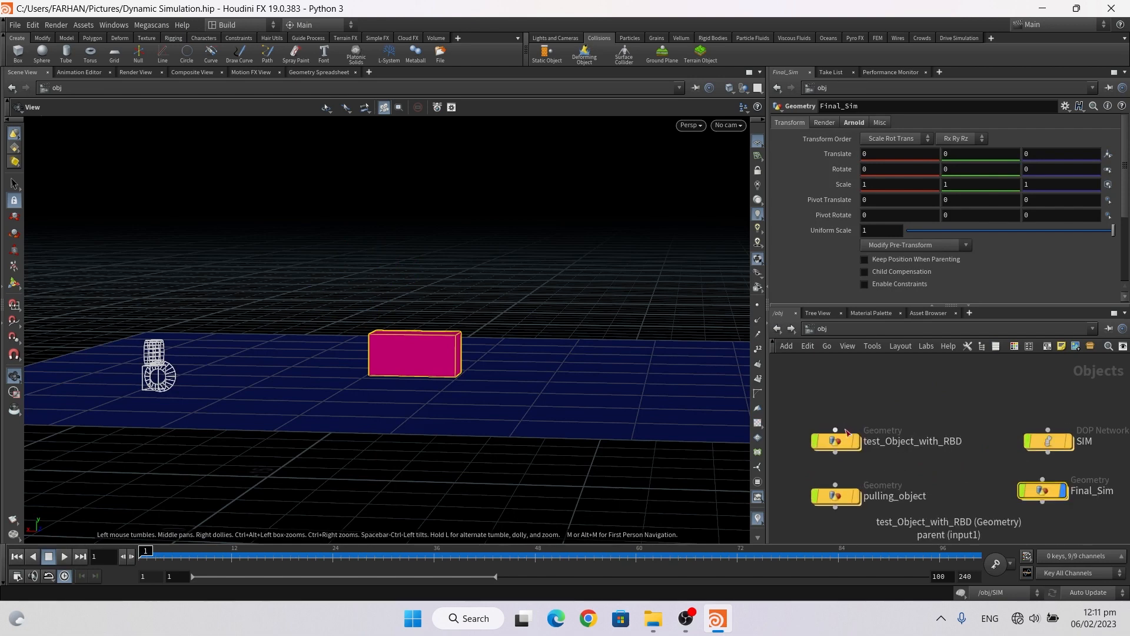
double_click(836, 440)
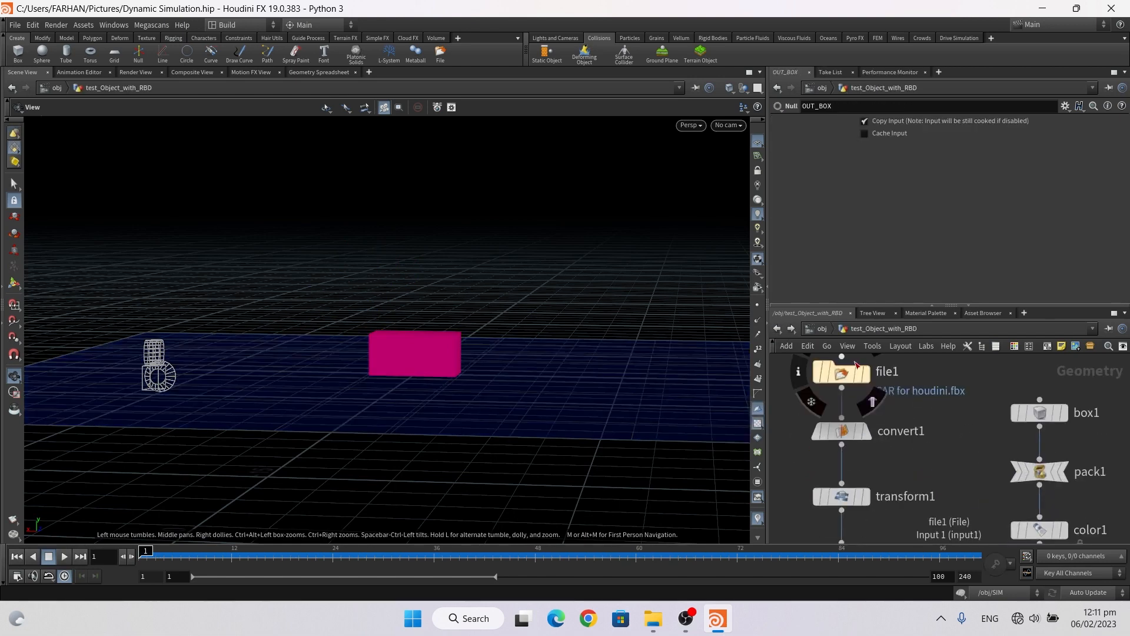
left_click(839, 370)
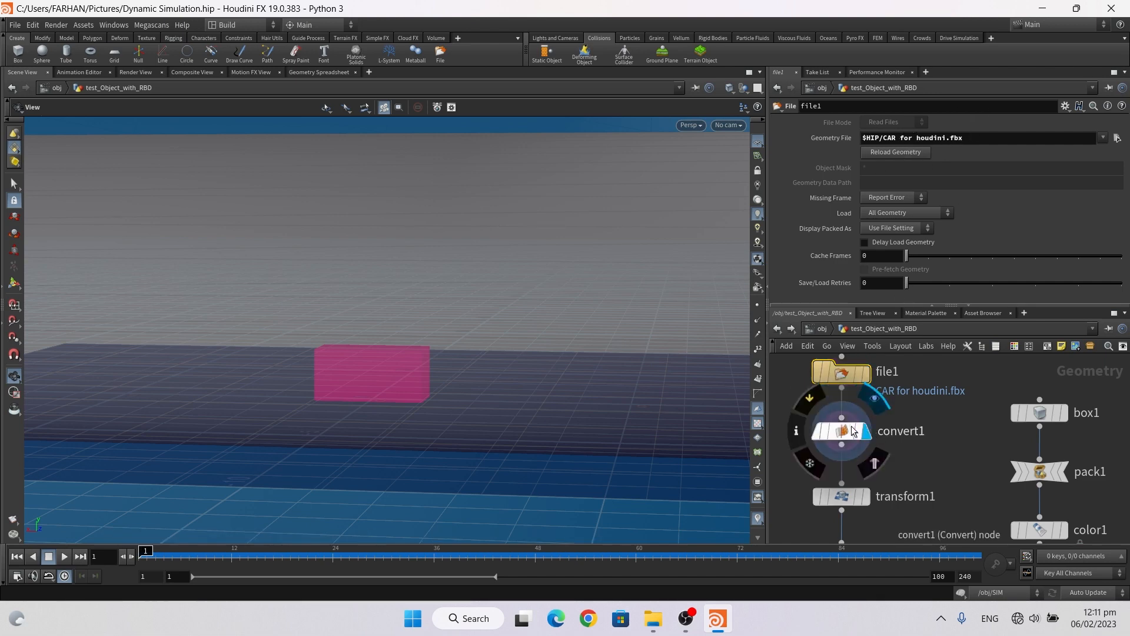
left_click(841, 431)
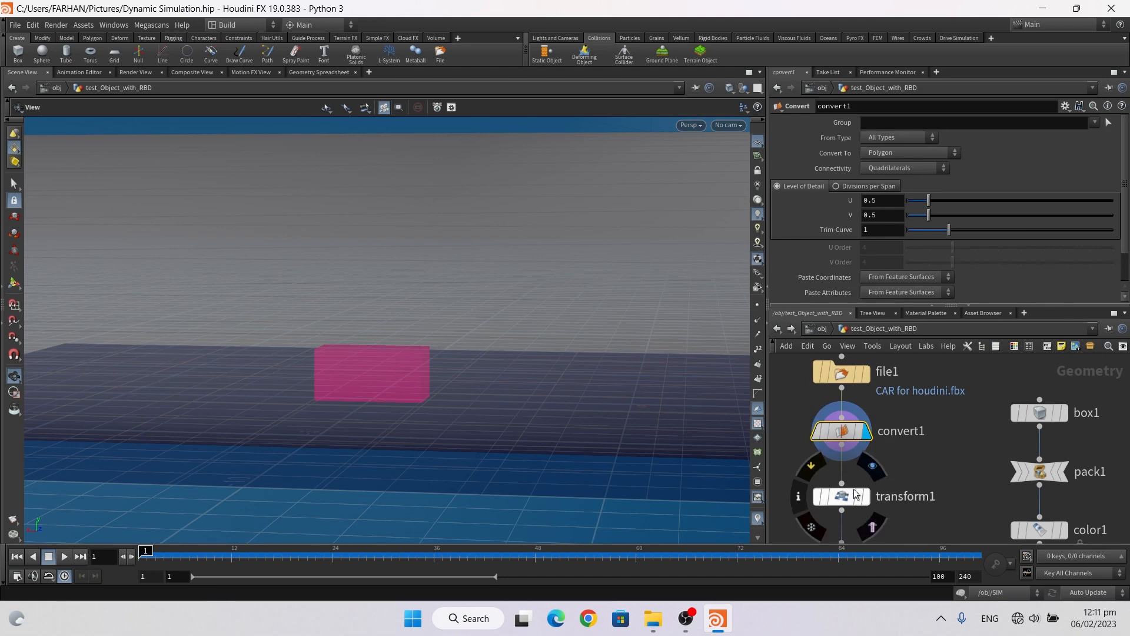
left_click(842, 495)
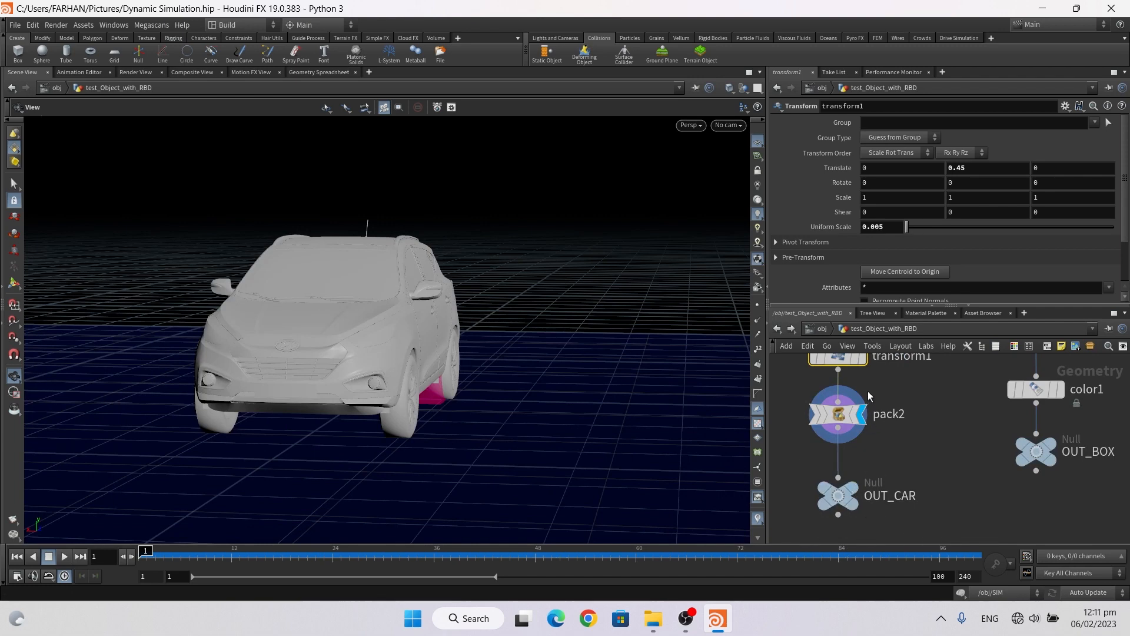
left_click(838, 413)
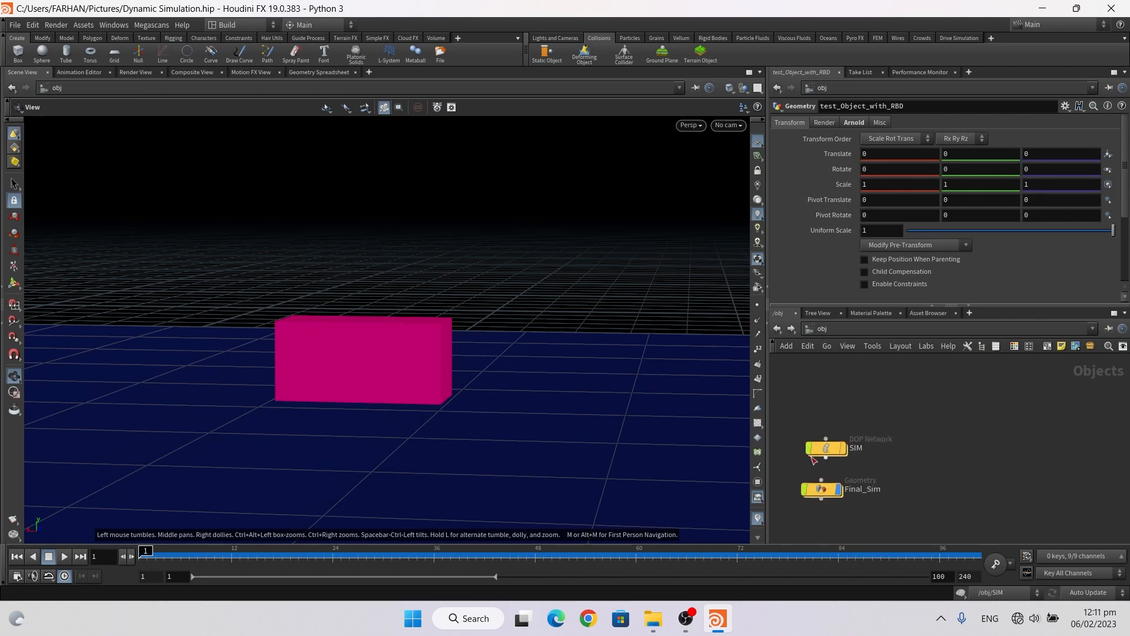
- Point rbdpackedobject1's SOP Path at OUT_CAR instead of OUT_BOX
double_click(826, 448)
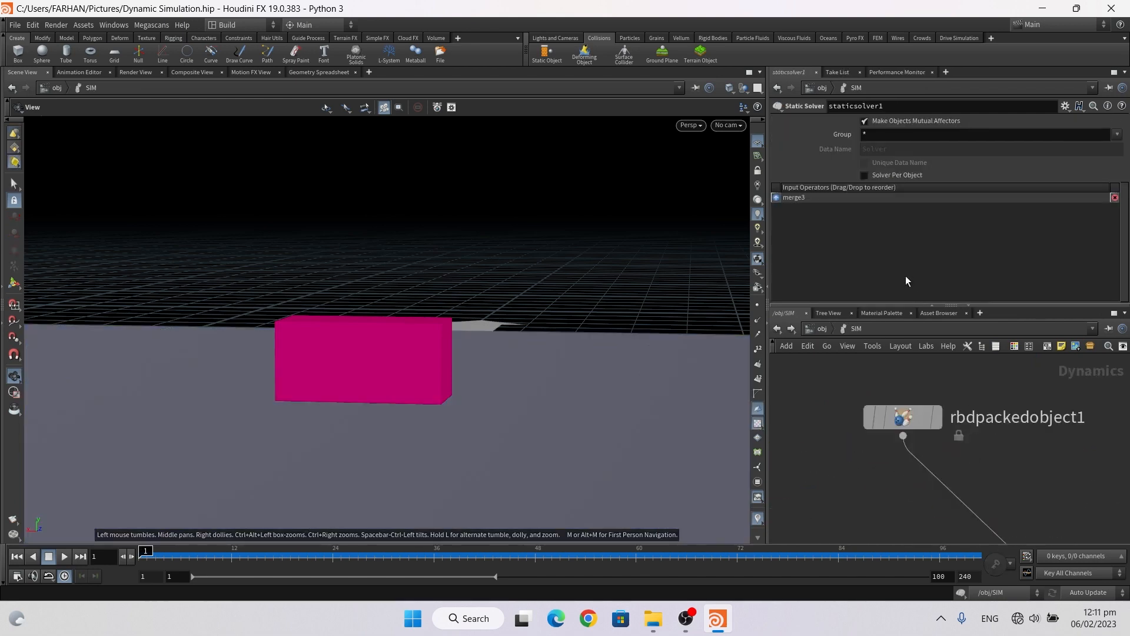
left_click(902, 417)
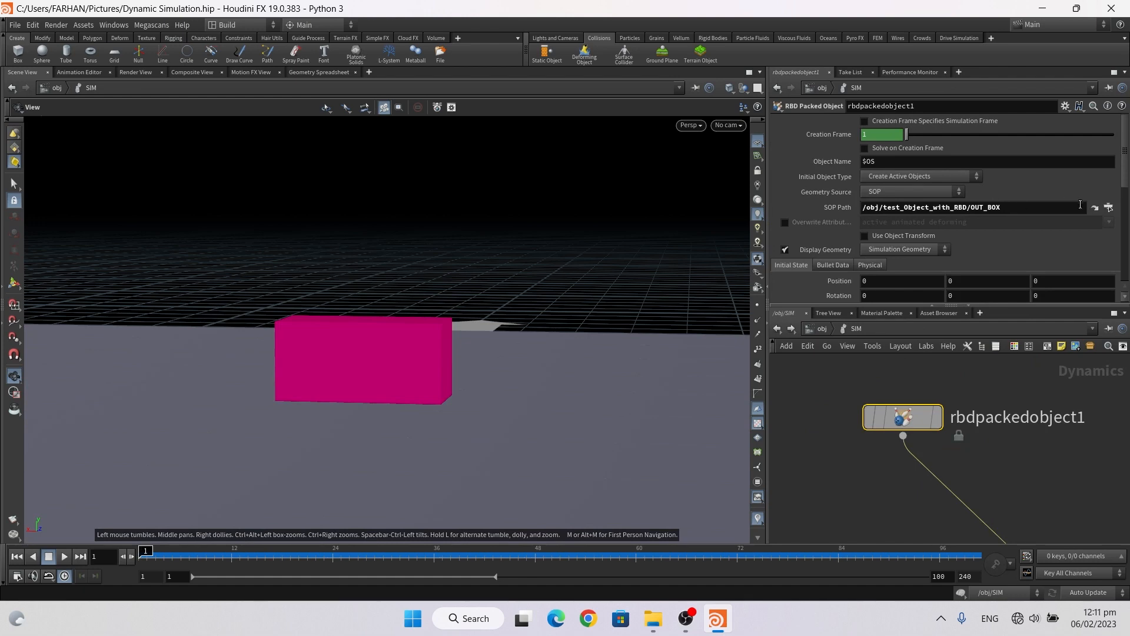
left_click(1108, 207)
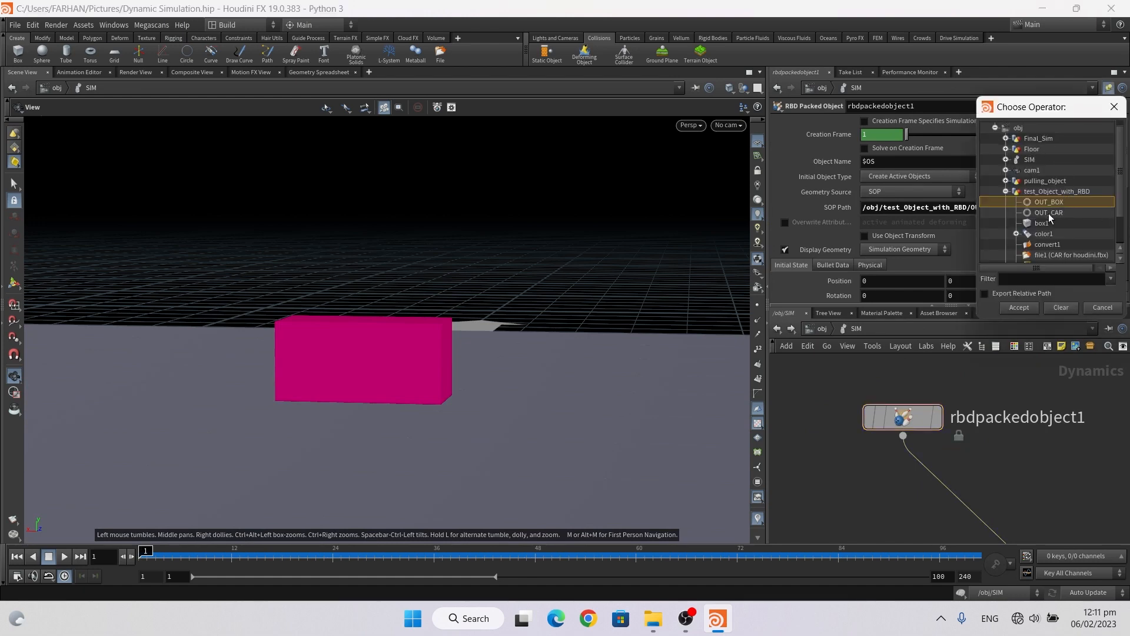
left_click(1050, 212)
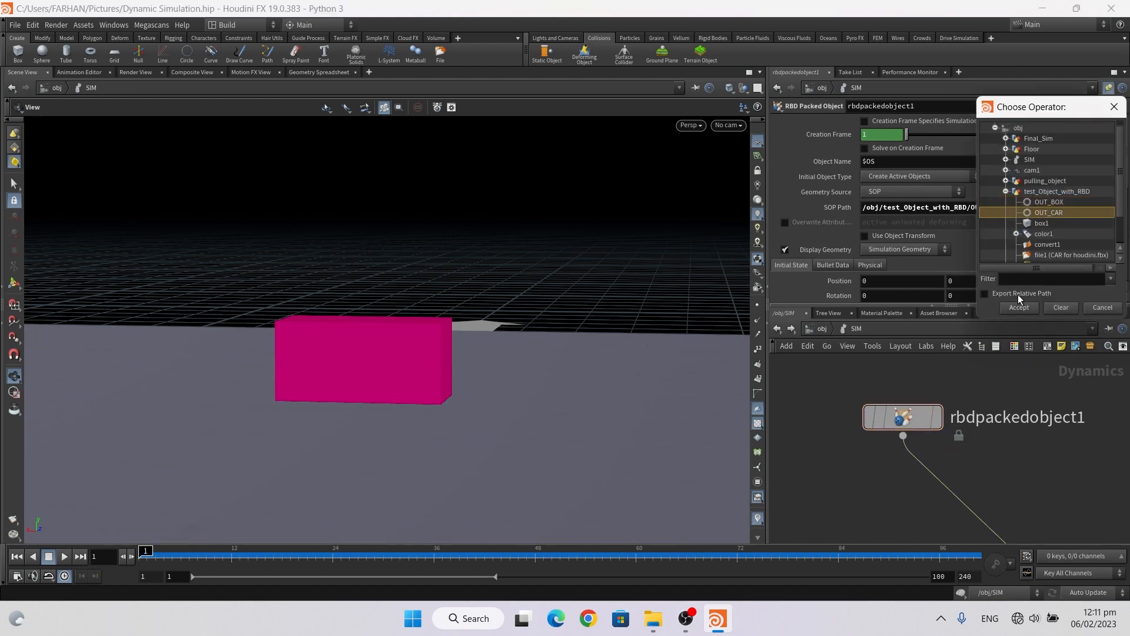
left_click(1017, 308)
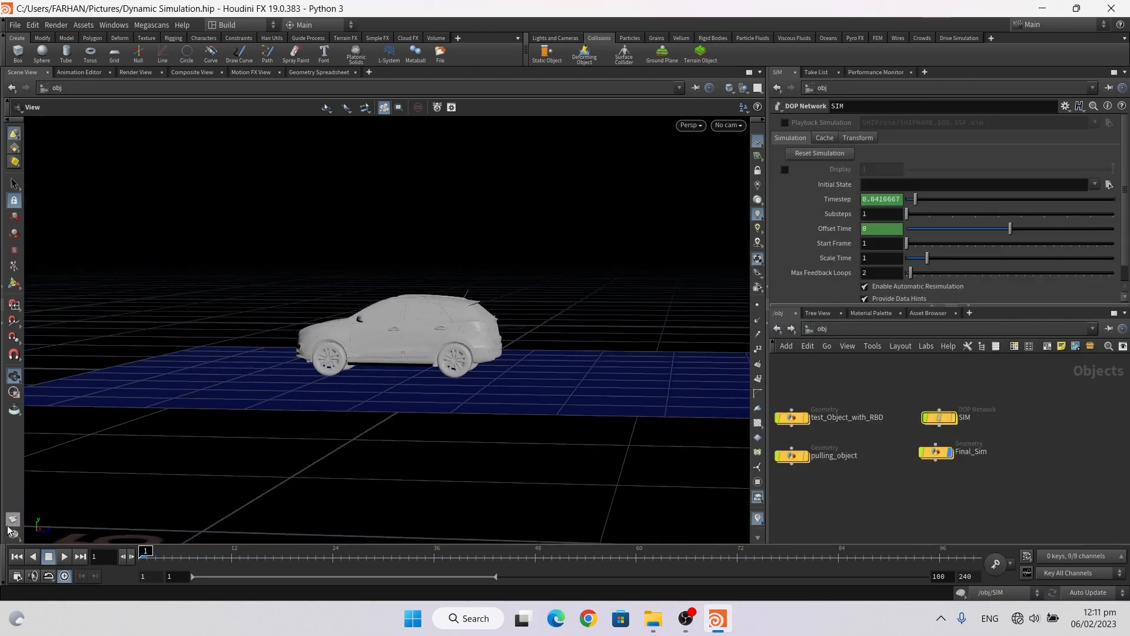
mouse_move(719, 142)
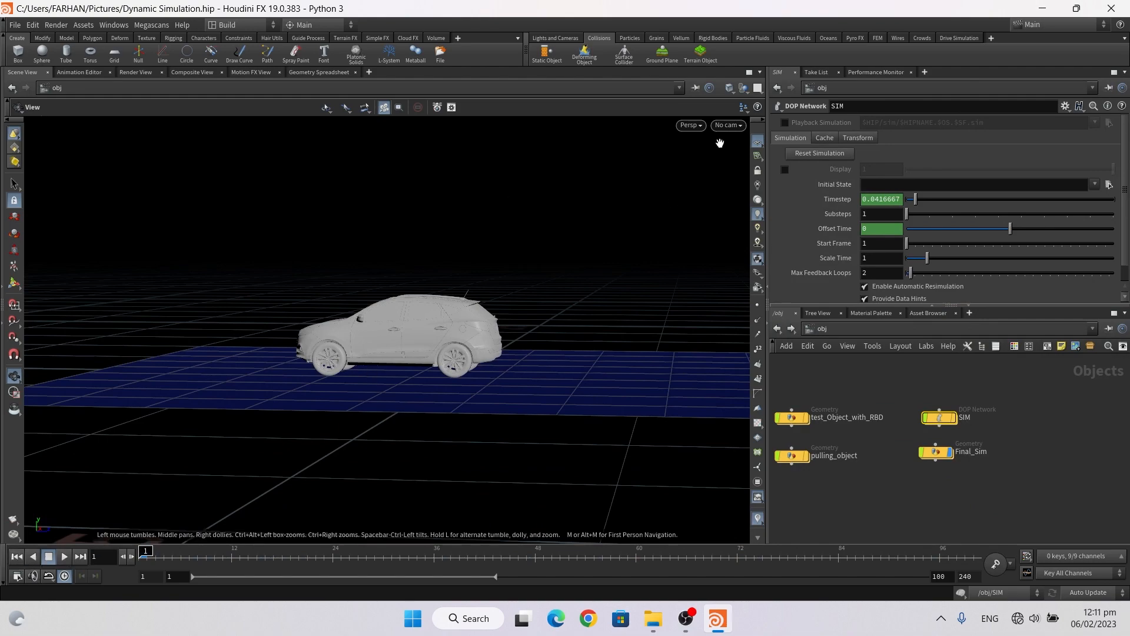
- Play the simulation from frame 1 and watch the car get knocked into the air
left_click(727, 125)
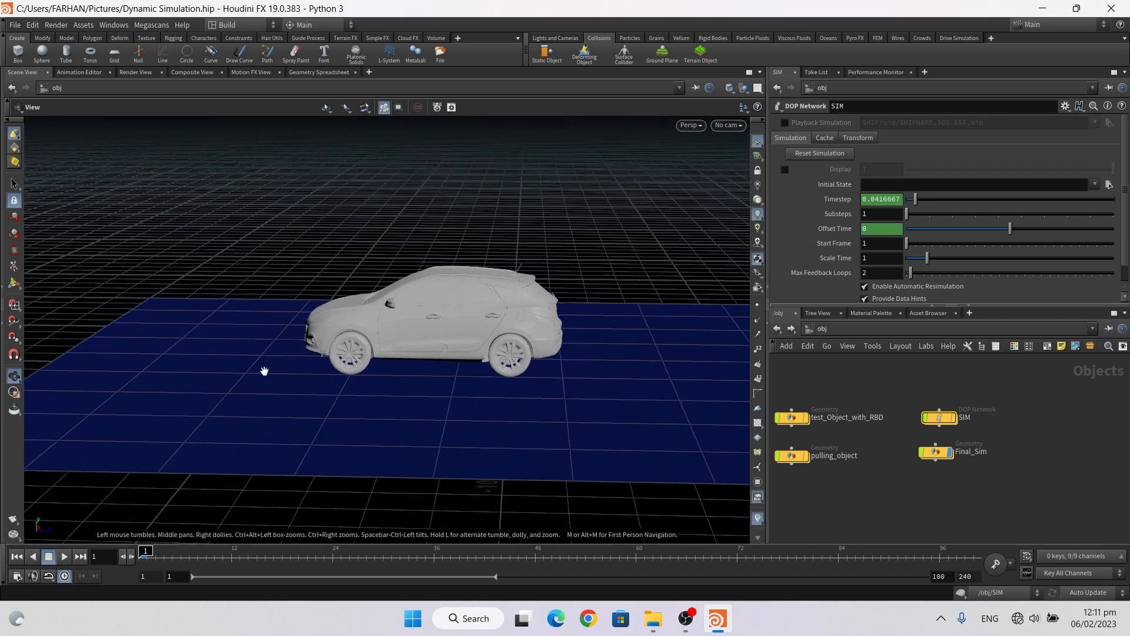
left_click(63, 556)
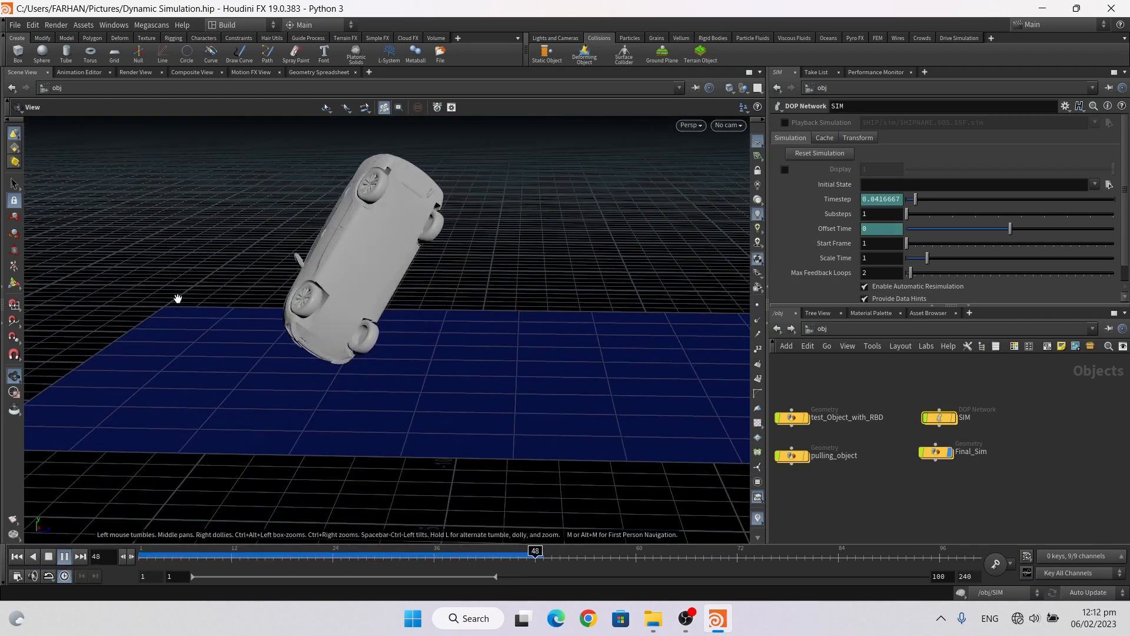
left_click(63, 555)
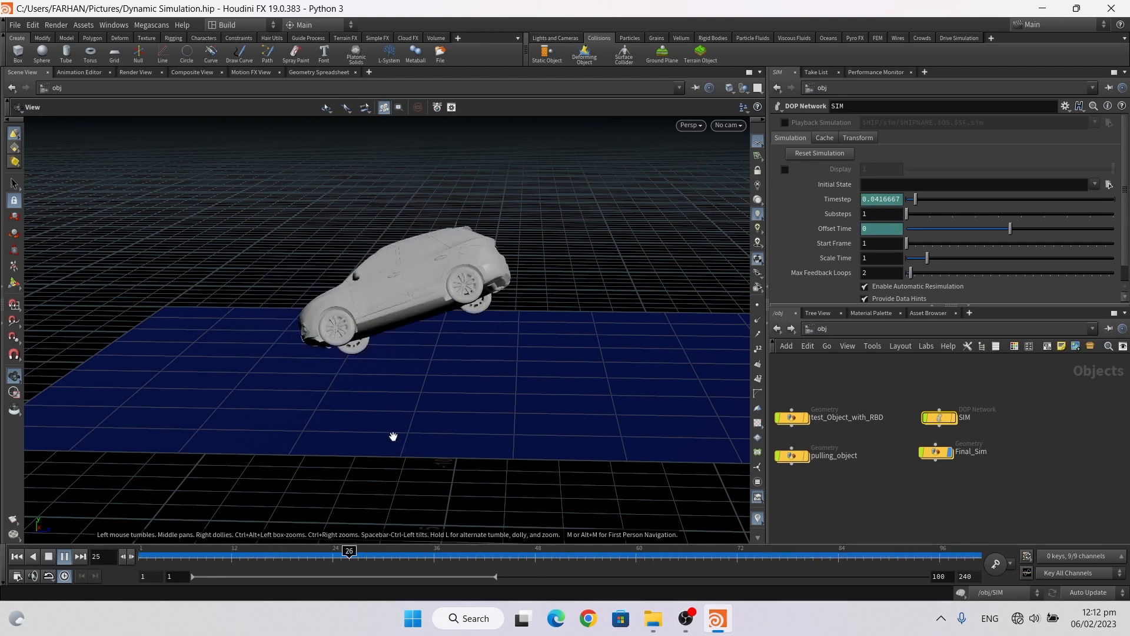
left_click(63, 556)
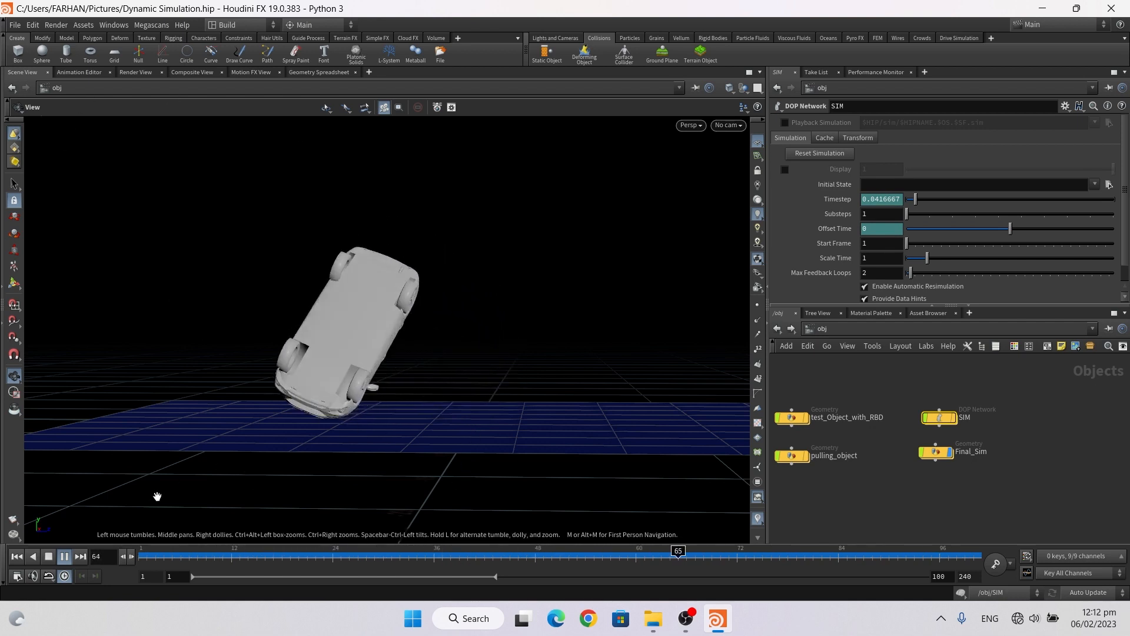
left_click(240, 550)
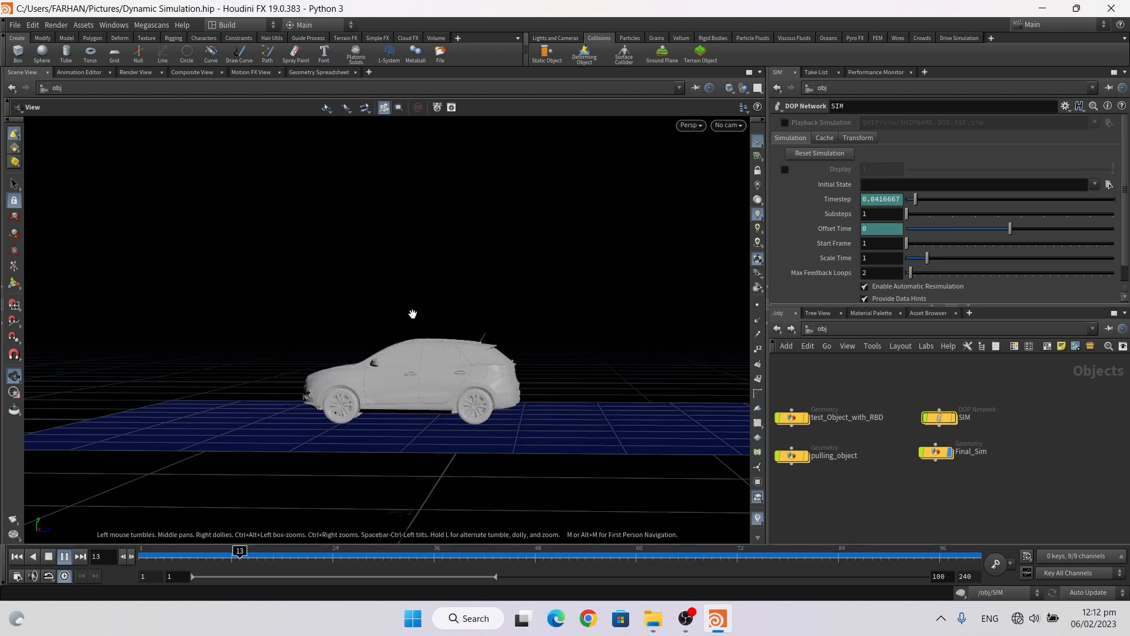
left_click(64, 556)
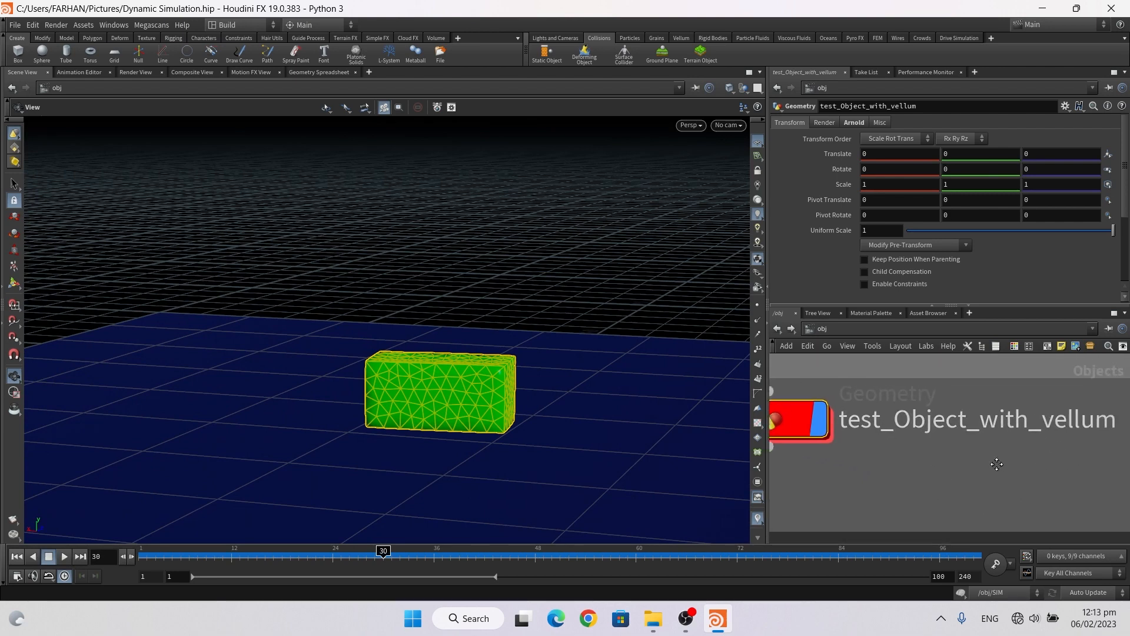
mouse_move(390, 377)
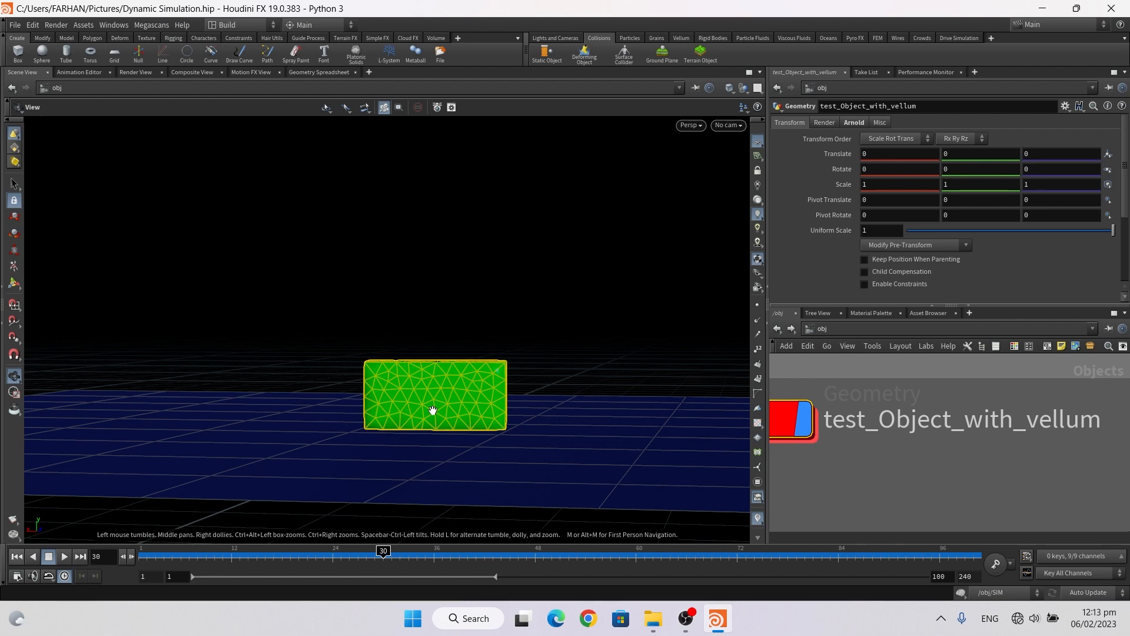
mouse_move(603, 366)
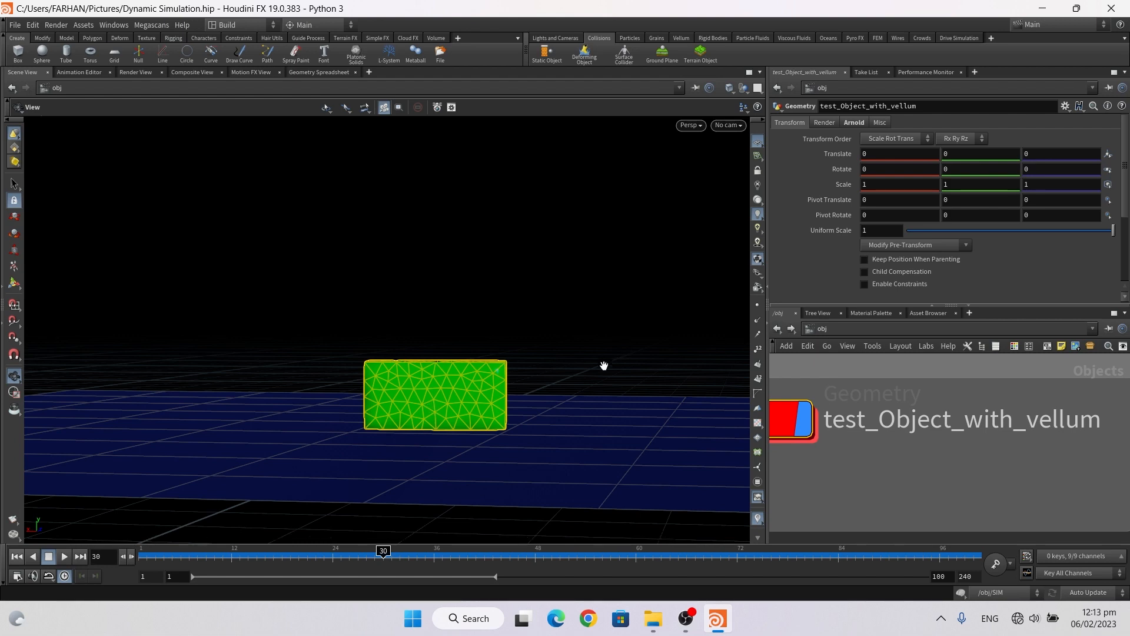